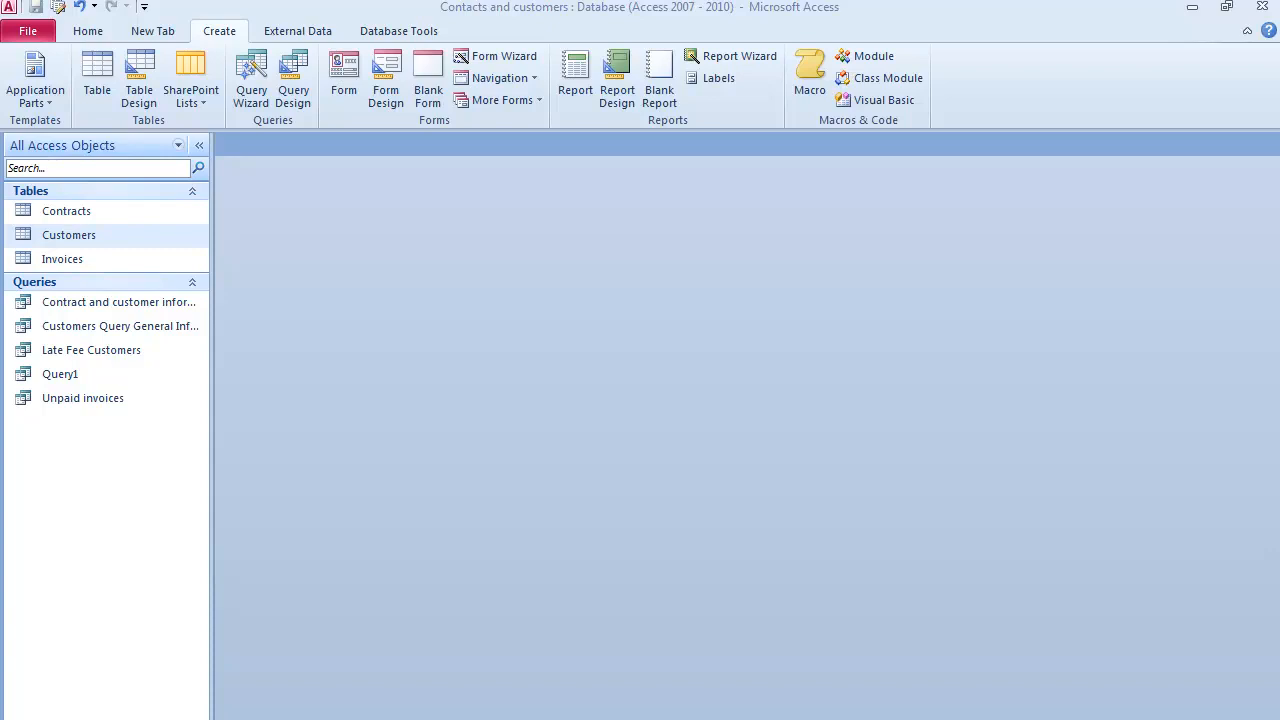
Step: Preview the Contracts, Customers and Invoices tables, close them, and show More Forms
{"action": "left_click", "coordinate": [66, 211]}
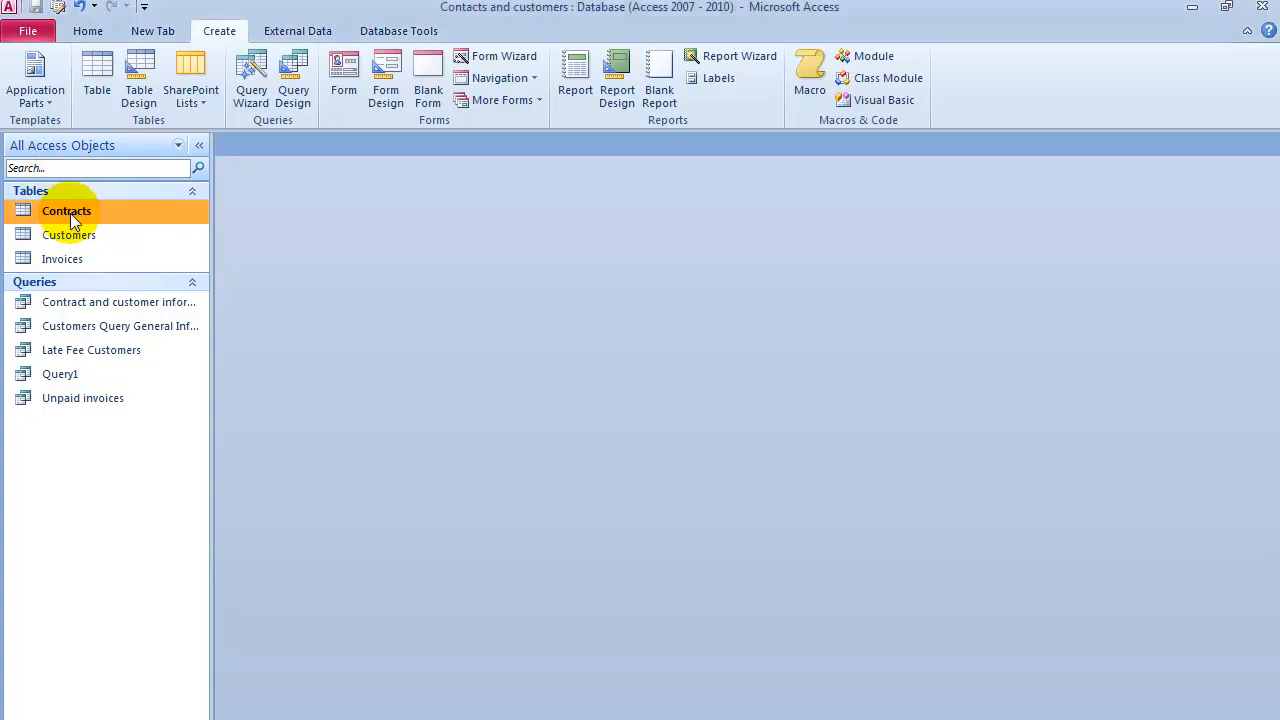
{"action": "double_click", "coordinate": [68, 234]}
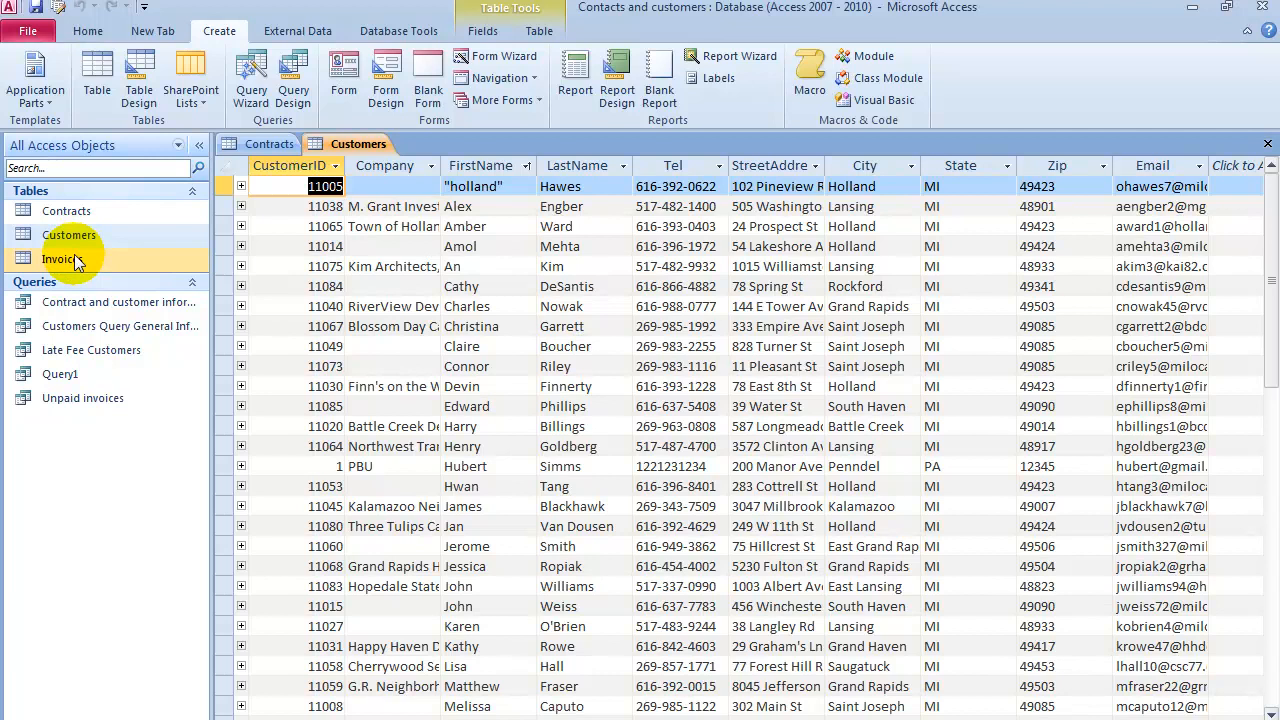
{"action": "double_click", "coordinate": [62, 259]}
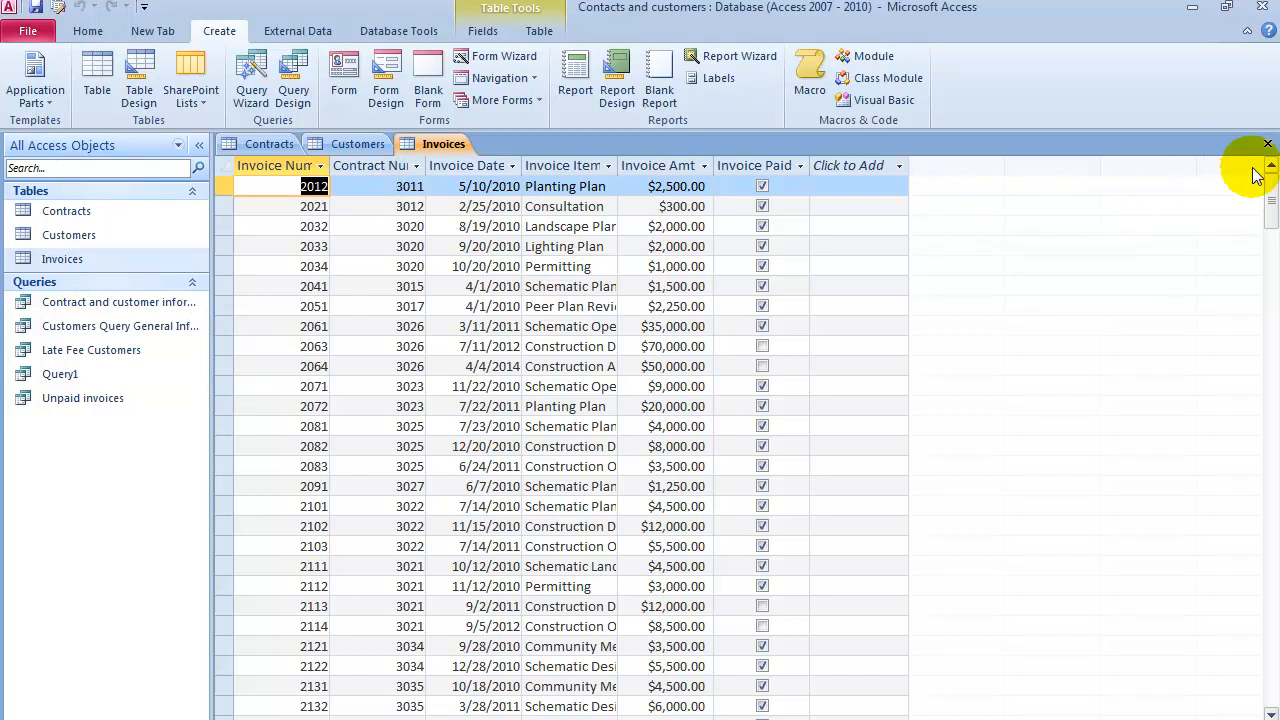
{"action": "left_click", "coordinate": [357, 143]}
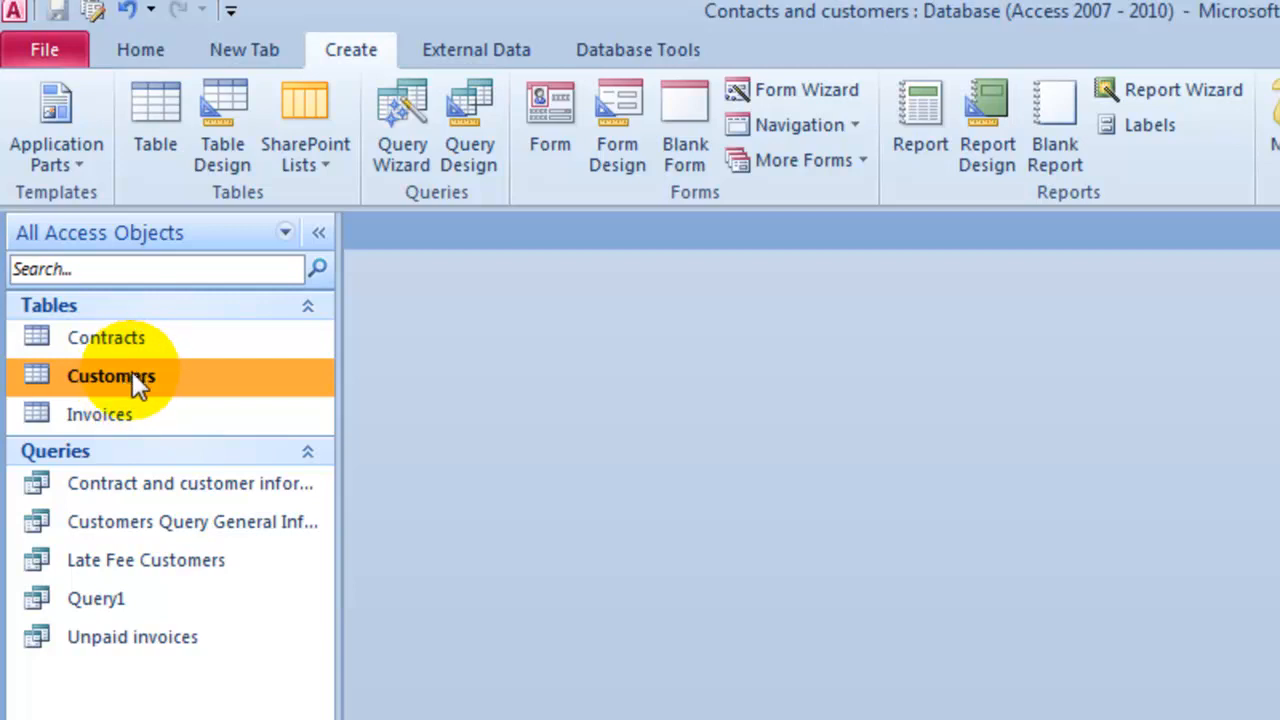
{"action": "mouse_move", "coordinate": [145, 402]}
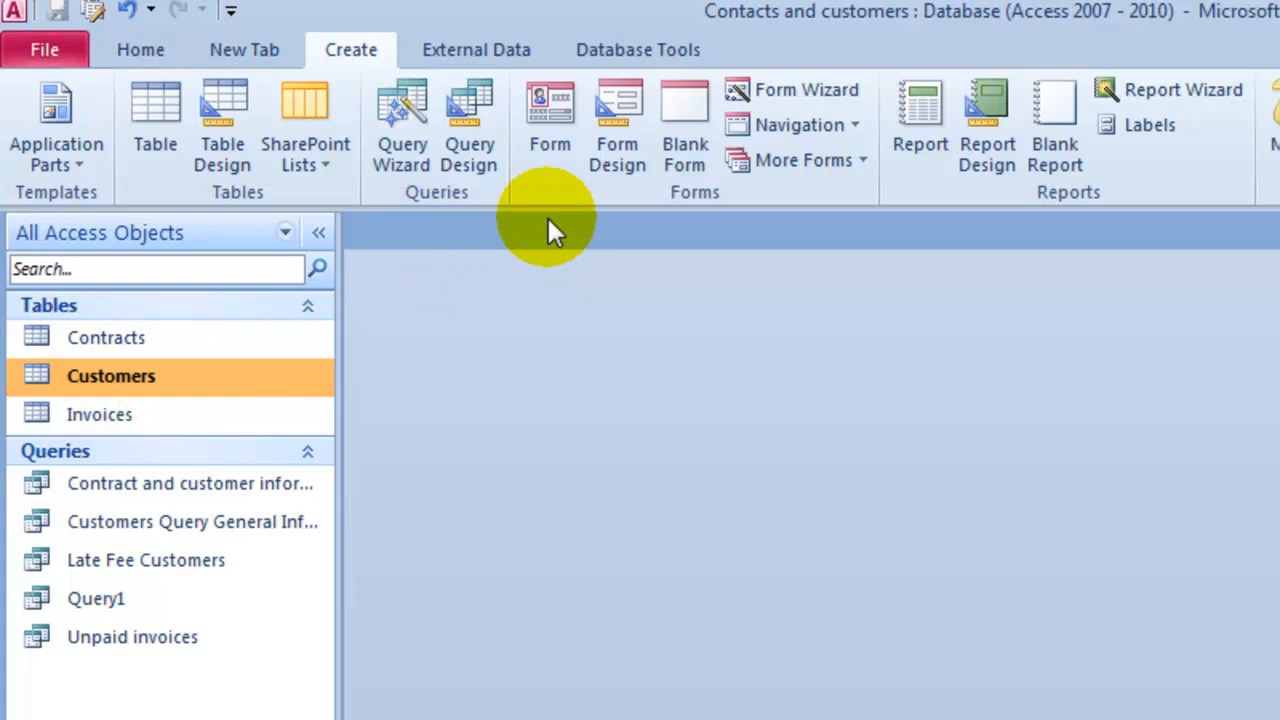
{"action": "mouse_move", "coordinate": [335, 350]}
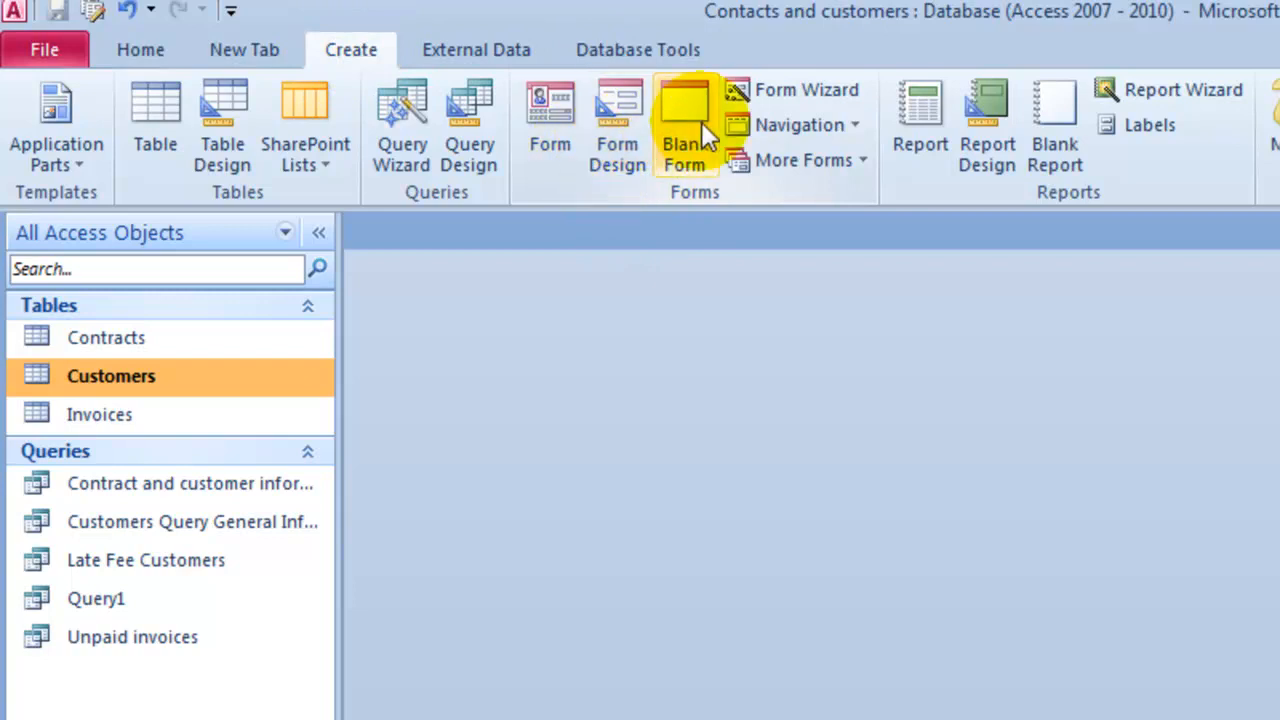
{"action": "mouse_move", "coordinate": [820, 175]}
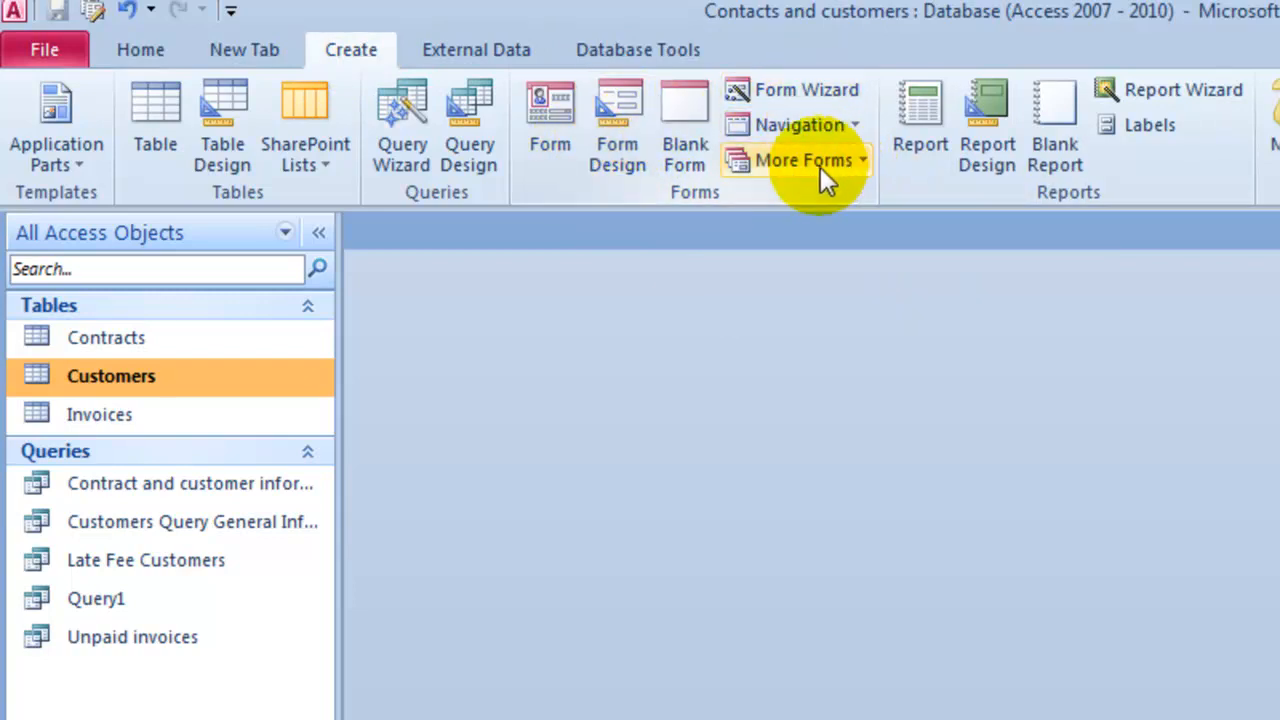
{"action": "left_click", "coordinate": [795, 160]}
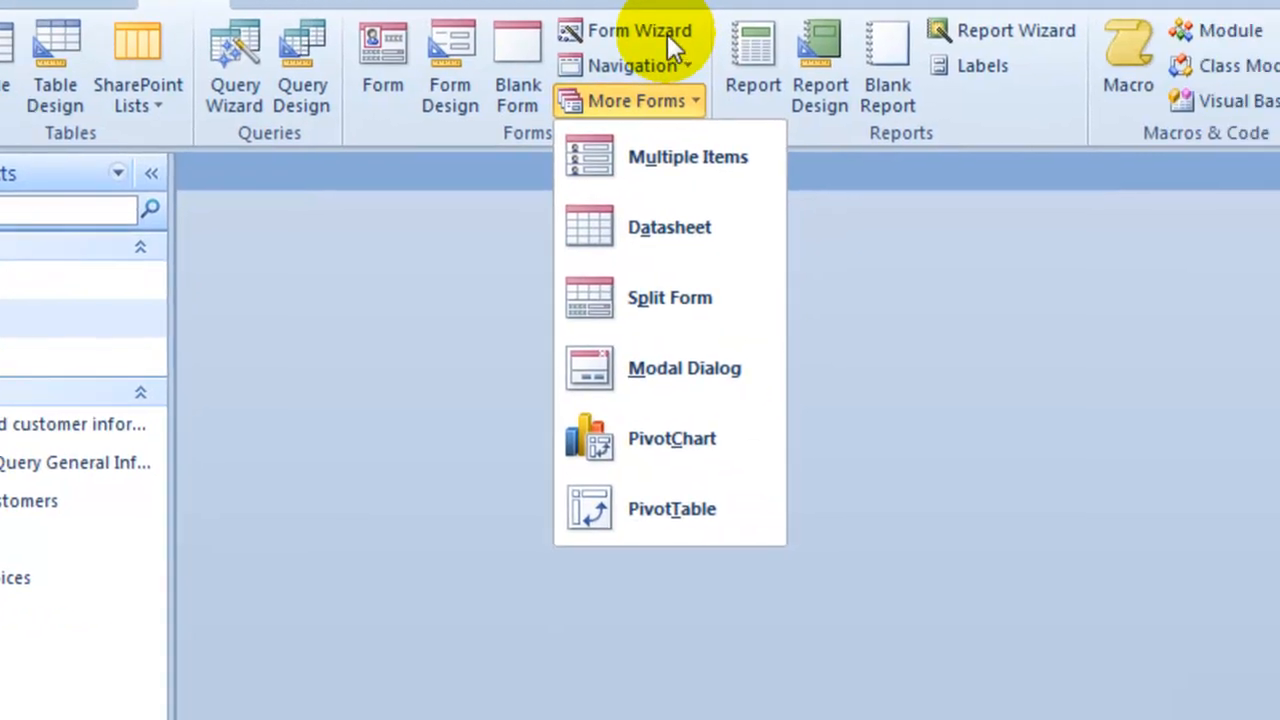
Step: Use the Form Wizard to build a columnar Customers form with all Customers fields
{"action": "left_click", "coordinate": [642, 30]}
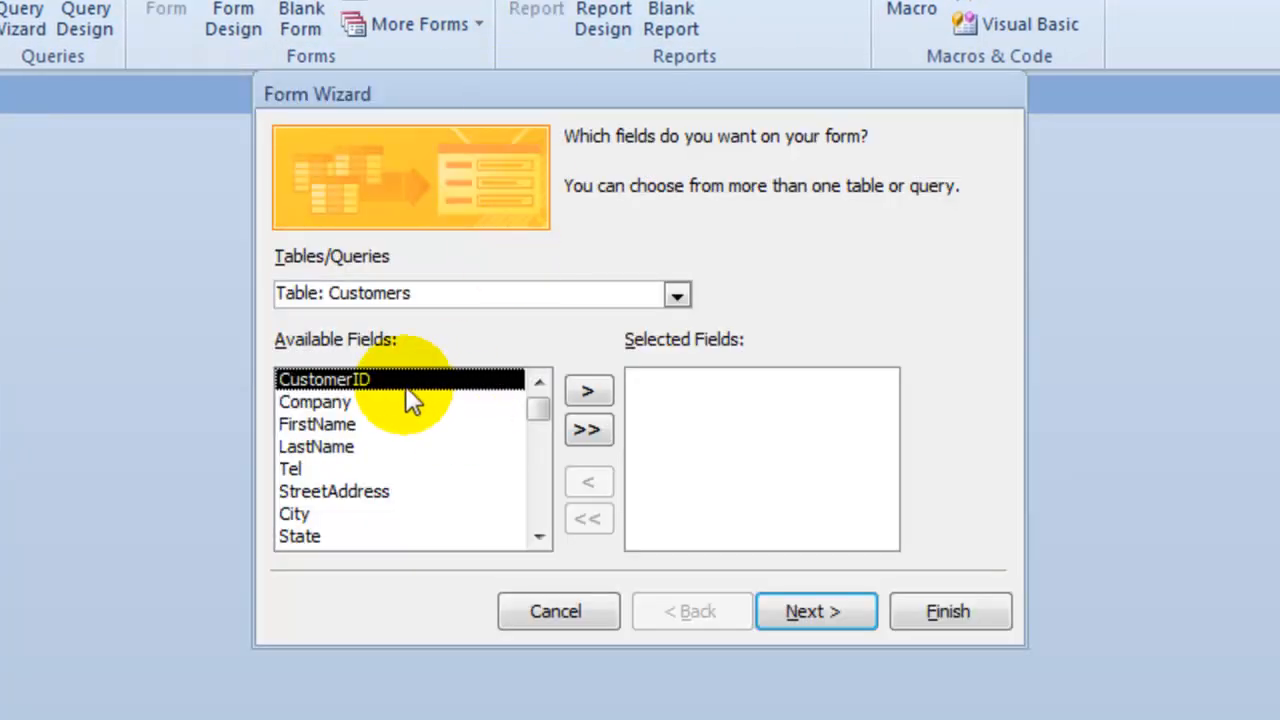
{"action": "mouse_move", "coordinate": [315, 500]}
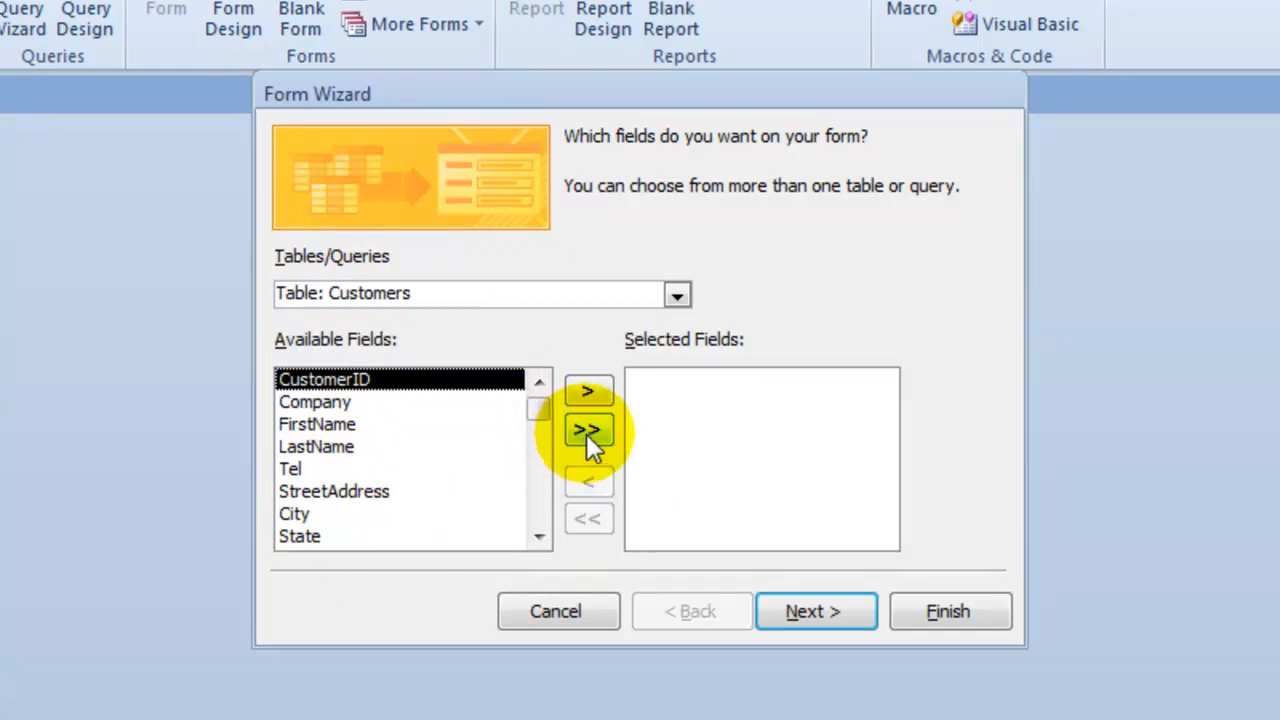
{"action": "left_click", "coordinate": [589, 429]}
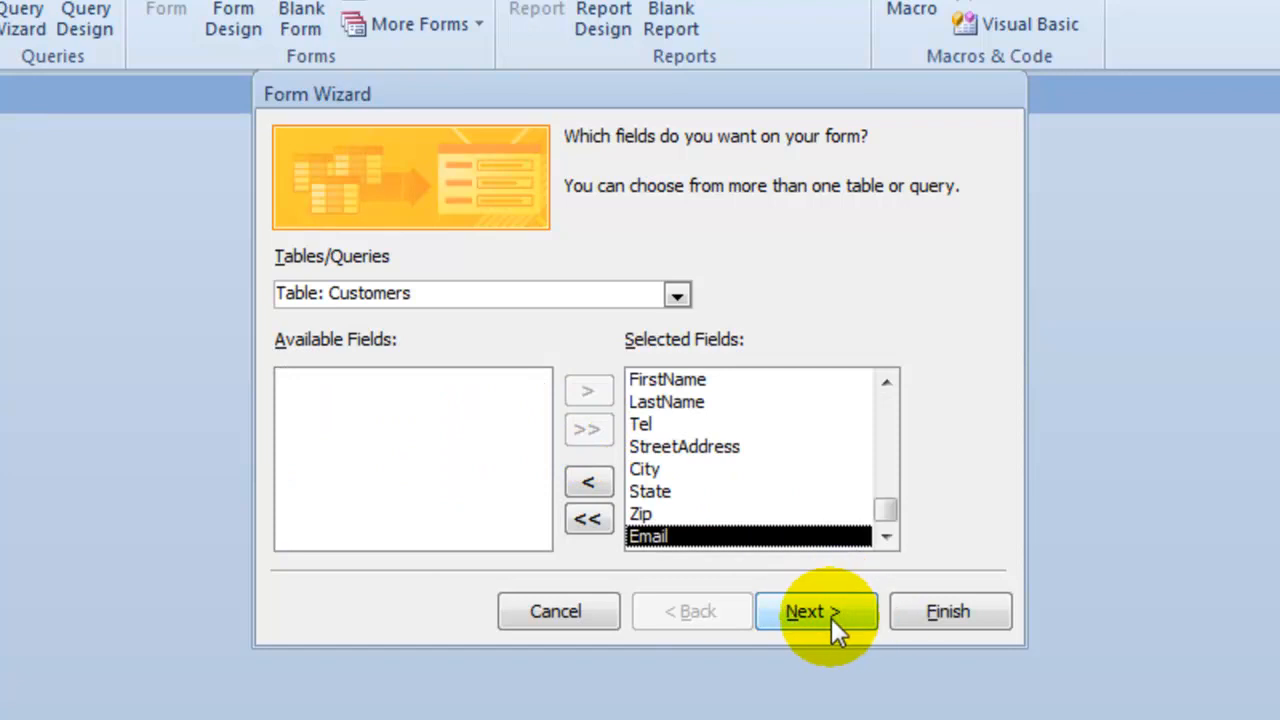
{"action": "left_click", "coordinate": [817, 611]}
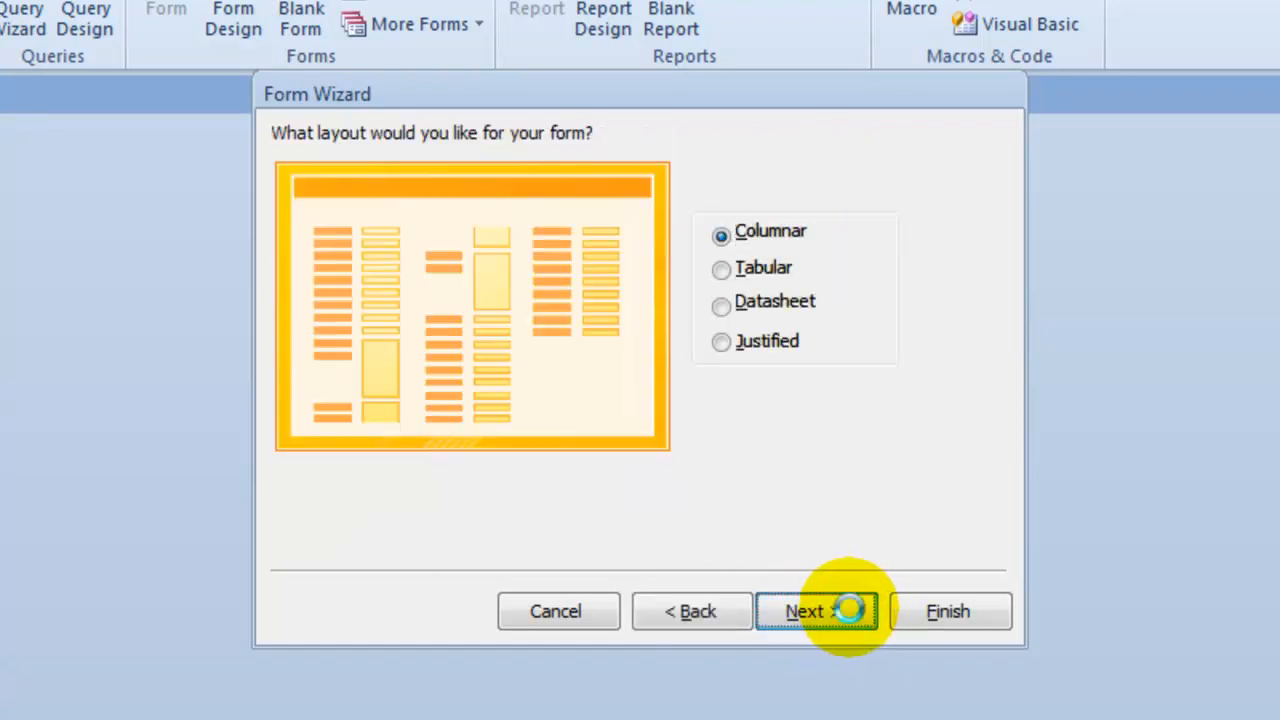
{"action": "left_click", "coordinate": [817, 611]}
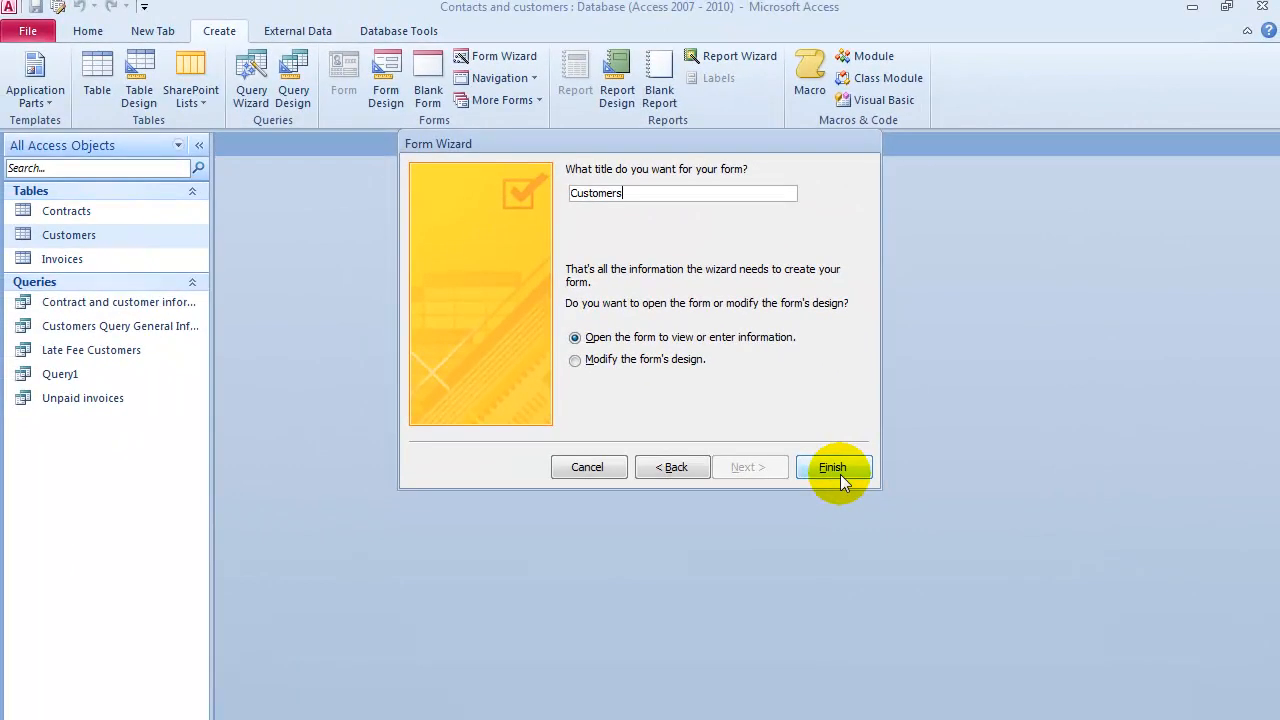
{"action": "left_click", "coordinate": [833, 467]}
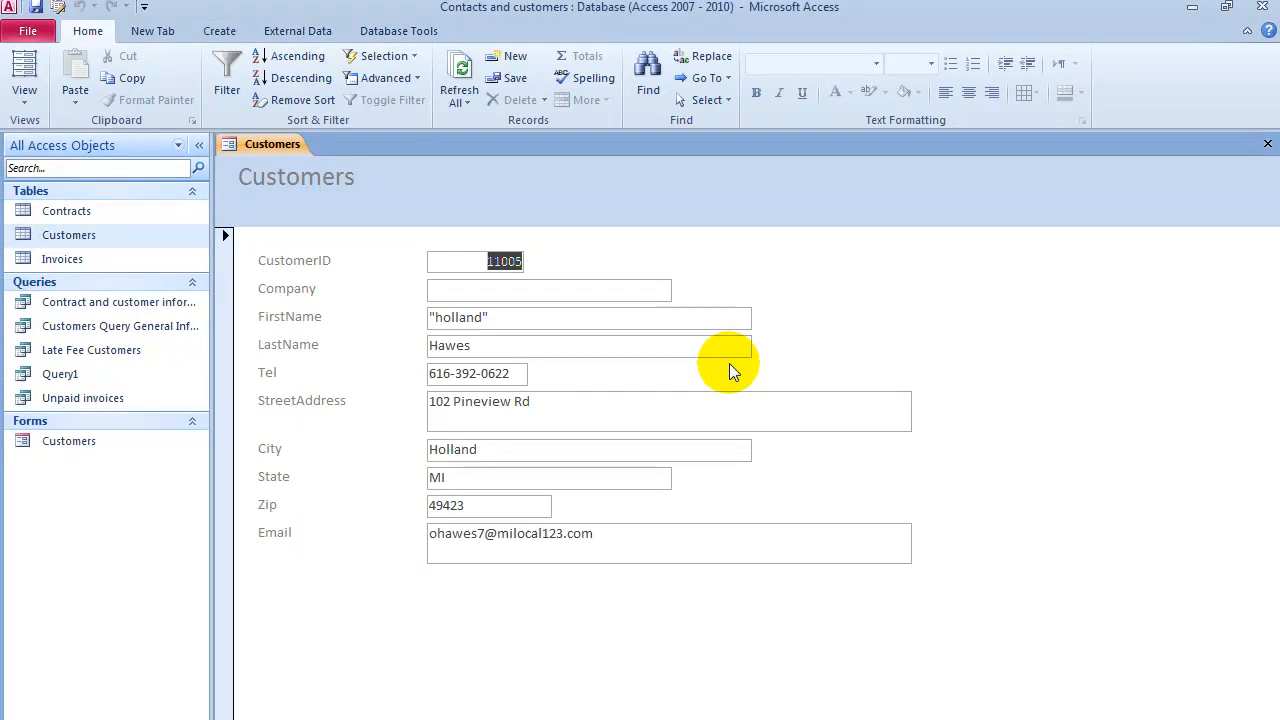
{"action": "mouse_move", "coordinate": [1267, 145]}
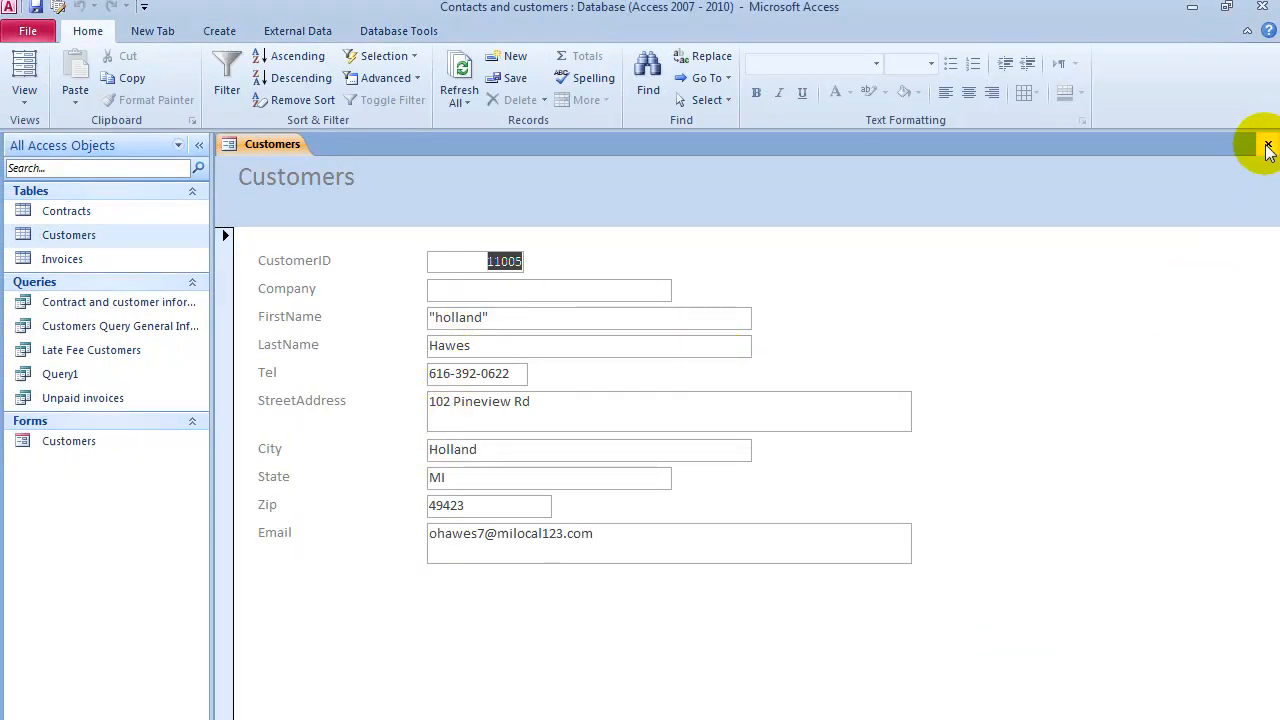
{"action": "left_click", "coordinate": [219, 31]}
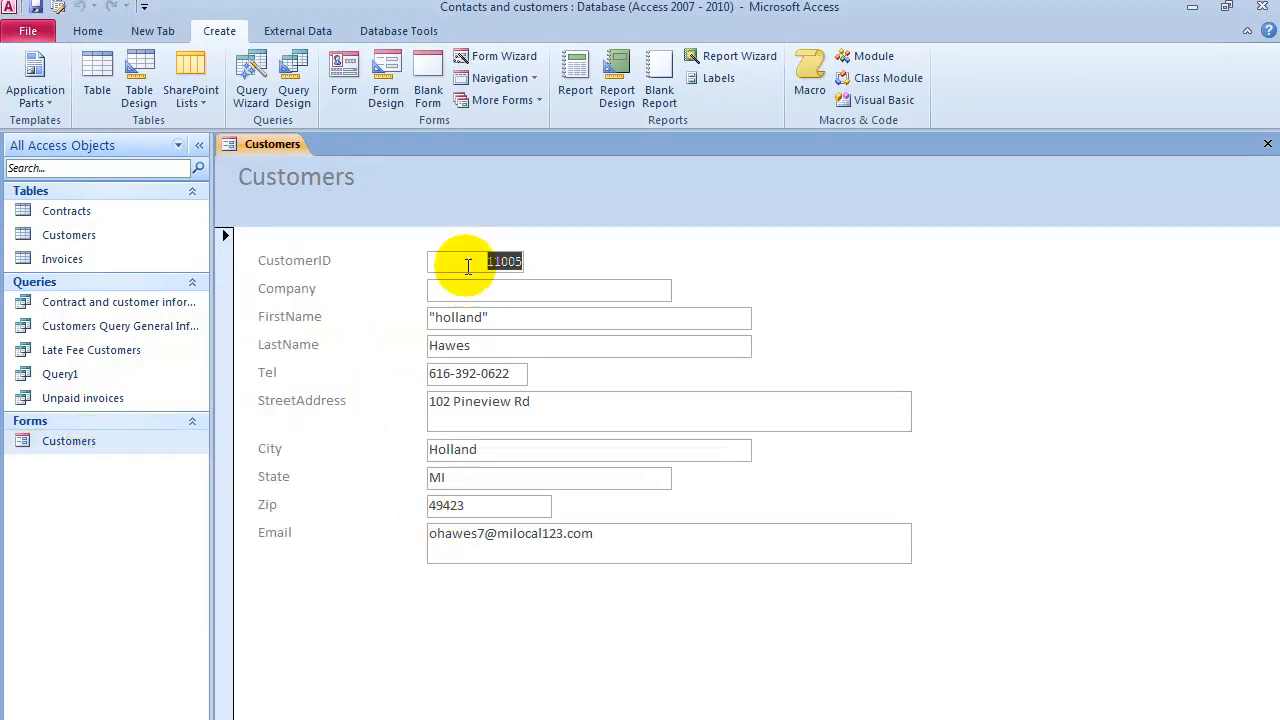
{"action": "mouse_move", "coordinate": [422, 415]}
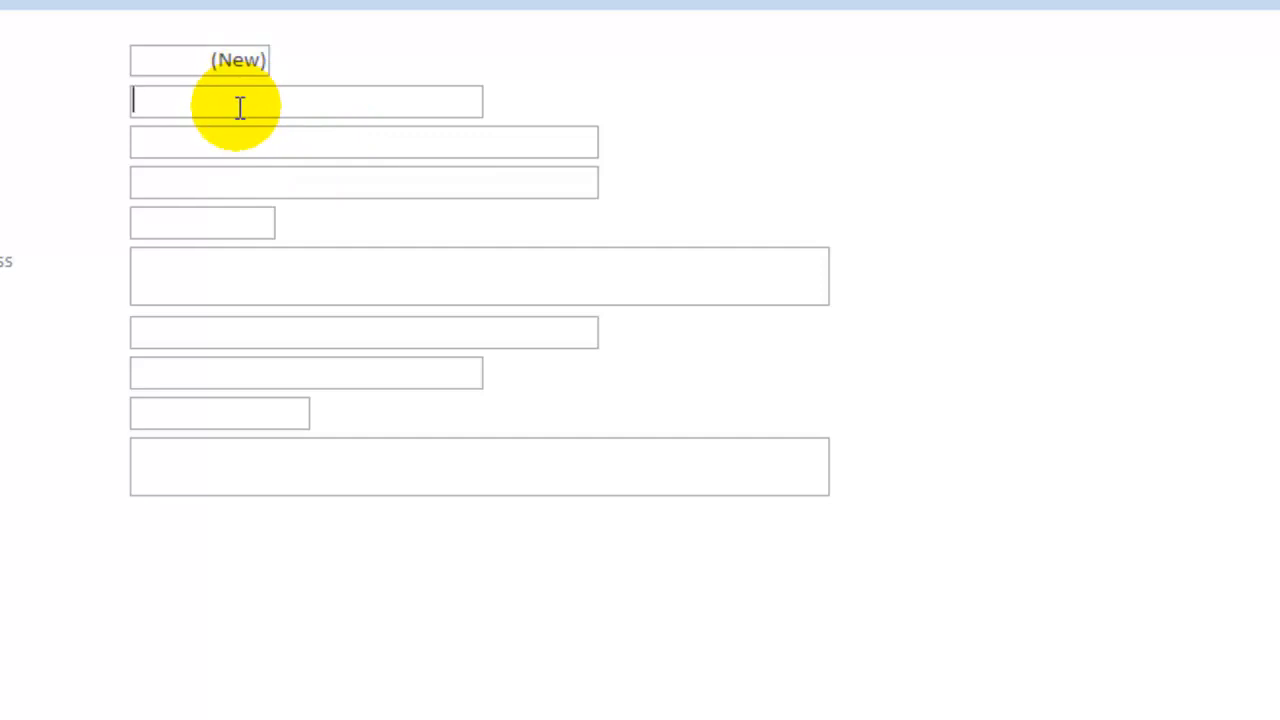
Step: Enter customer KCS with contact Hubert Simms III, phone 1234 and address 123 Street
{"action": "type", "text": "K"}
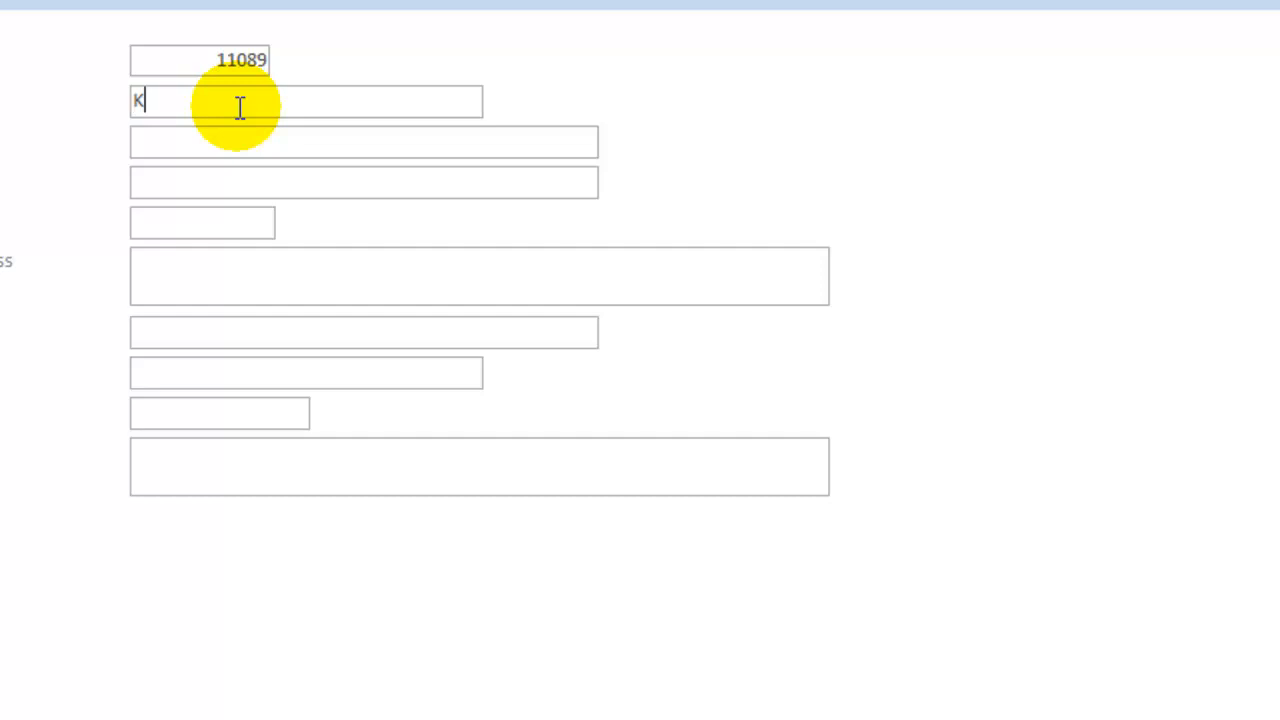
{"action": "type", "text": "CS"}
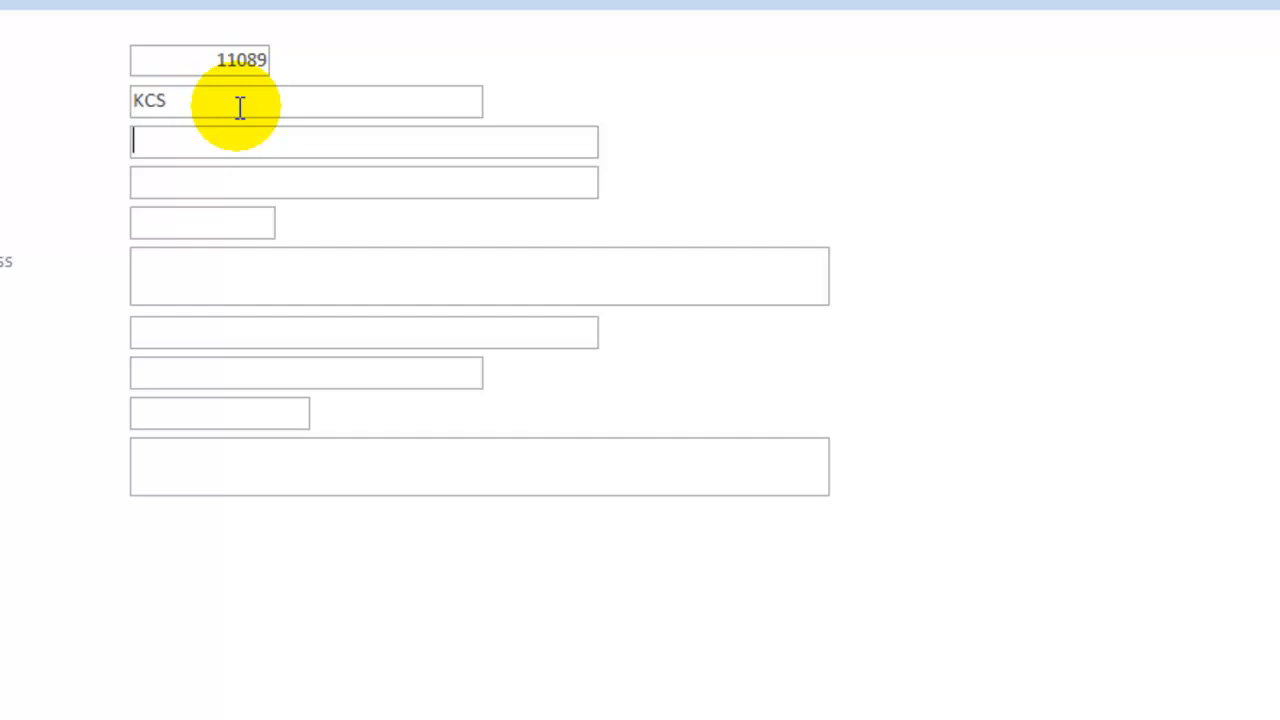
{"action": "type", "text": "Hubert"}
{"action": "left_click", "coordinate": [364, 182]}
{"action": "type", "text": "Simms III"}
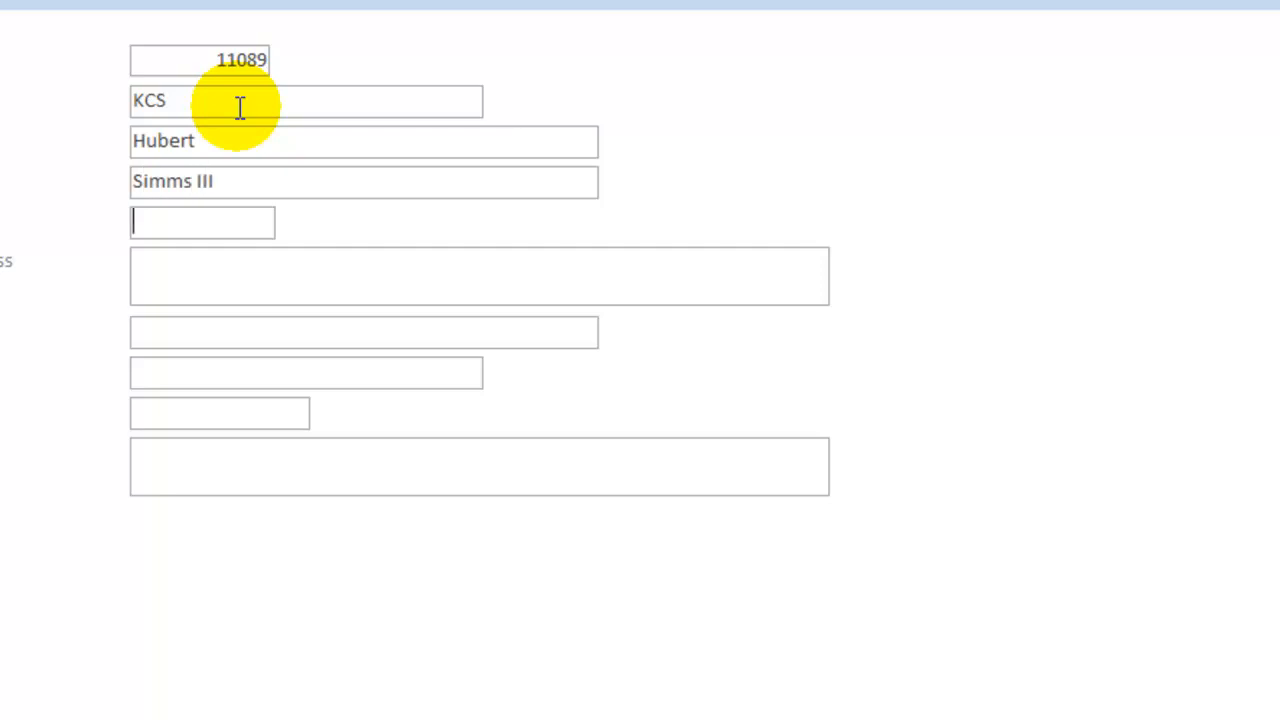
{"action": "type", "text": "1234"}
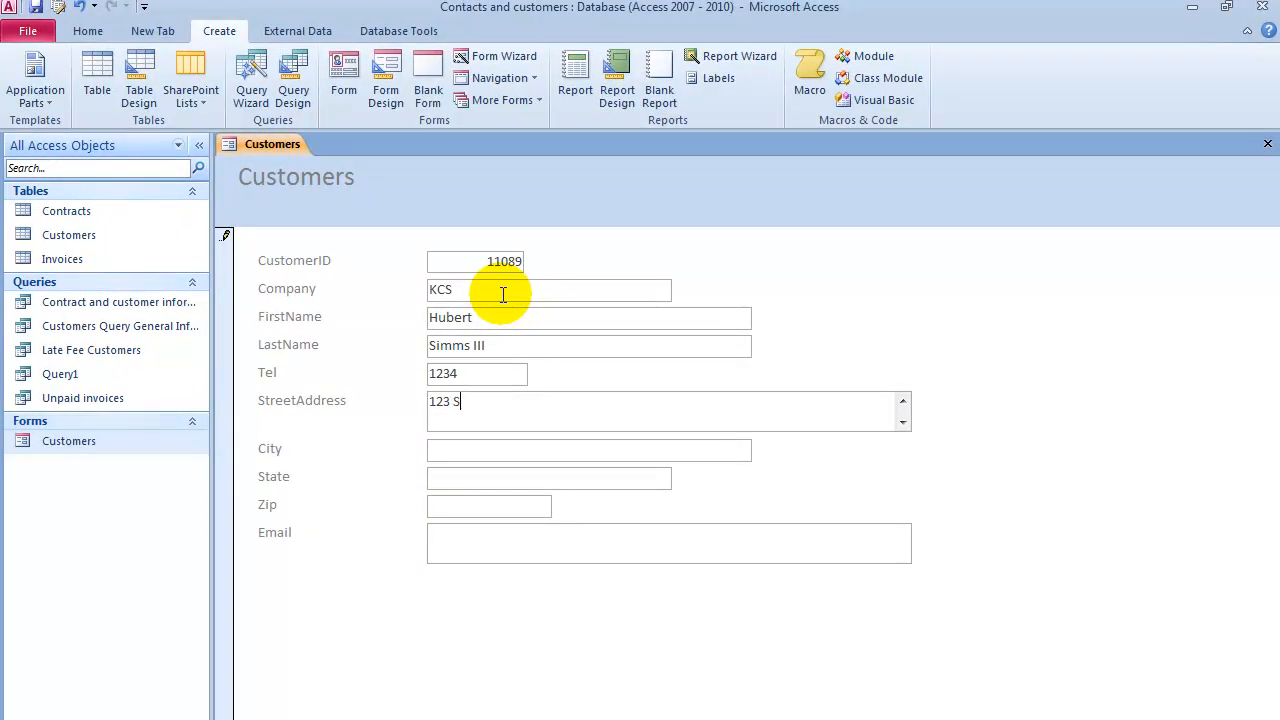
{"action": "type", "text": "treet."}
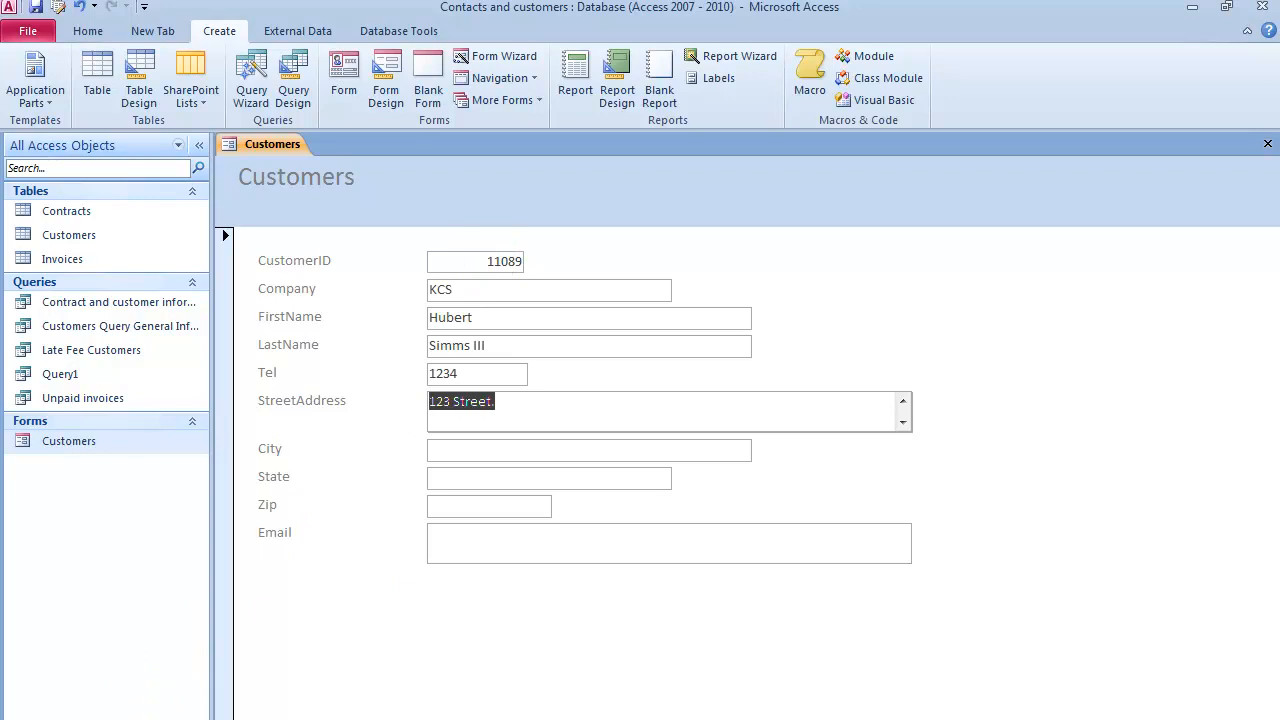
{"action": "mouse_move", "coordinate": [380, 550]}
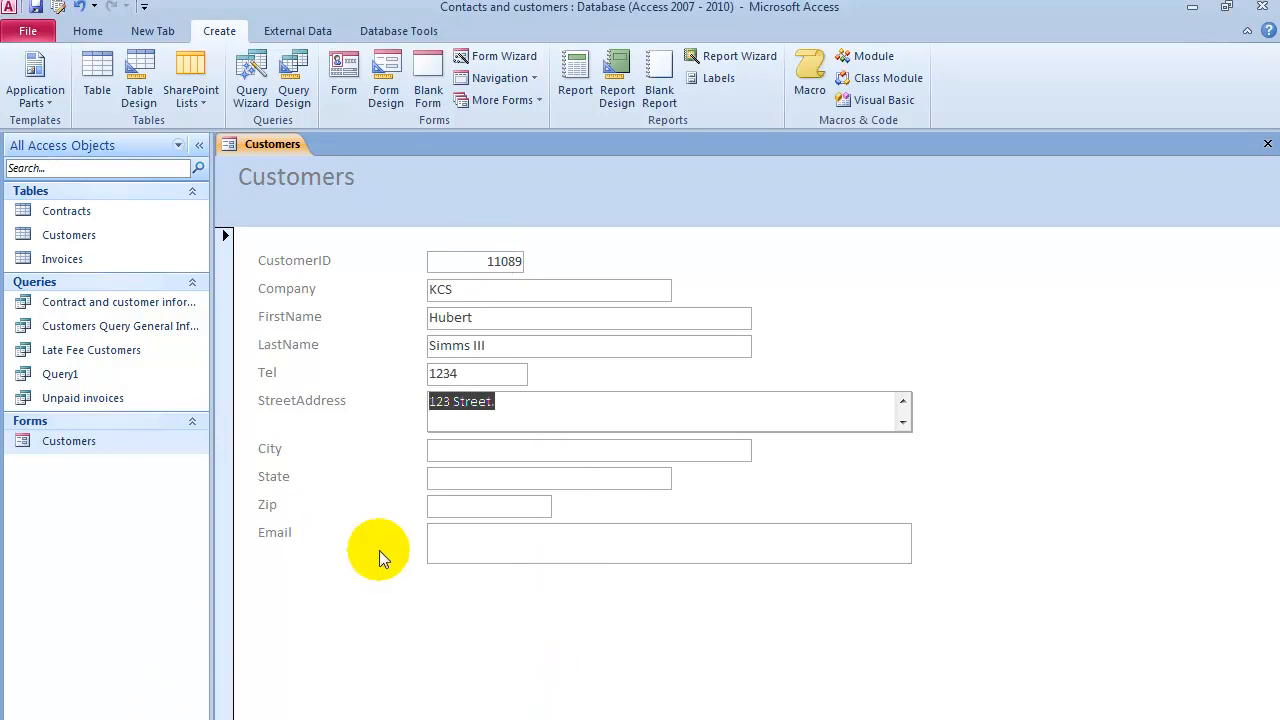
{"action": "mouse_move", "coordinate": [470, 317]}
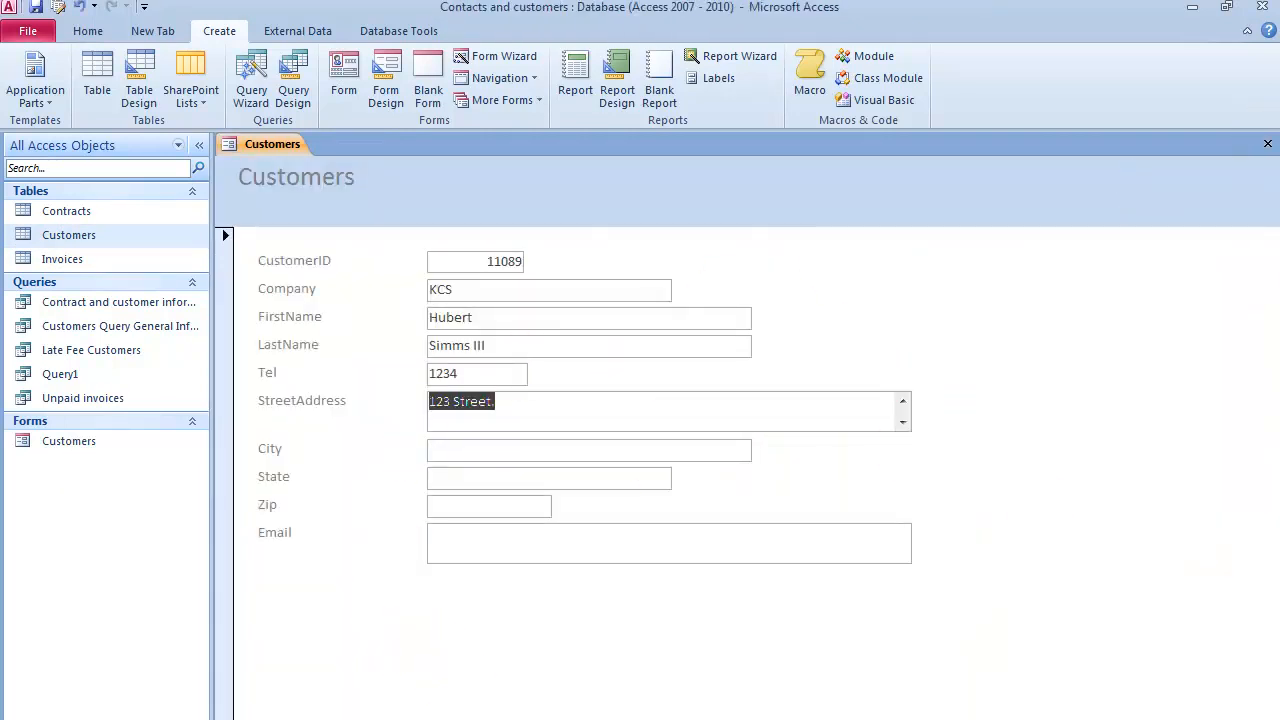
Step: Return the Customers form to the first customer record, PBU in Penndel
{"action": "left_click", "coordinate": [808, 704]}
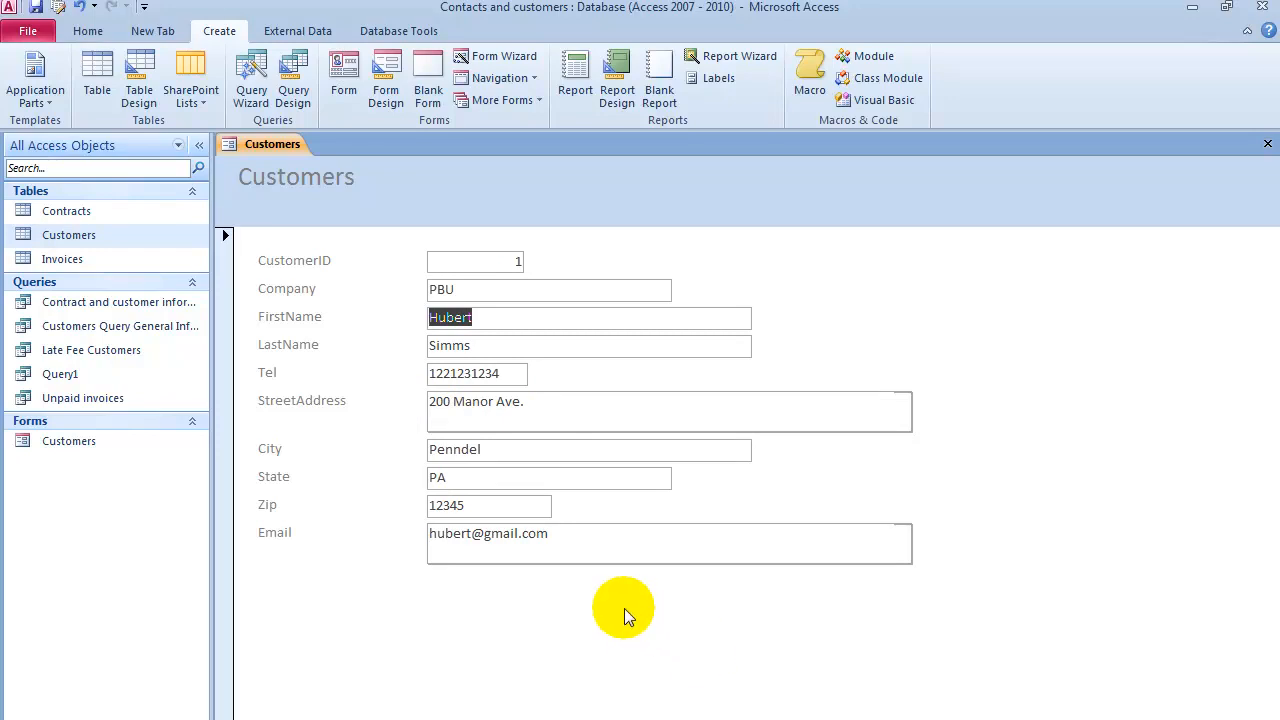
{"action": "mouse_move", "coordinate": [616, 598]}
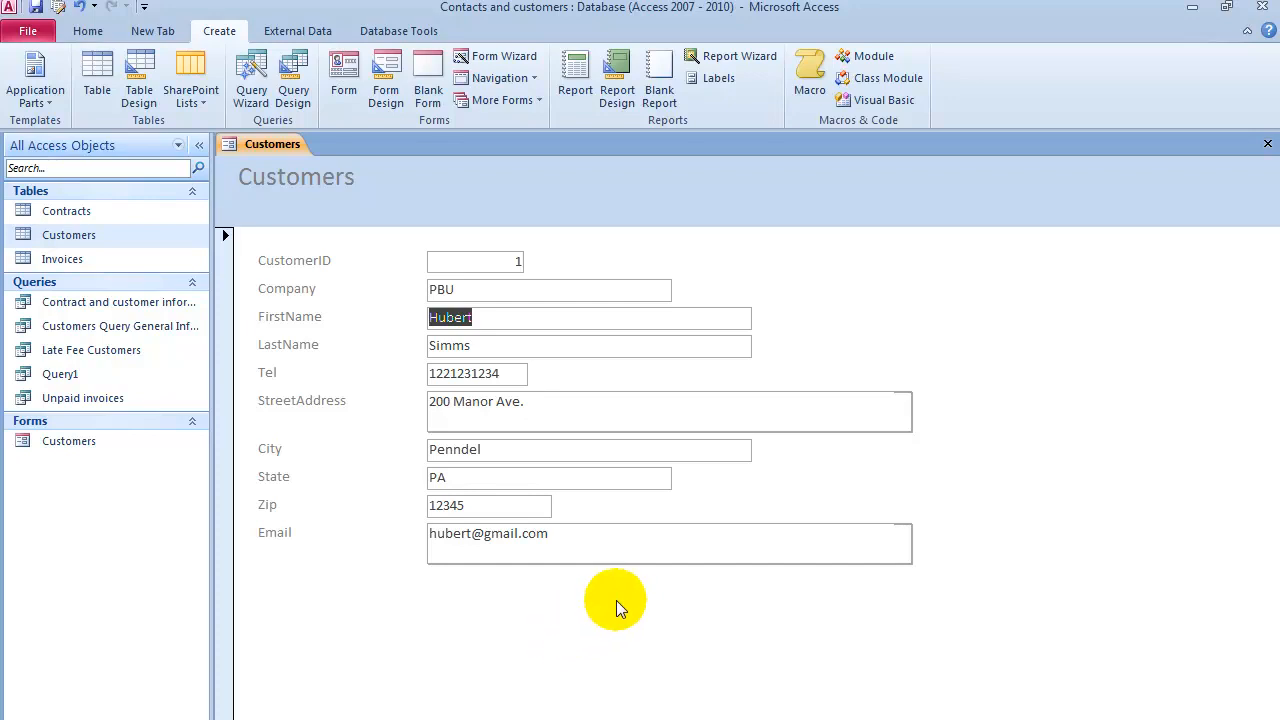
{"action": "mouse_move", "coordinate": [296, 192]}
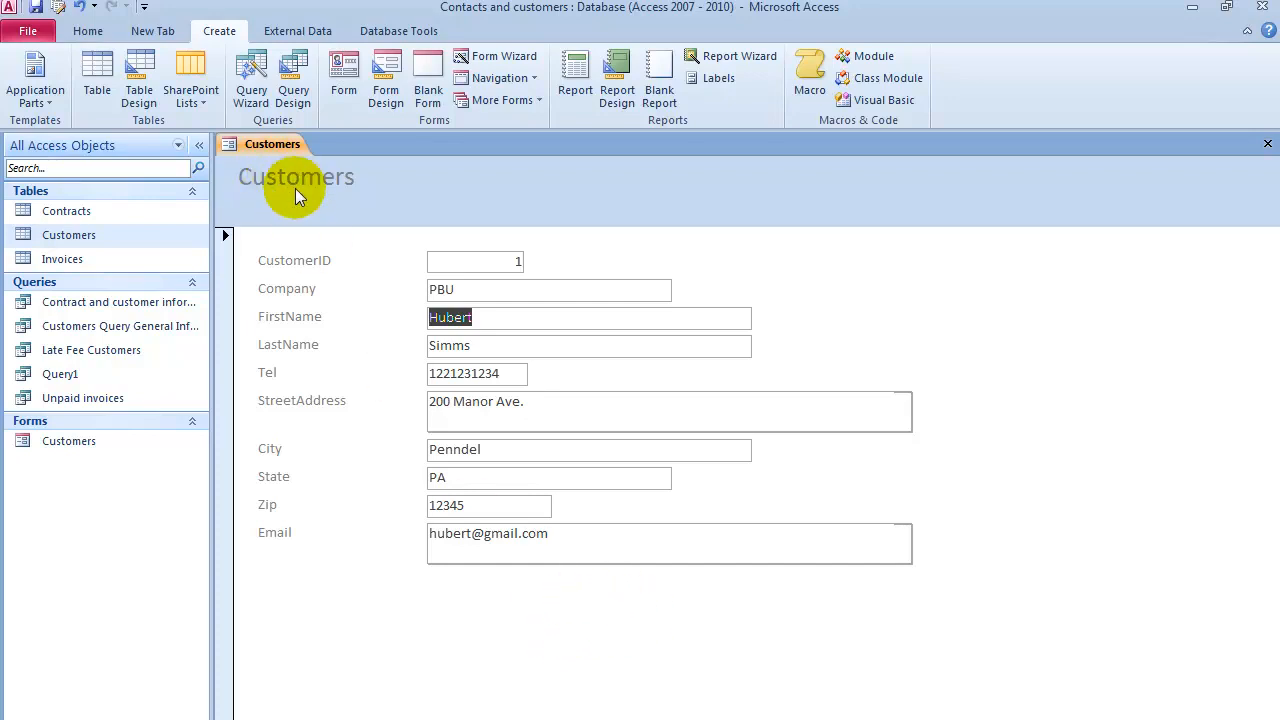
{"action": "mouse_move", "coordinate": [248, 205]}
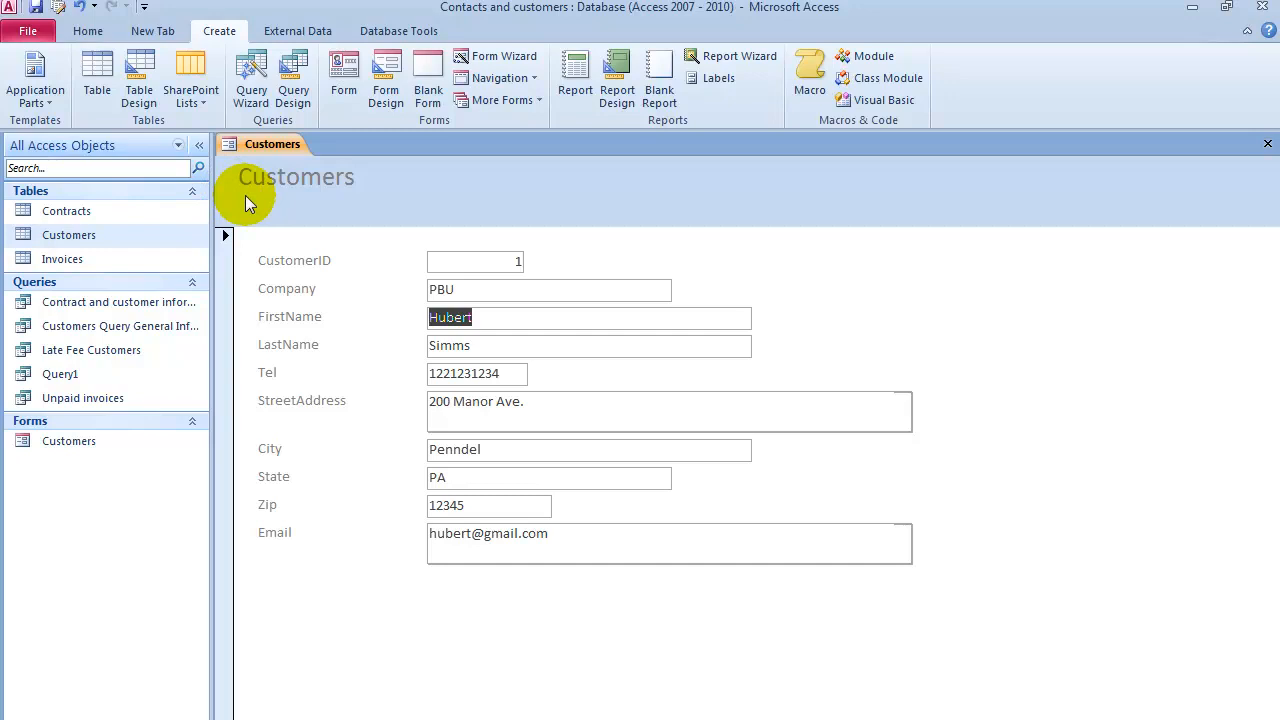
Step: Switch the Customers form to Layout View and apply a built-in theme with serif text and a lavender header
{"action": "left_click", "coordinate": [88, 31]}
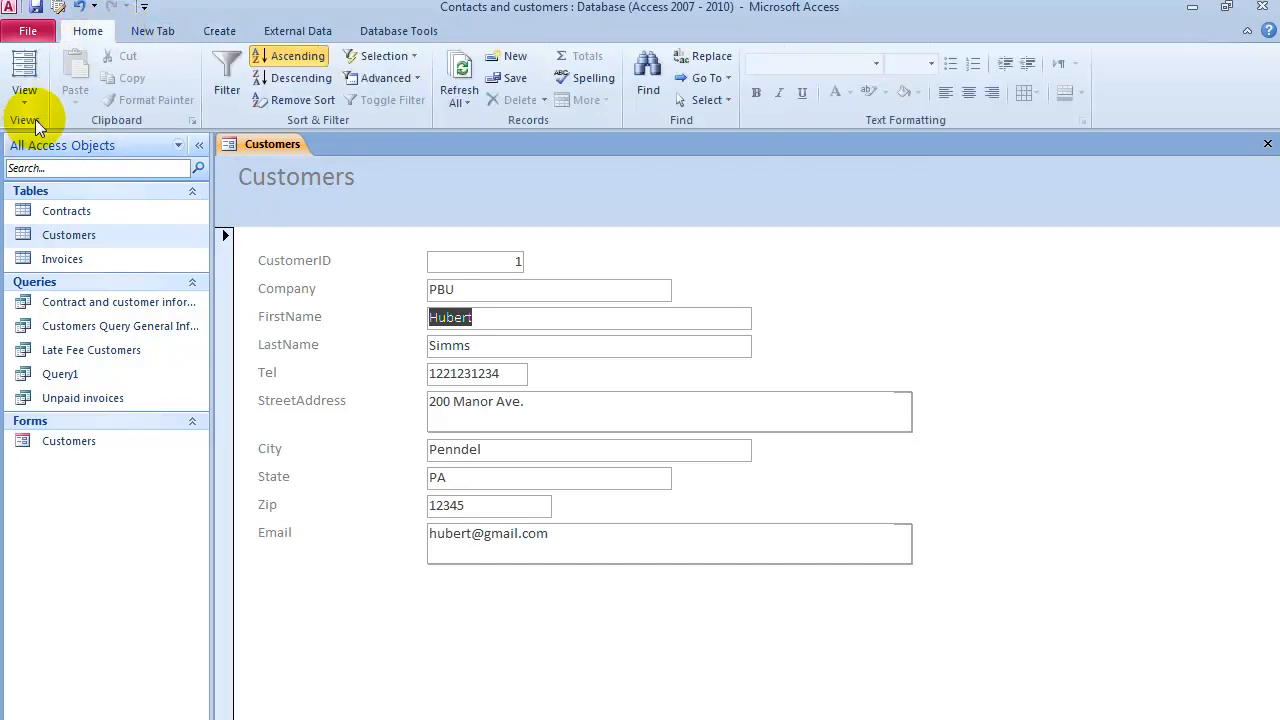
{"action": "left_click", "coordinate": [24, 90]}
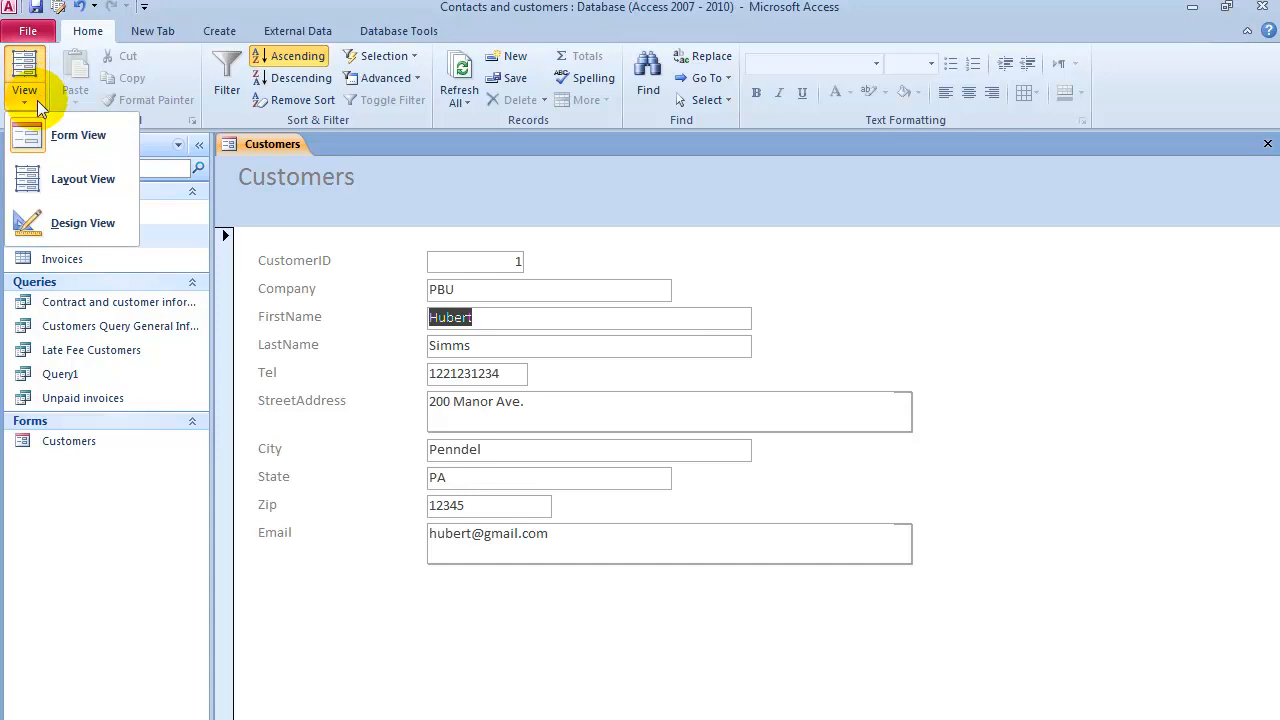
{"action": "mouse_move", "coordinate": [83, 179]}
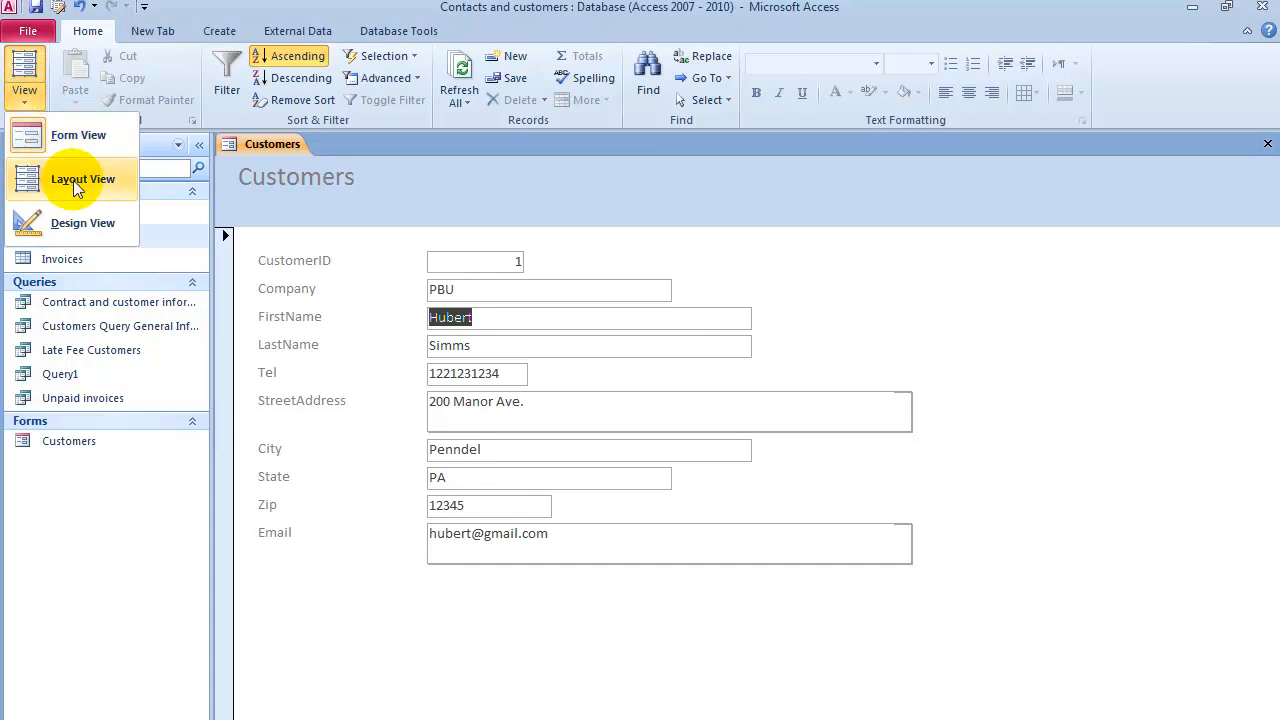
{"action": "left_click", "coordinate": [82, 179]}
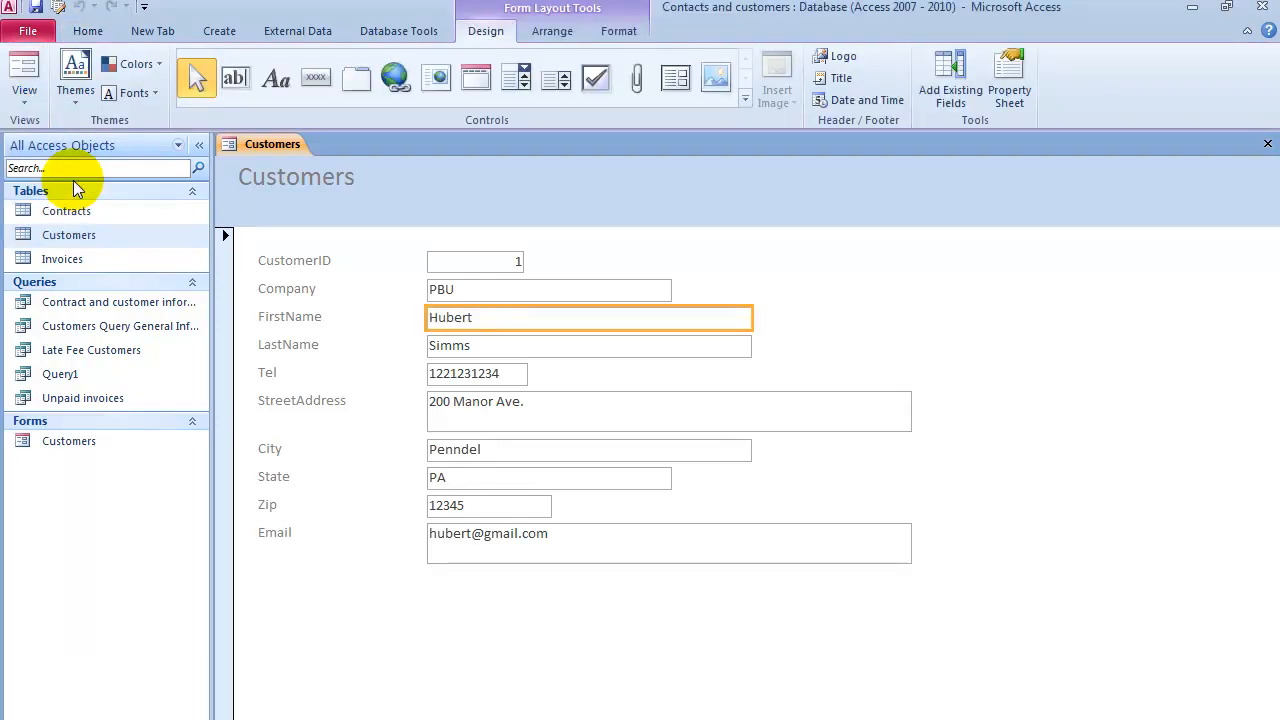
{"action": "mouse_move", "coordinate": [626, 108]}
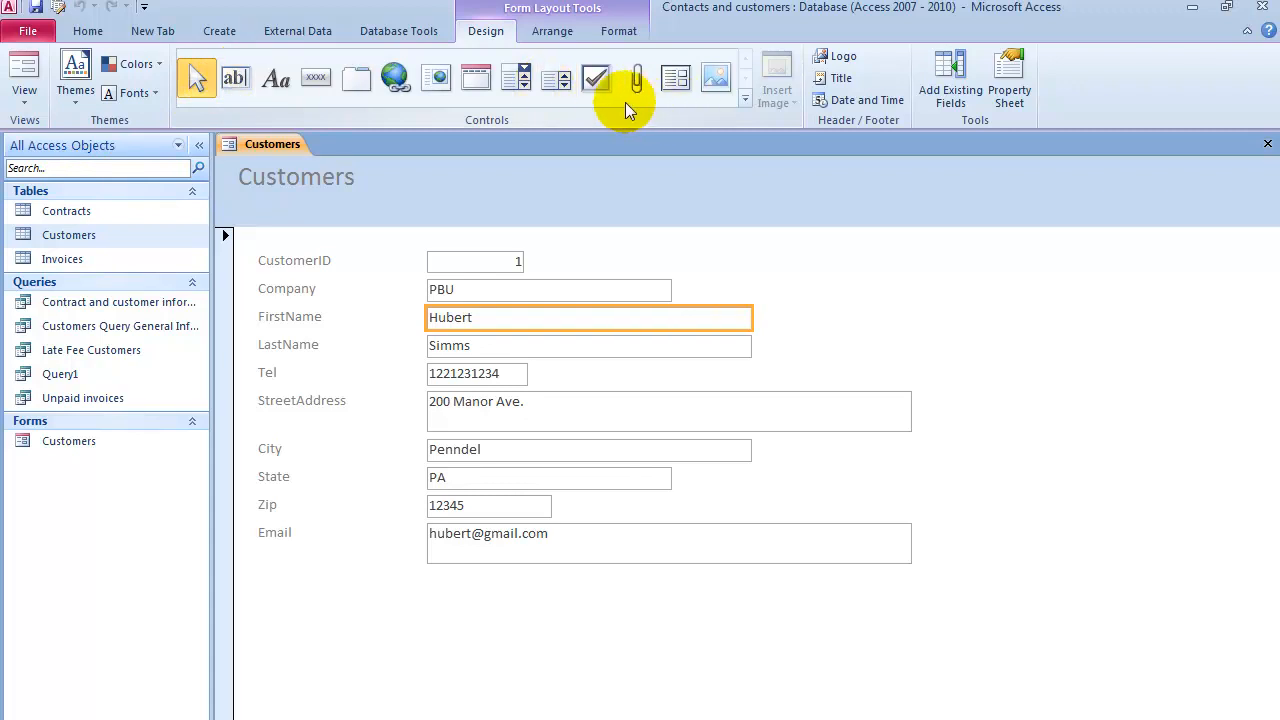
{"action": "mouse_move", "coordinate": [1012, 78]}
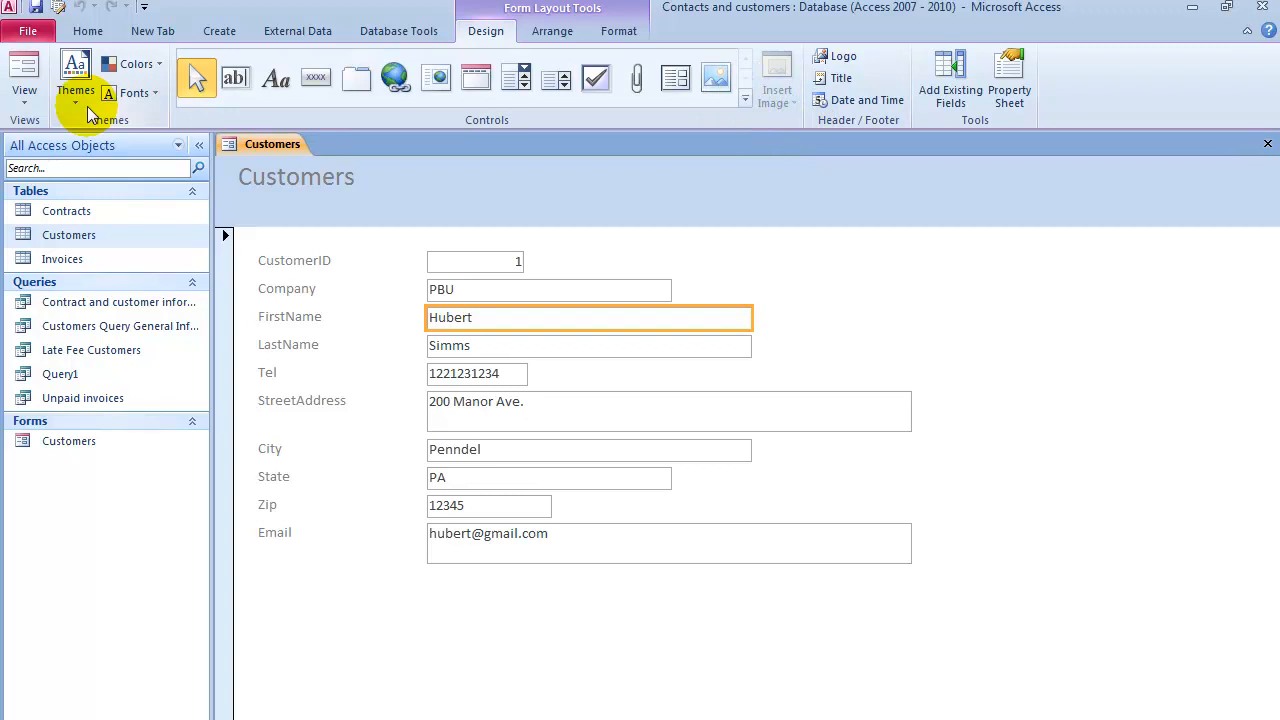
{"action": "left_click", "coordinate": [73, 78]}
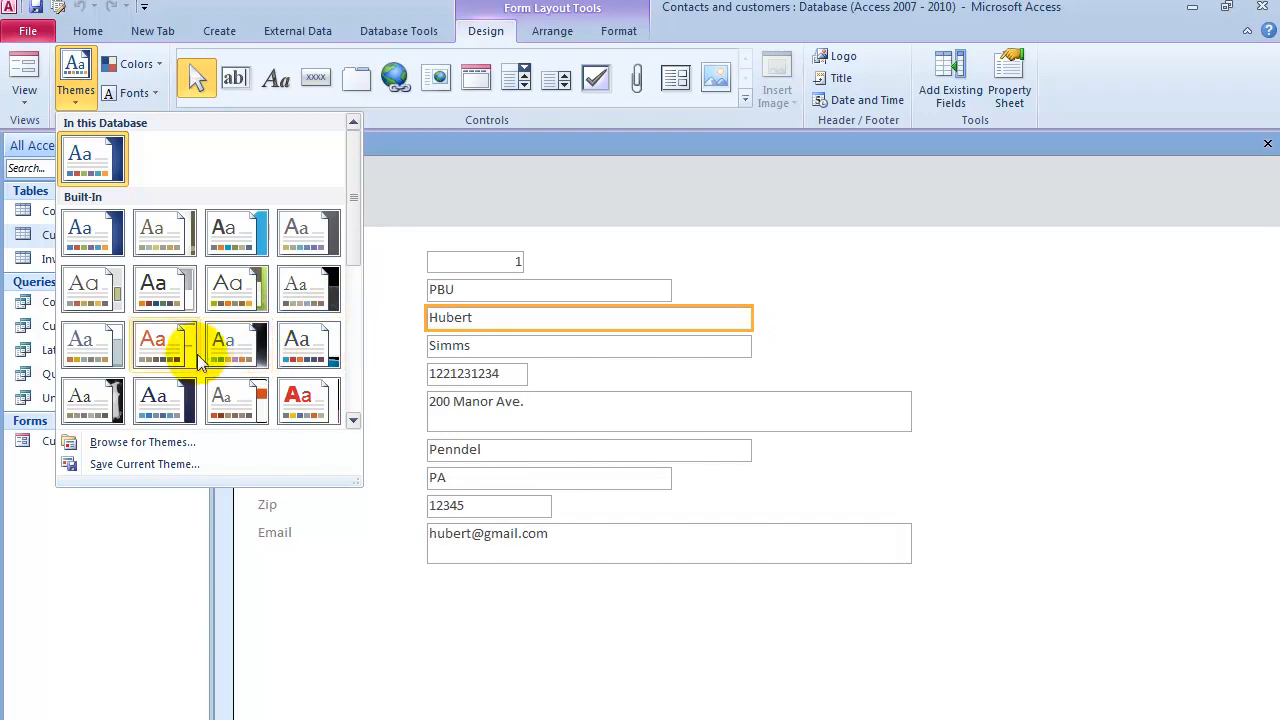
{"action": "mouse_move", "coordinate": [152, 288]}
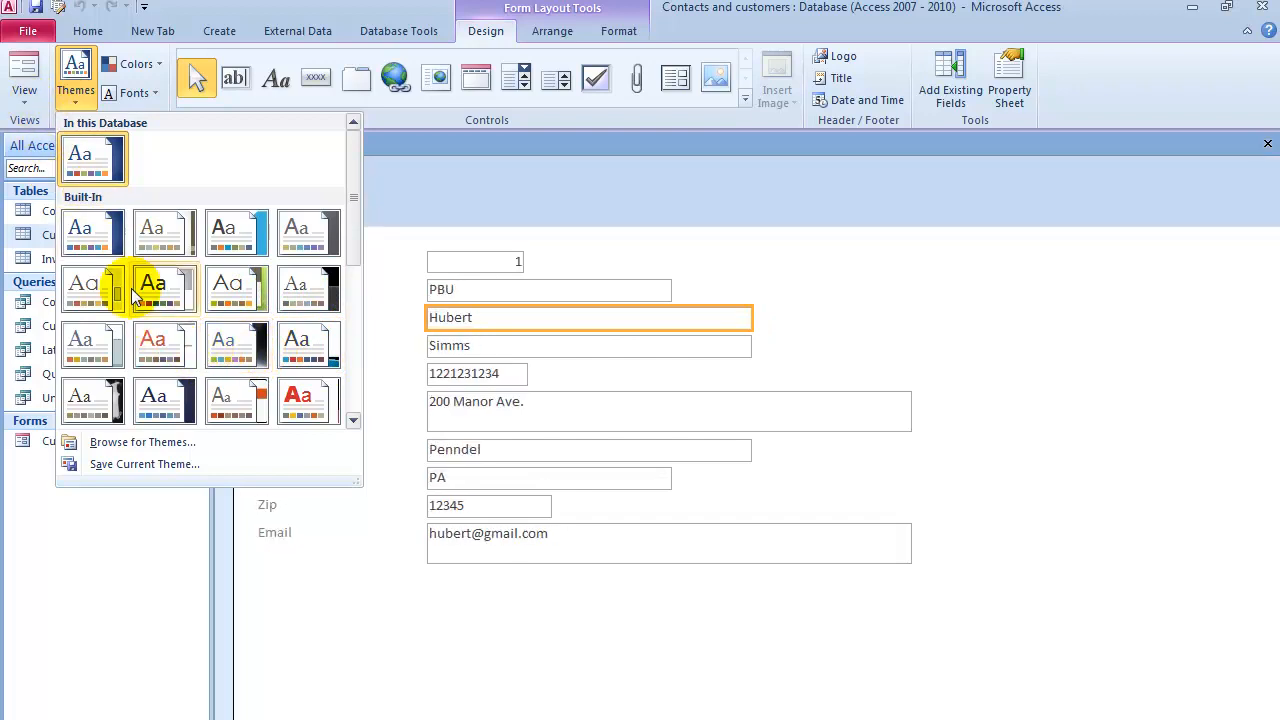
{"action": "mouse_move", "coordinate": [33, 105]}
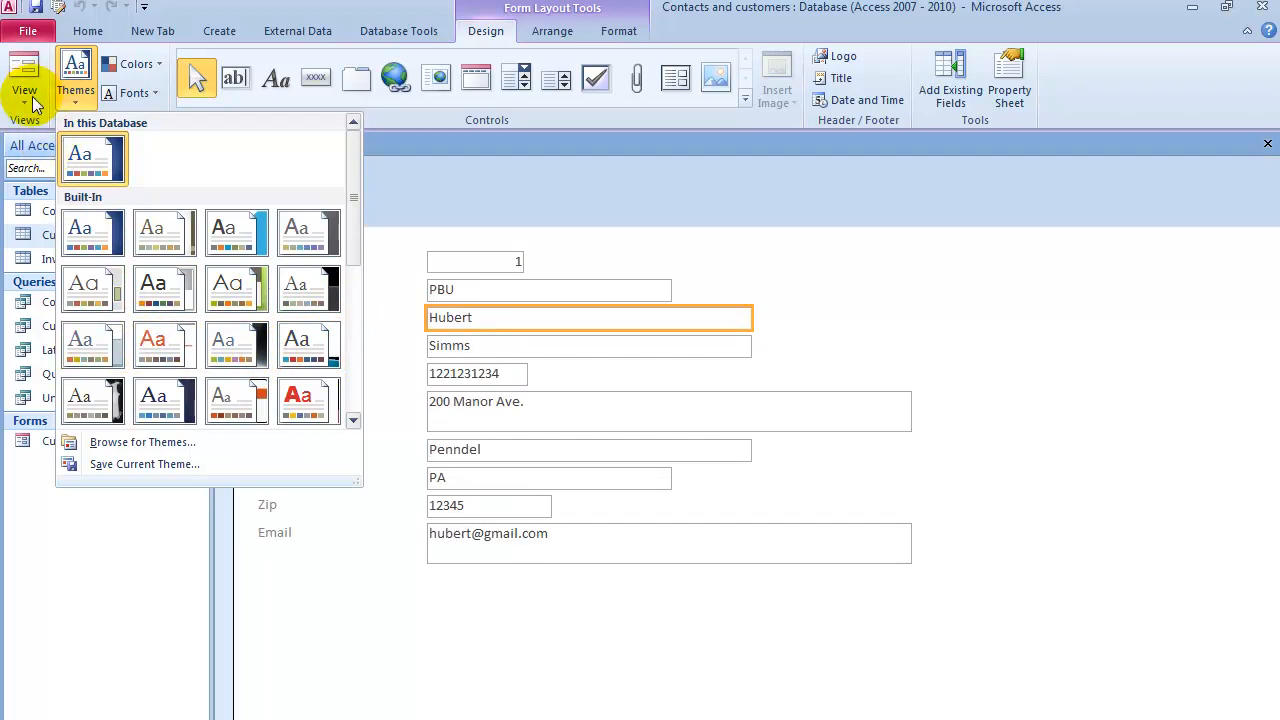
{"action": "left_click", "coordinate": [25, 84]}
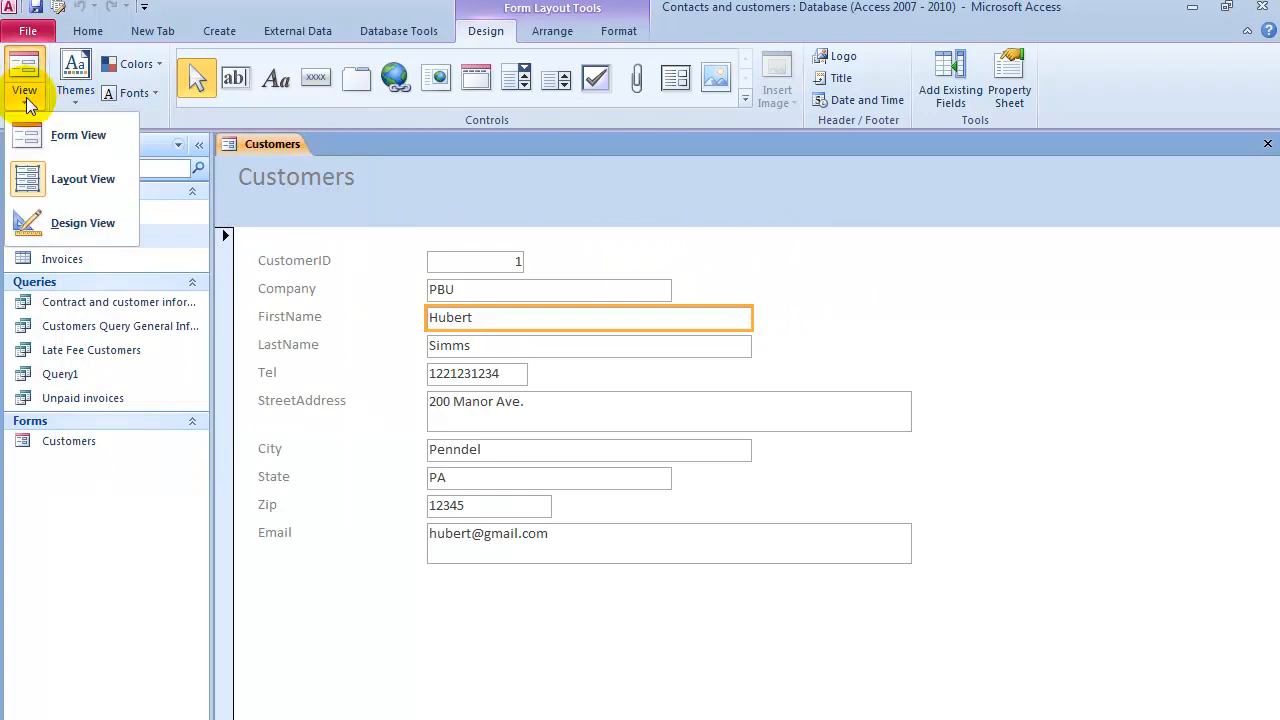
{"action": "left_click", "coordinate": [77, 65]}
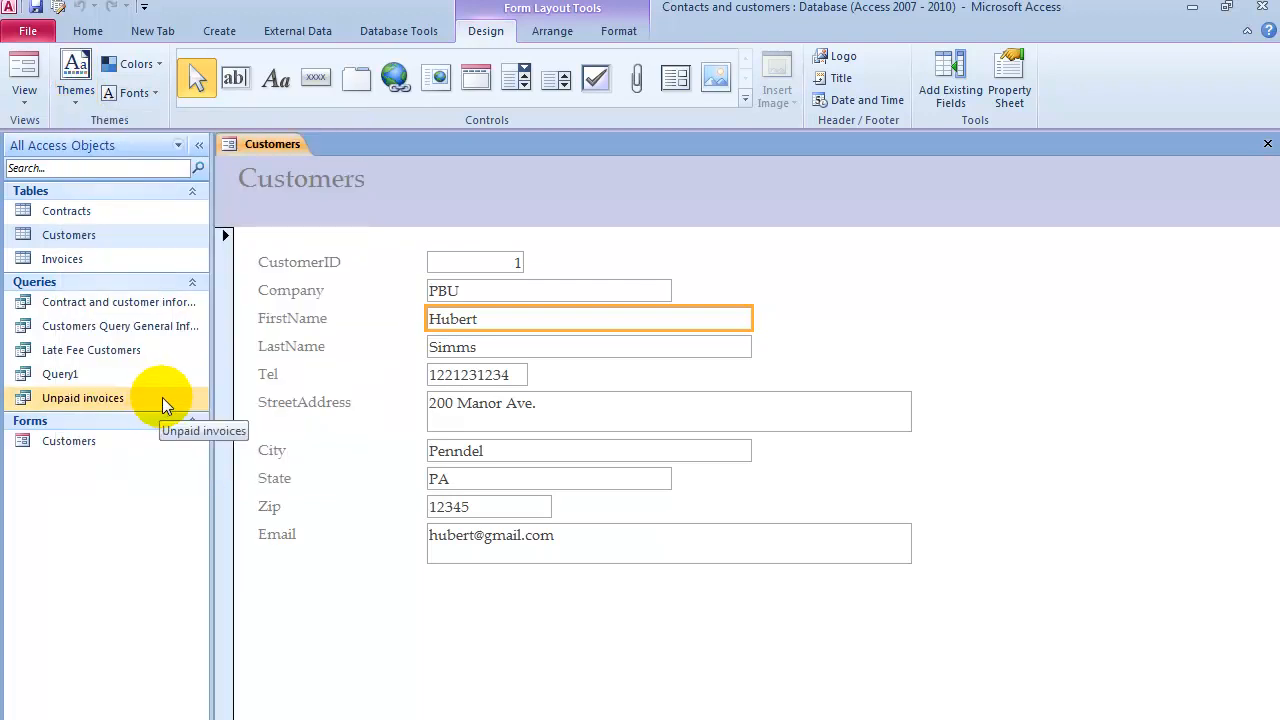
{"action": "mouse_move", "coordinate": [24, 80]}
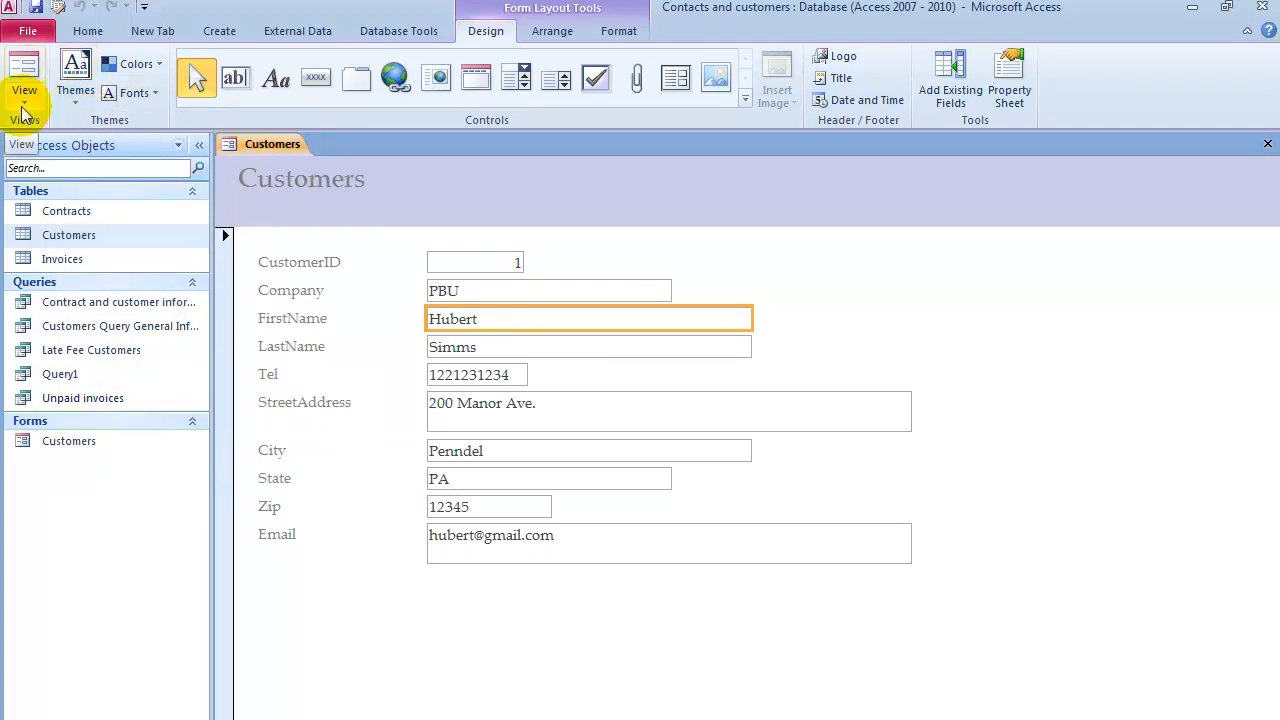
Step: In Design View, resize the StreetAddress box to one line tall and FirstName's width
{"action": "left_click", "coordinate": [24, 75]}
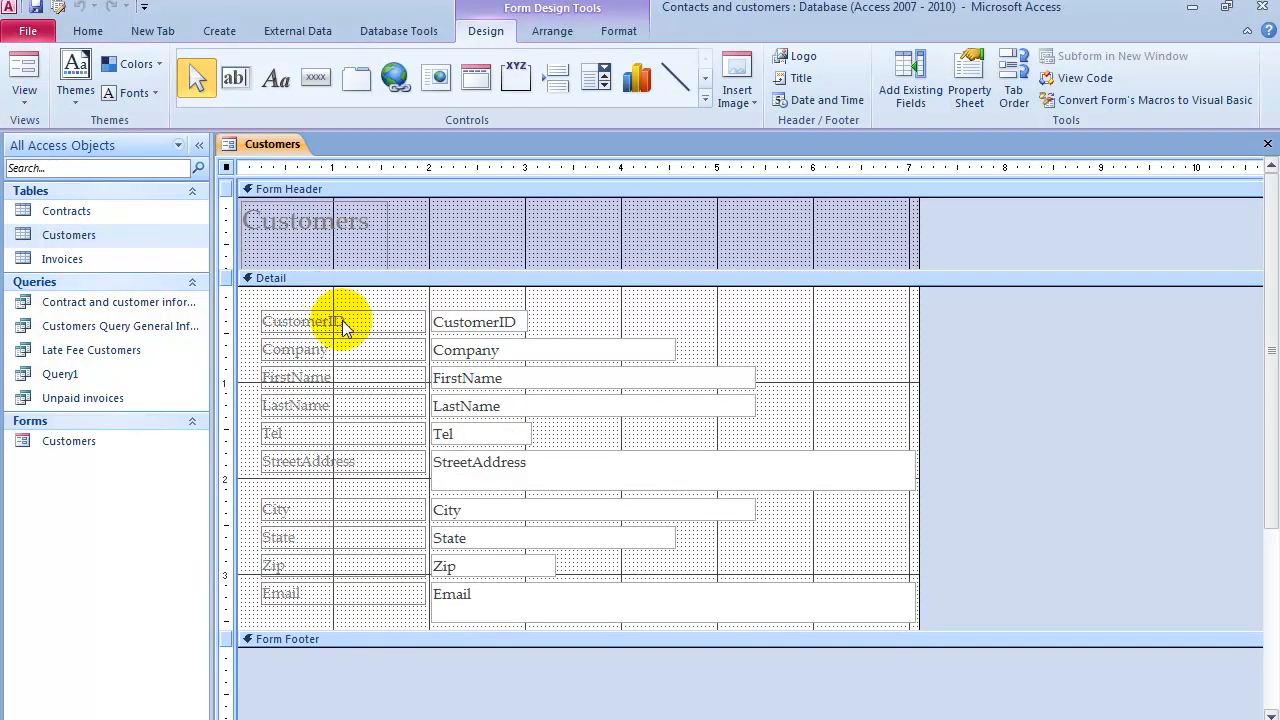
{"action": "left_click", "coordinate": [670, 472]}
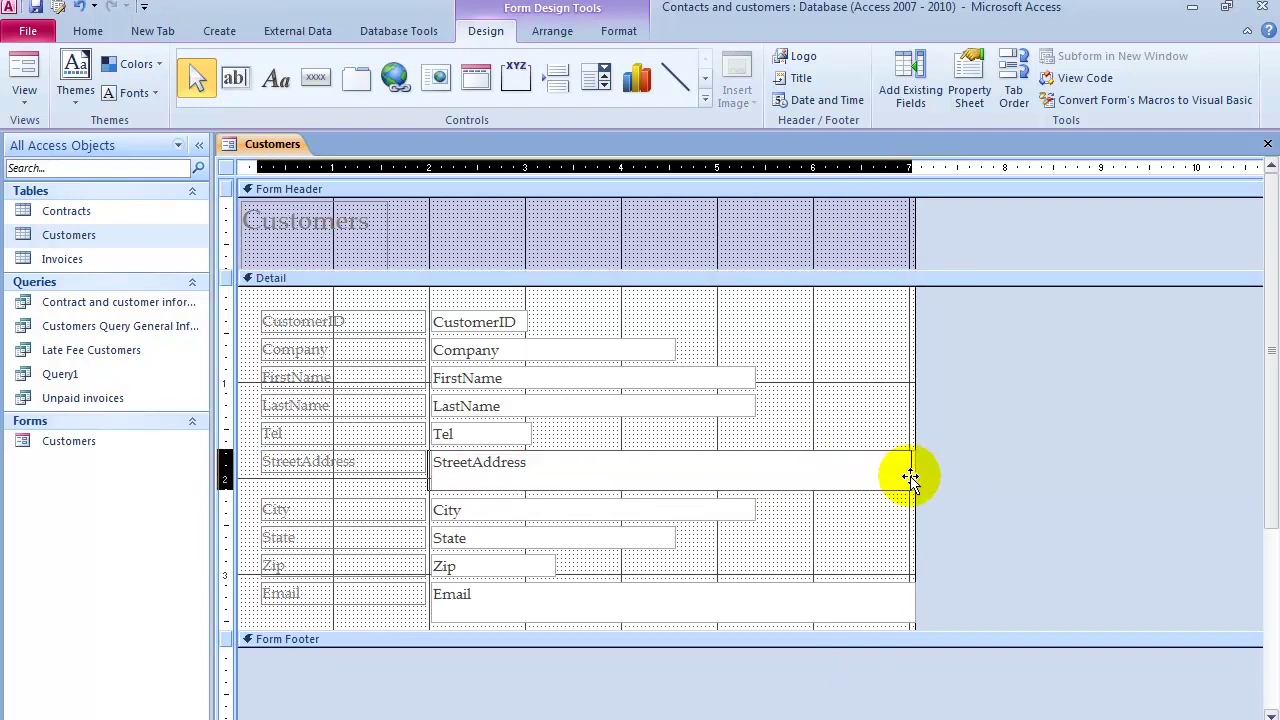
{"action": "left_click", "coordinate": [665, 470]}
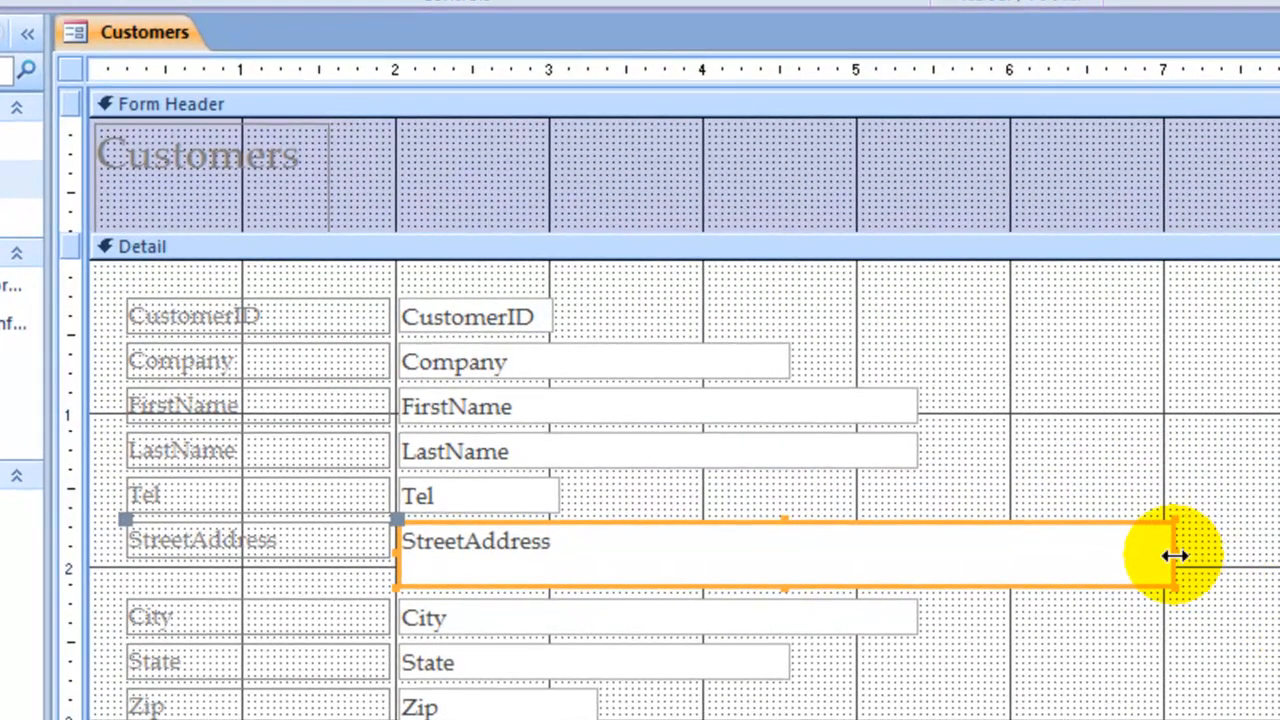
{"action": "left_click_drag", "start_coordinate": [1170, 555], "coordinate": [915, 555]}
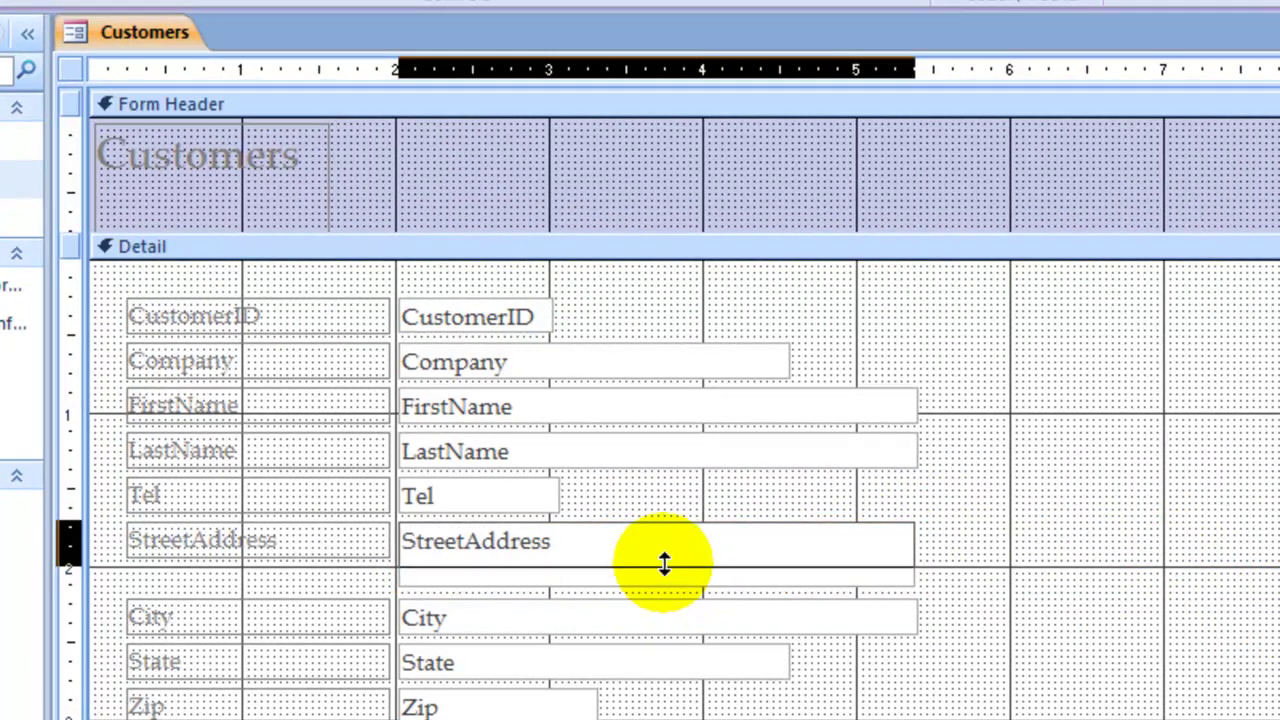
{"action": "left_click", "coordinate": [655, 542]}
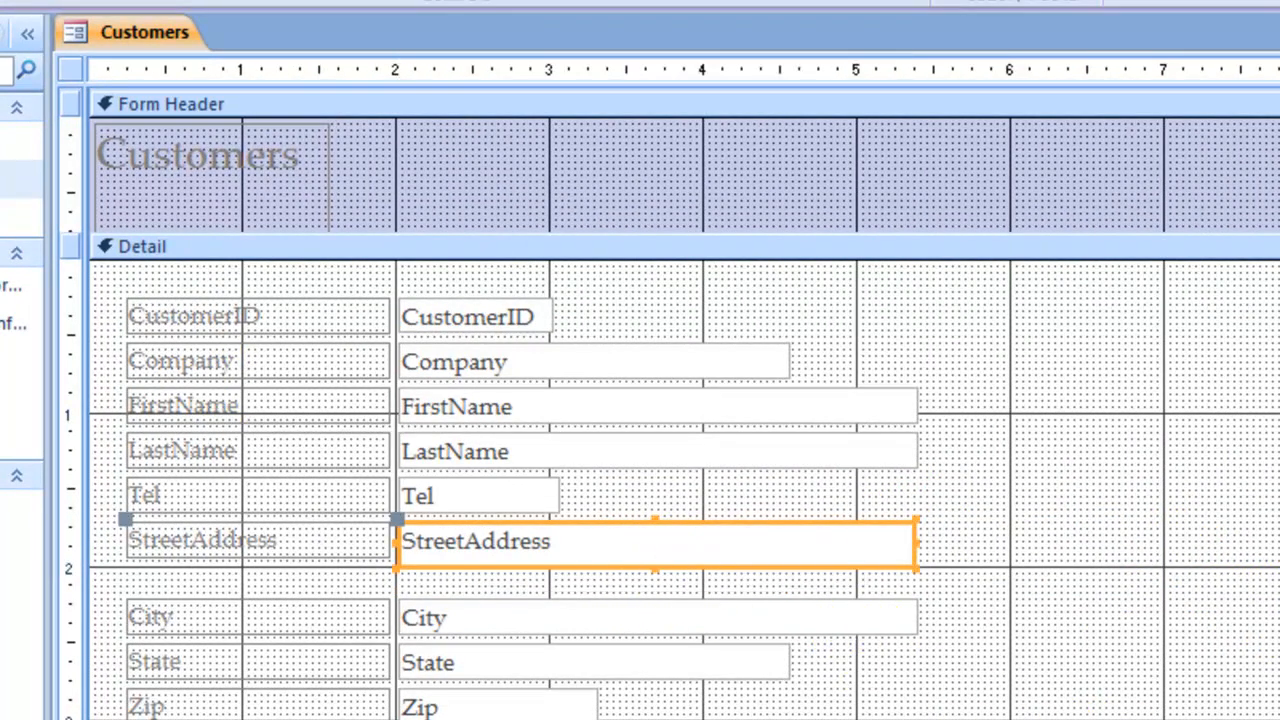
{"action": "left_click", "coordinate": [225, 317]}
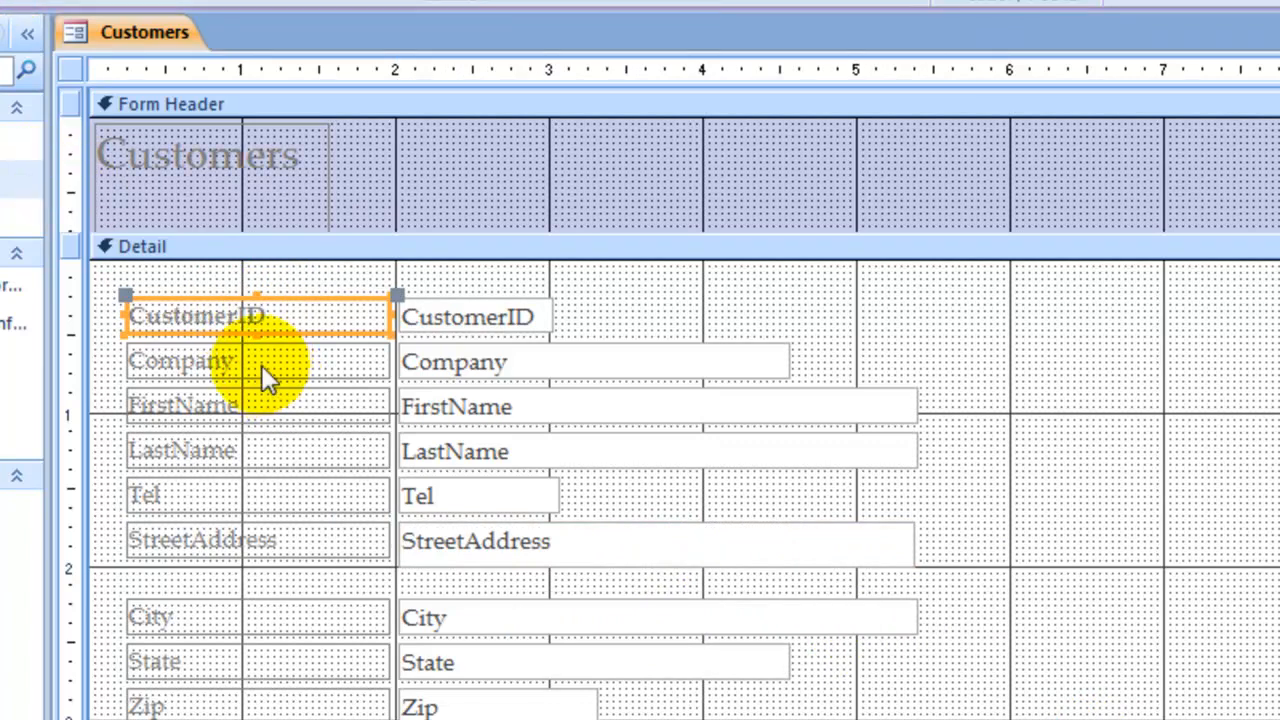
{"action": "left_click", "coordinate": [182, 361]}
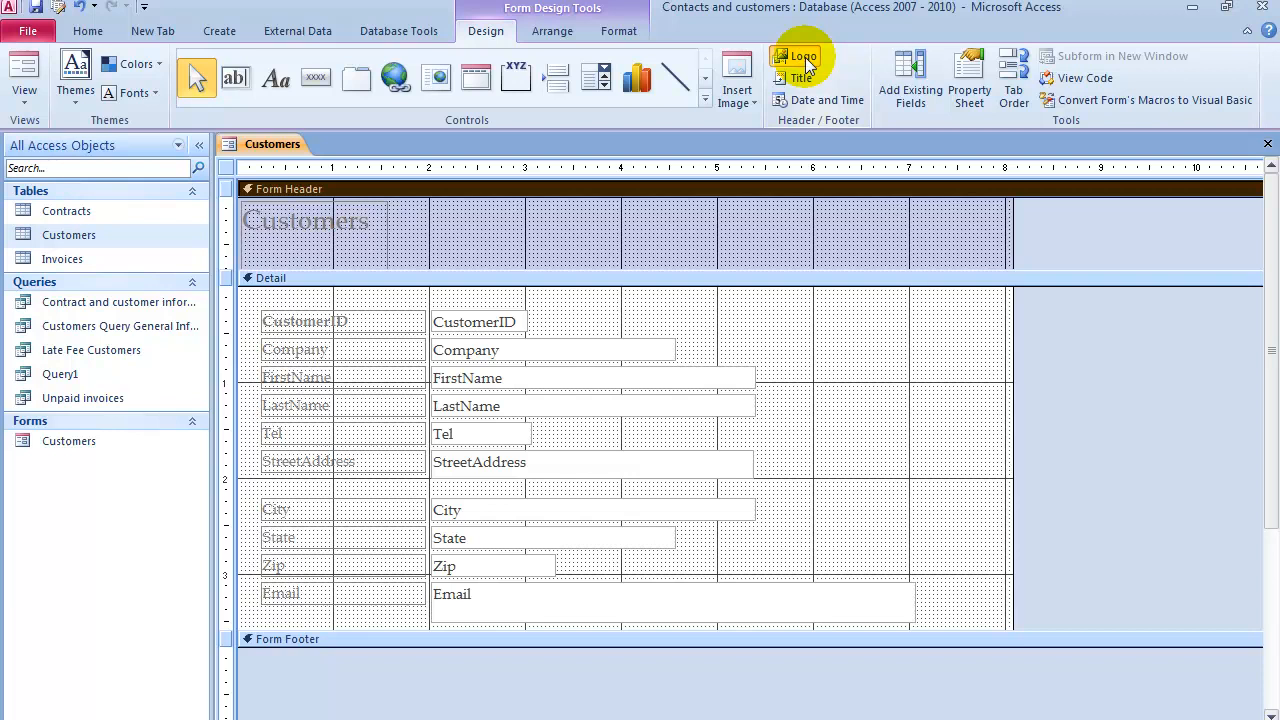
{"action": "left_click", "coordinate": [789, 55]}
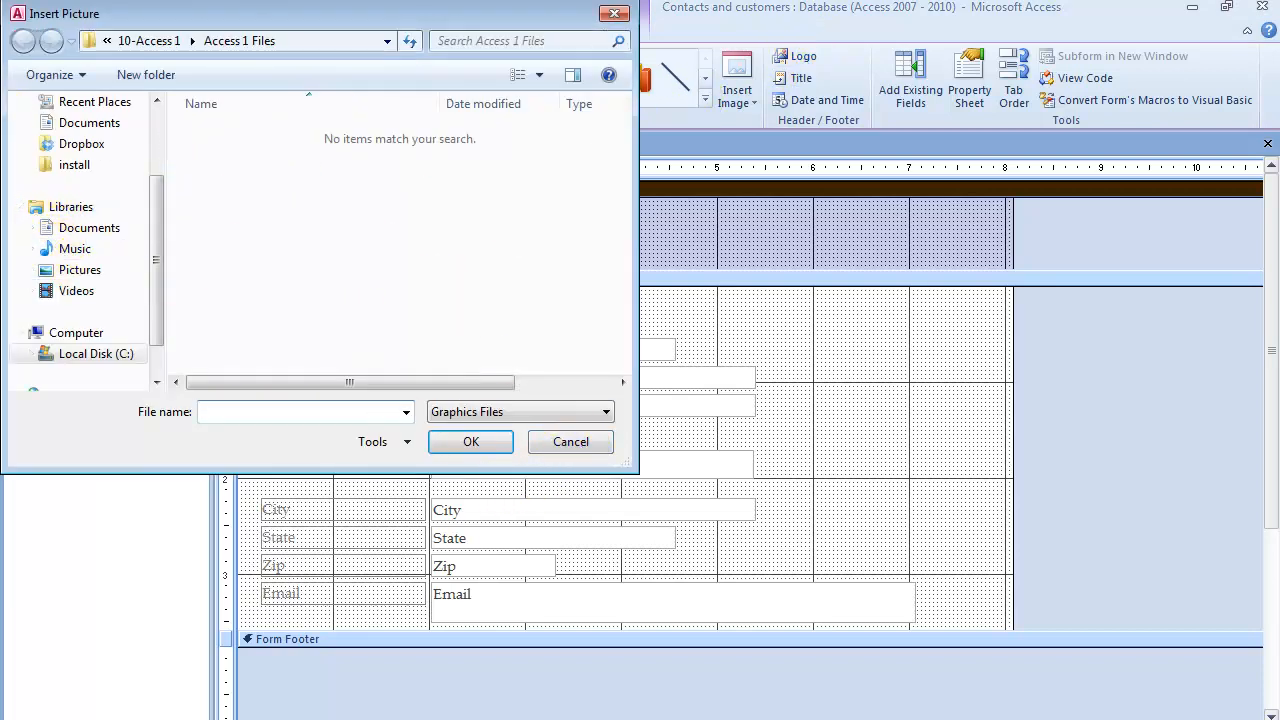
{"action": "left_click", "coordinate": [570, 442]}
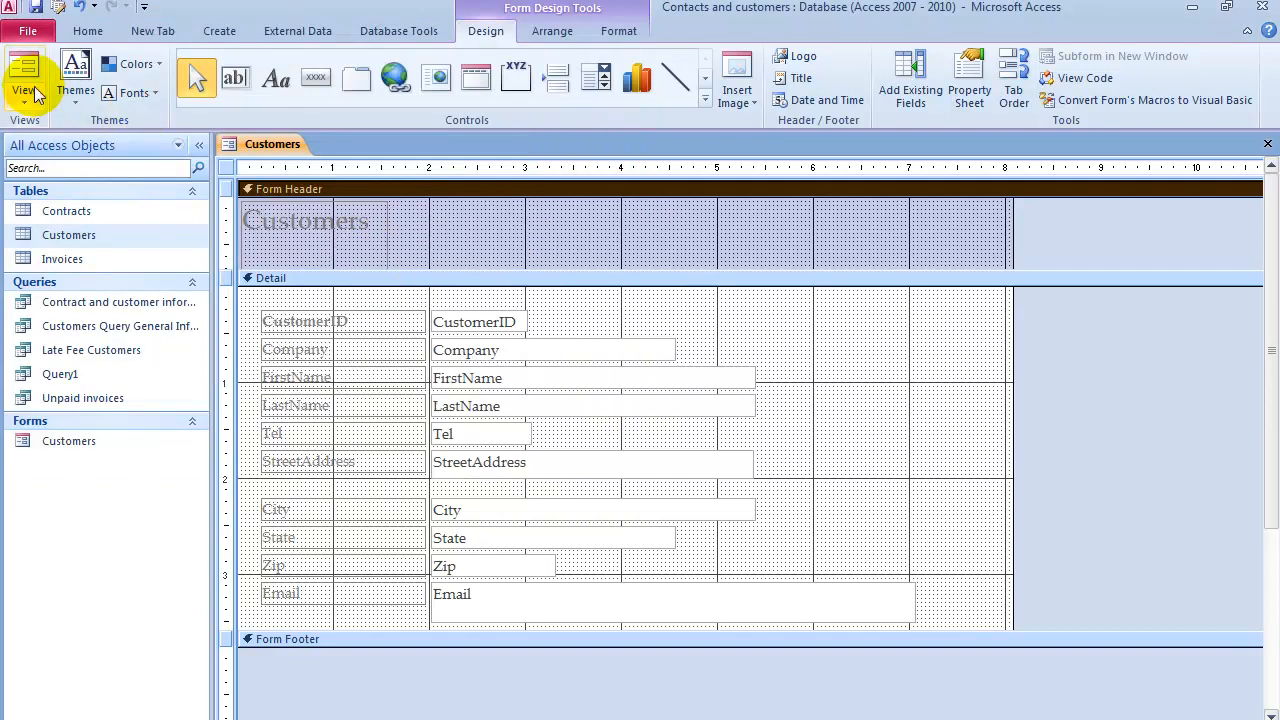
Step: Show the restyled Customers form in Form View on the Holland, MI record
{"action": "left_click", "coordinate": [24, 75]}
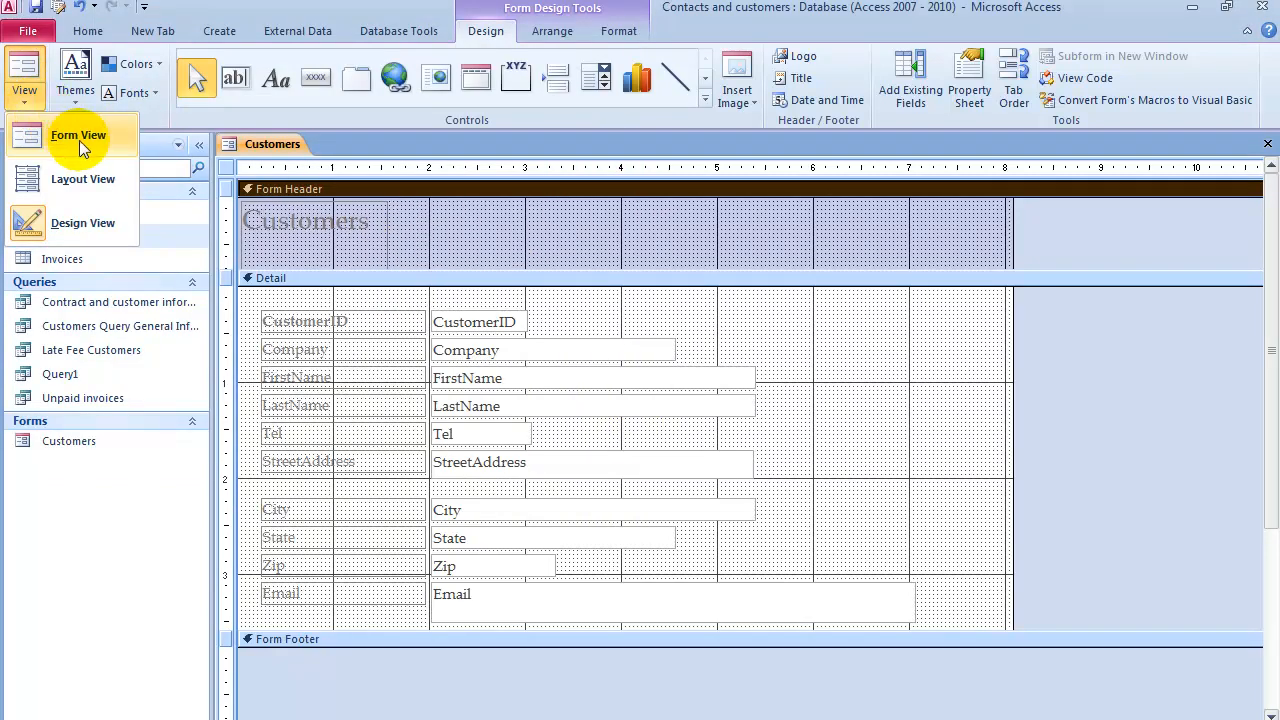
{"action": "left_click", "coordinate": [78, 135]}
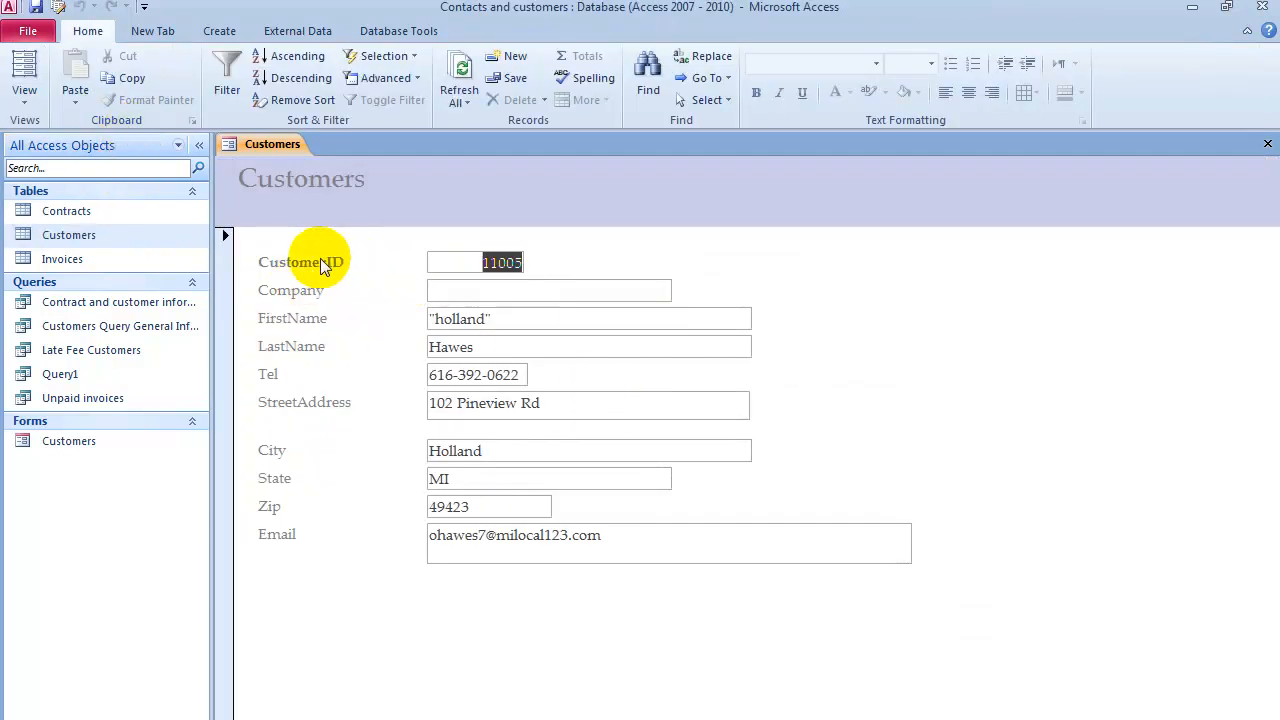
{"action": "mouse_move", "coordinate": [468, 425]}
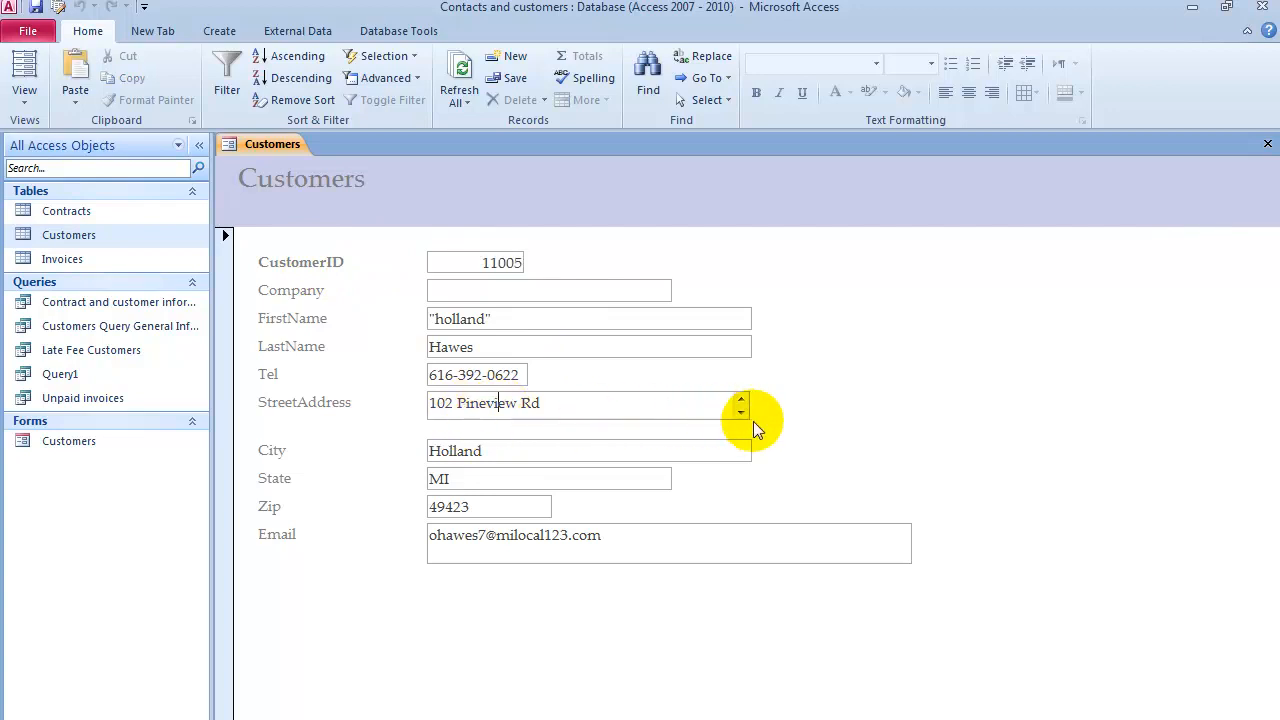
{"action": "mouse_move", "coordinate": [825, 472]}
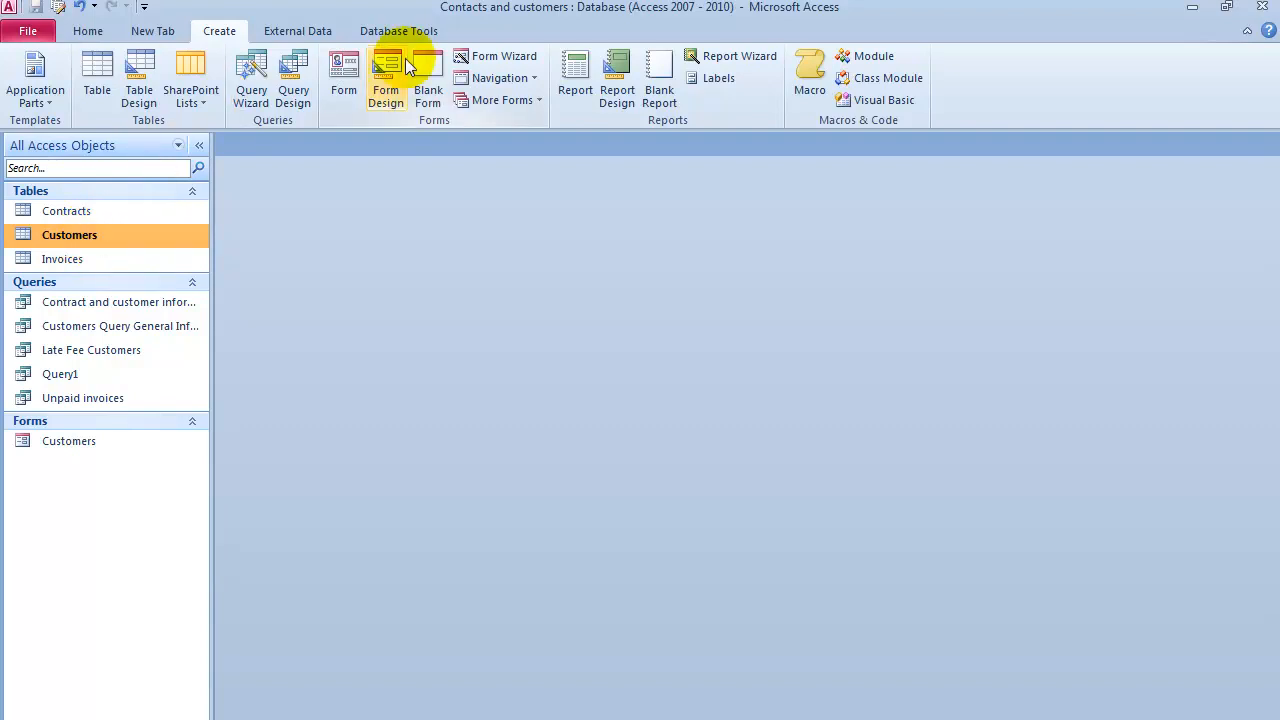
{"action": "mouse_move", "coordinate": [537, 70]}
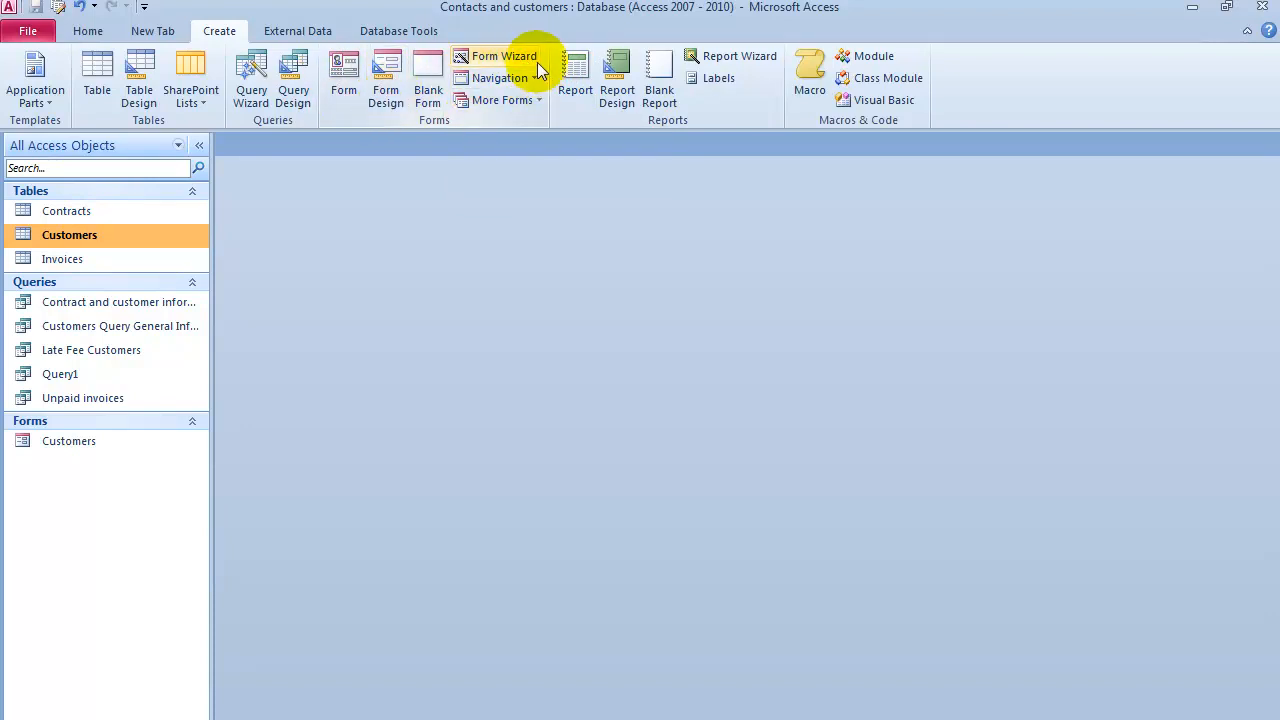
{"action": "mouse_move", "coordinate": [522, 62]}
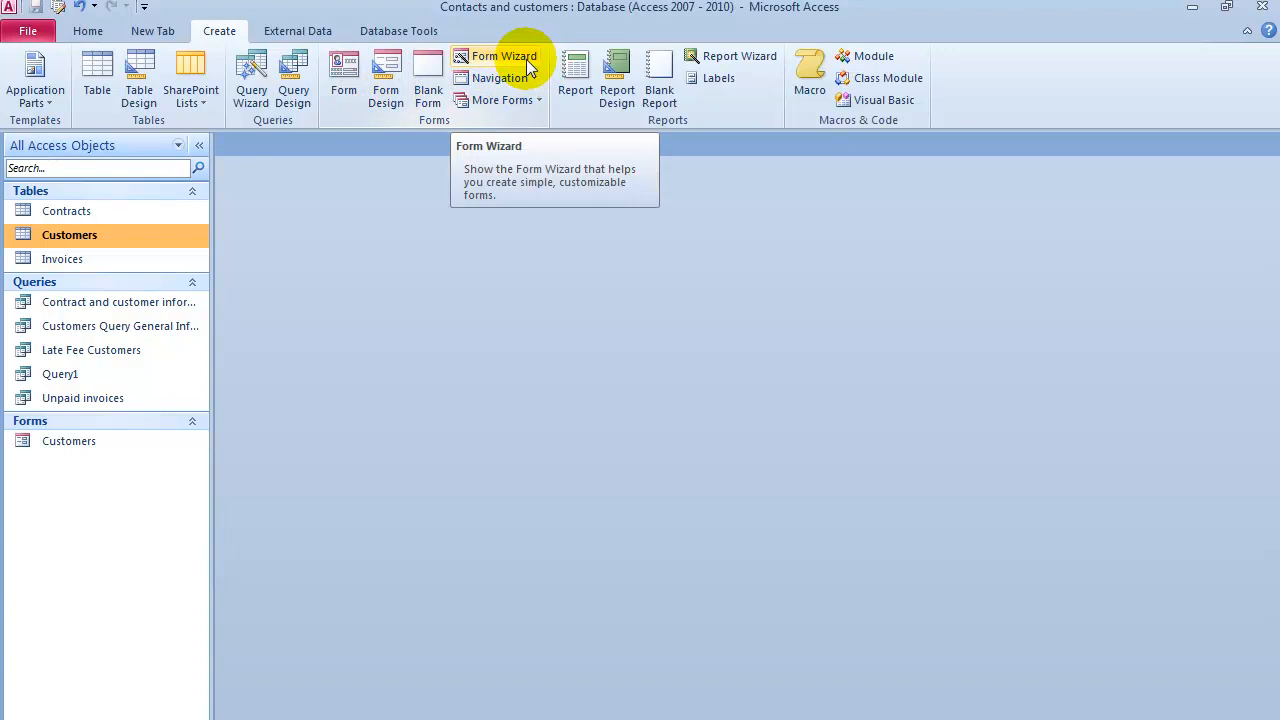
Step: In the Form Wizard, add all Customers fields plus the Contracts fields Contract Num and Contract Amt
{"action": "left_click", "coordinate": [501, 55]}
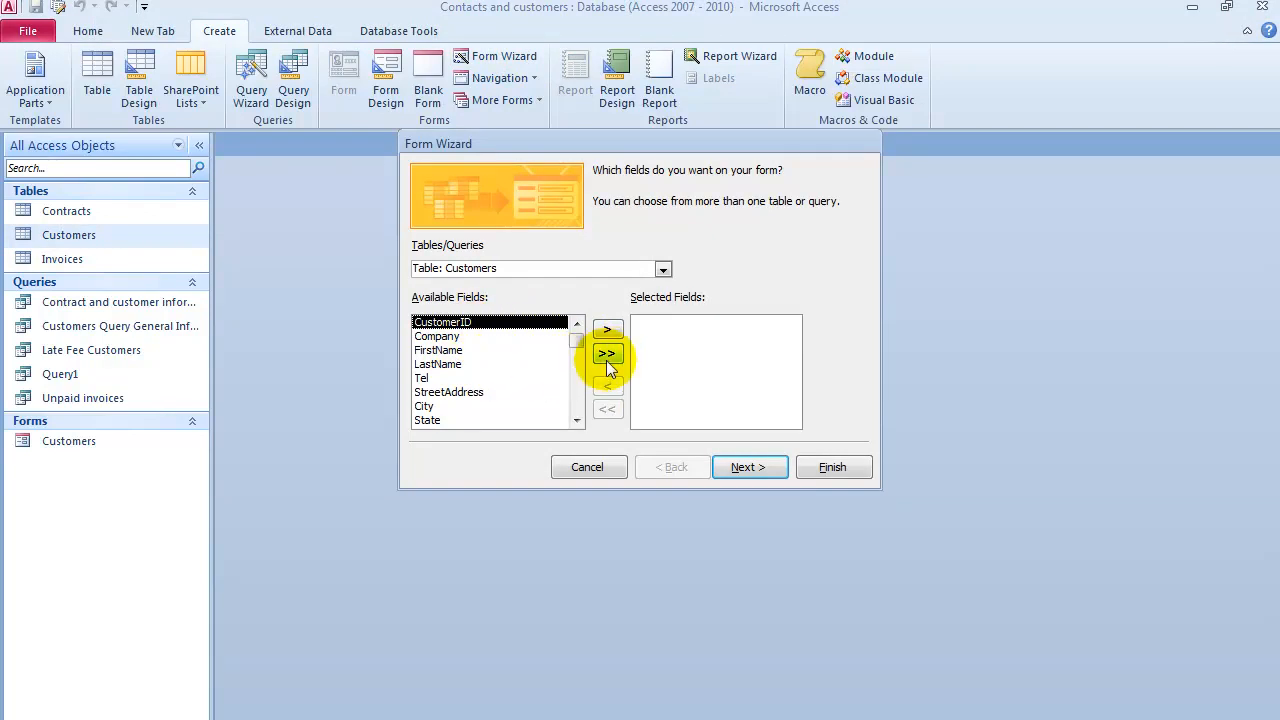
{"action": "left_click", "coordinate": [662, 268]}
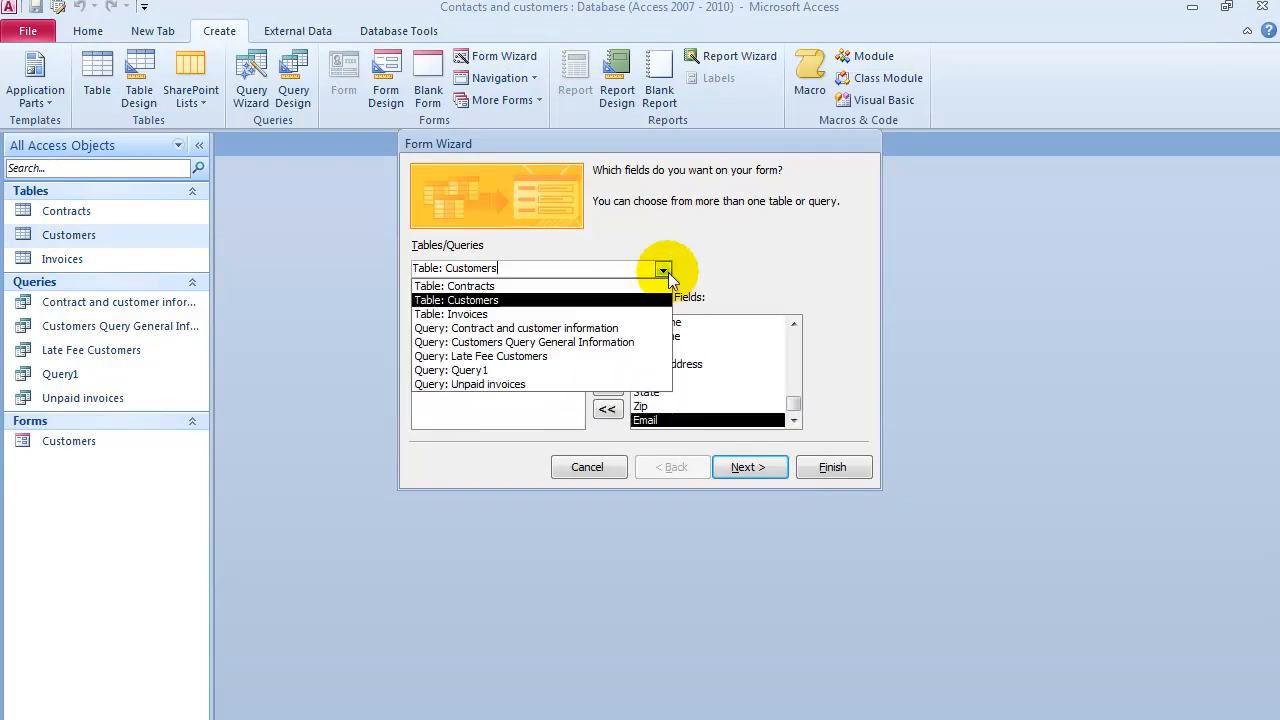
{"action": "left_click", "coordinate": [455, 285]}
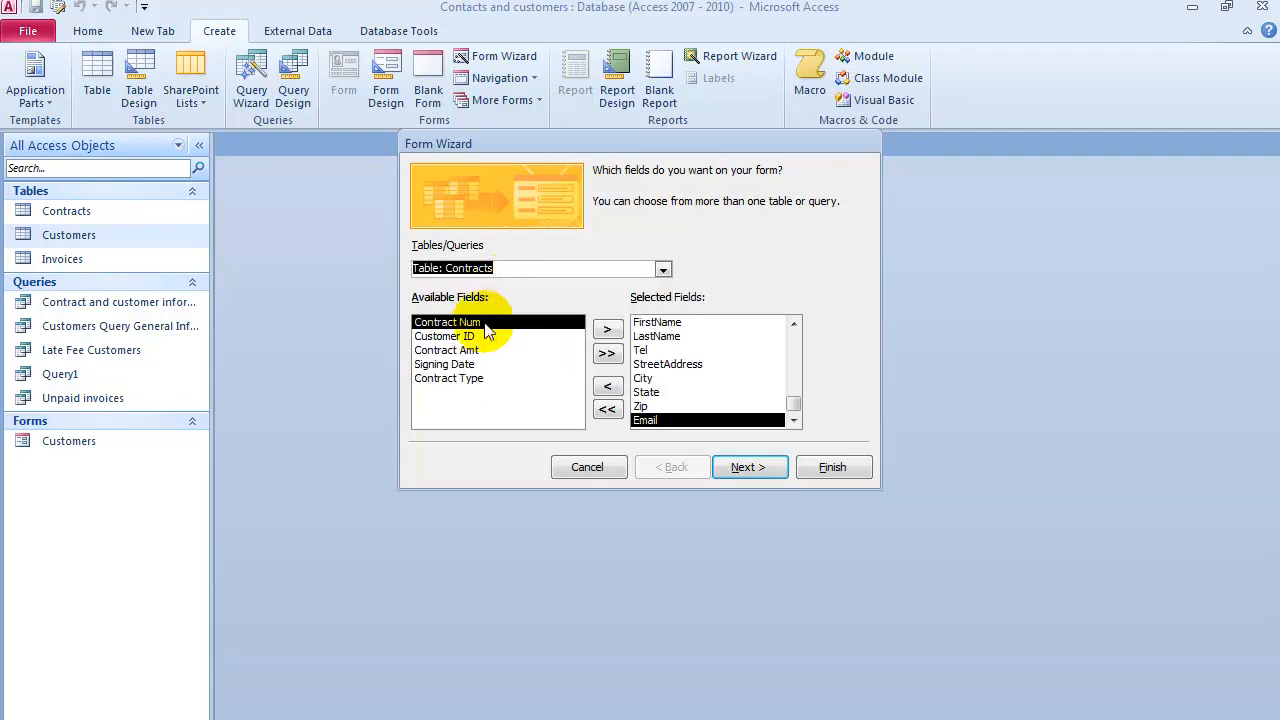
{"action": "mouse_move", "coordinate": [607, 329]}
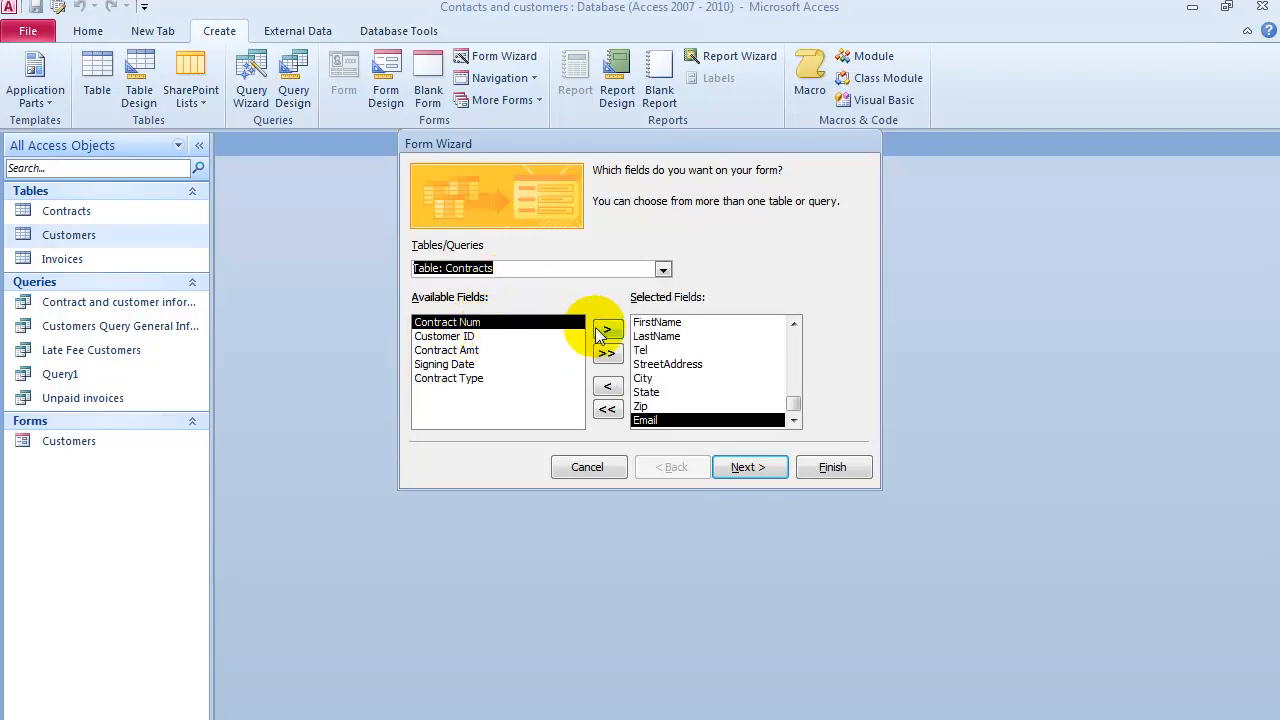
{"action": "left_click", "coordinate": [607, 330]}
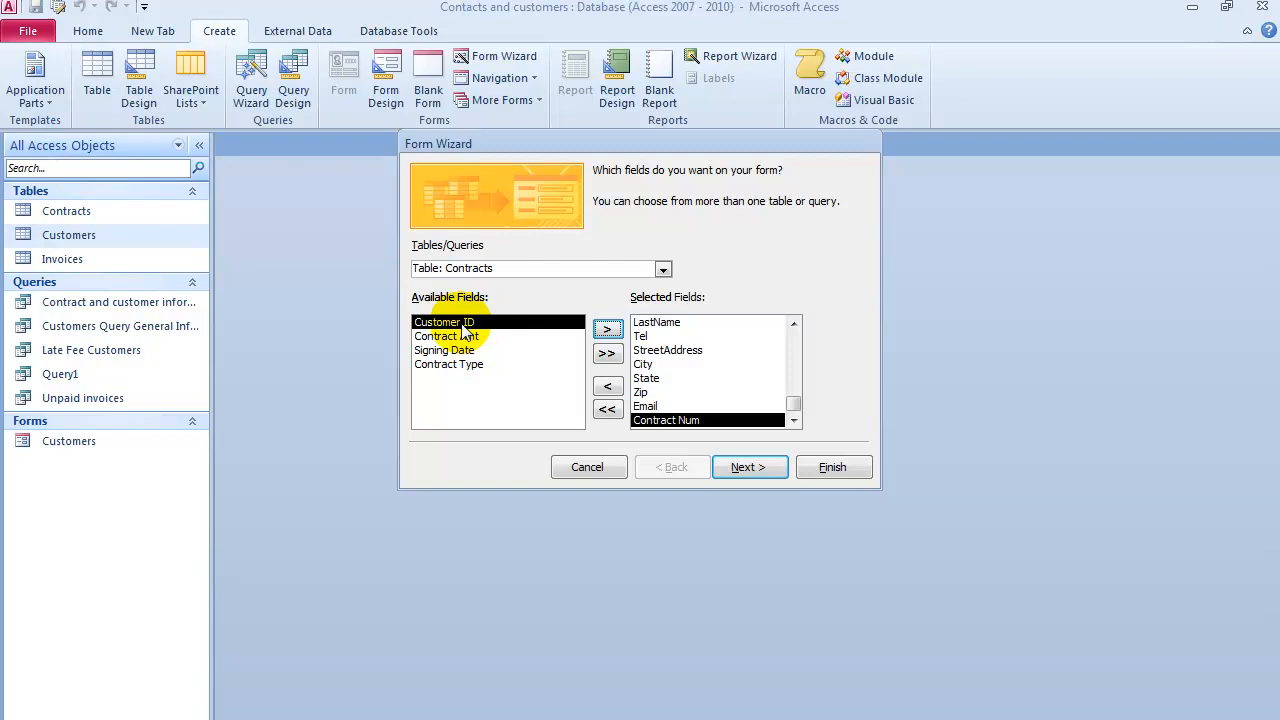
{"action": "left_click", "coordinate": [447, 336]}
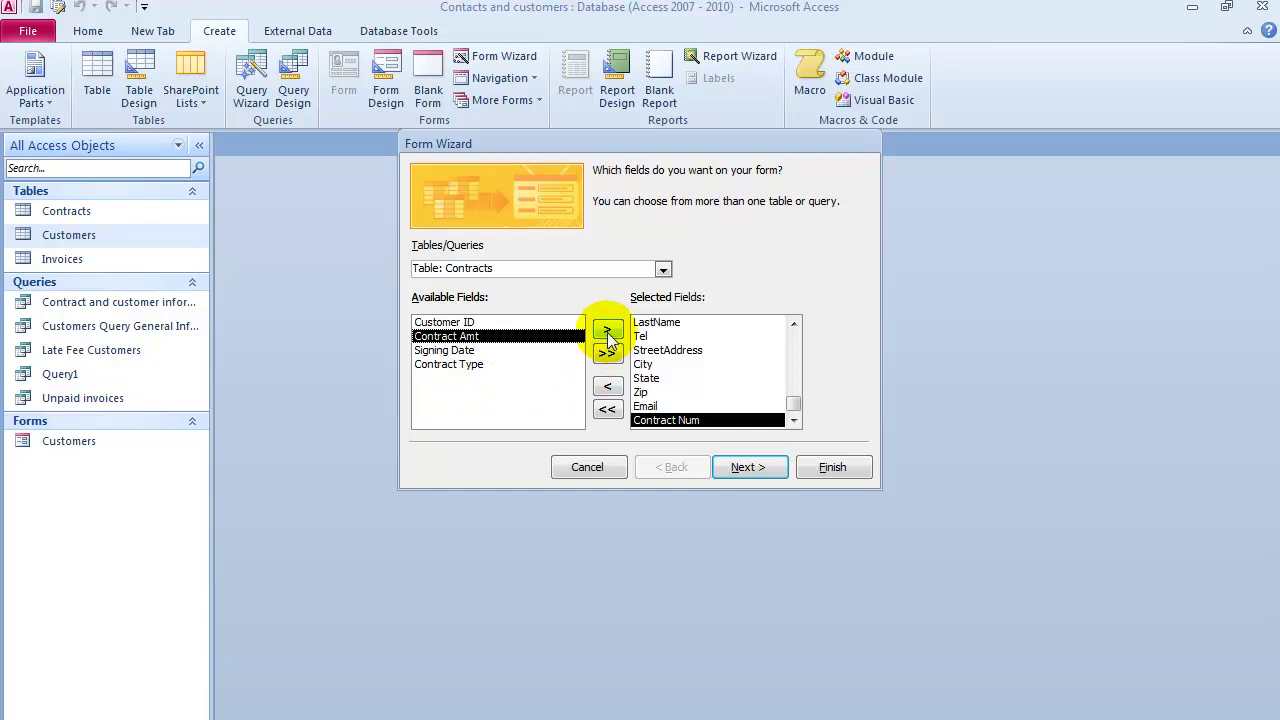
{"action": "left_click", "coordinate": [608, 332]}
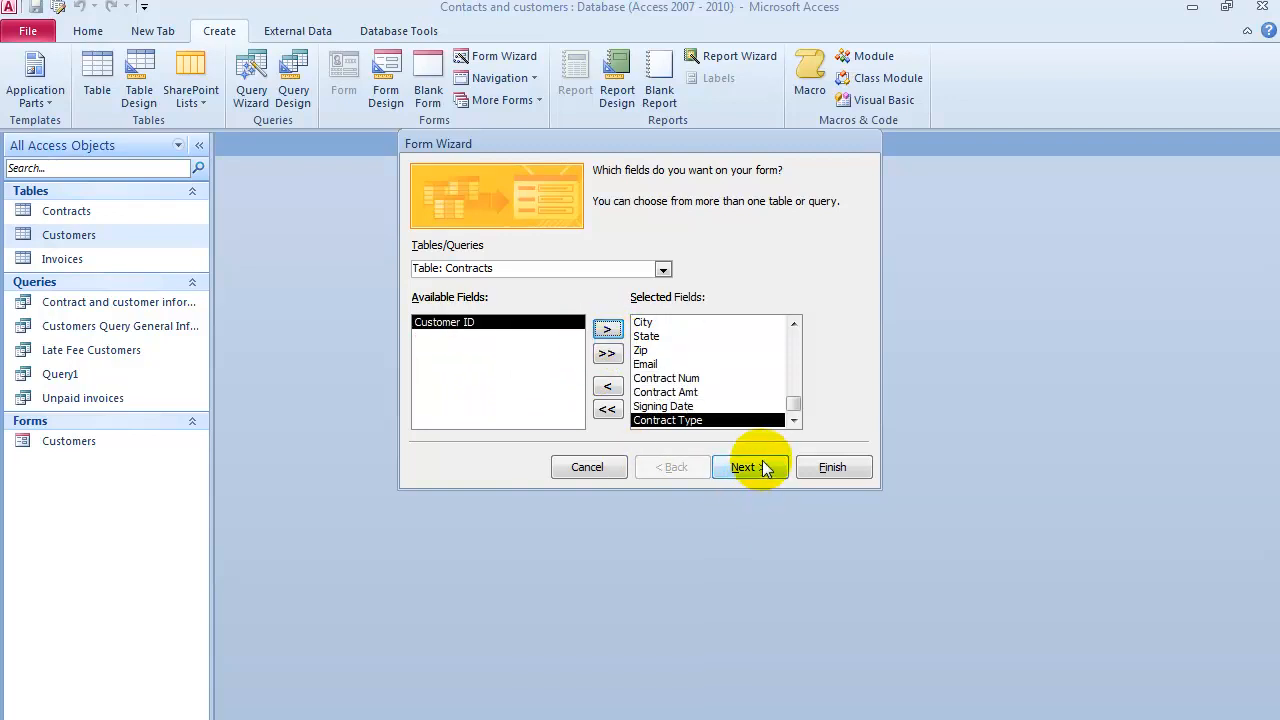
{"action": "left_click", "coordinate": [749, 467]}
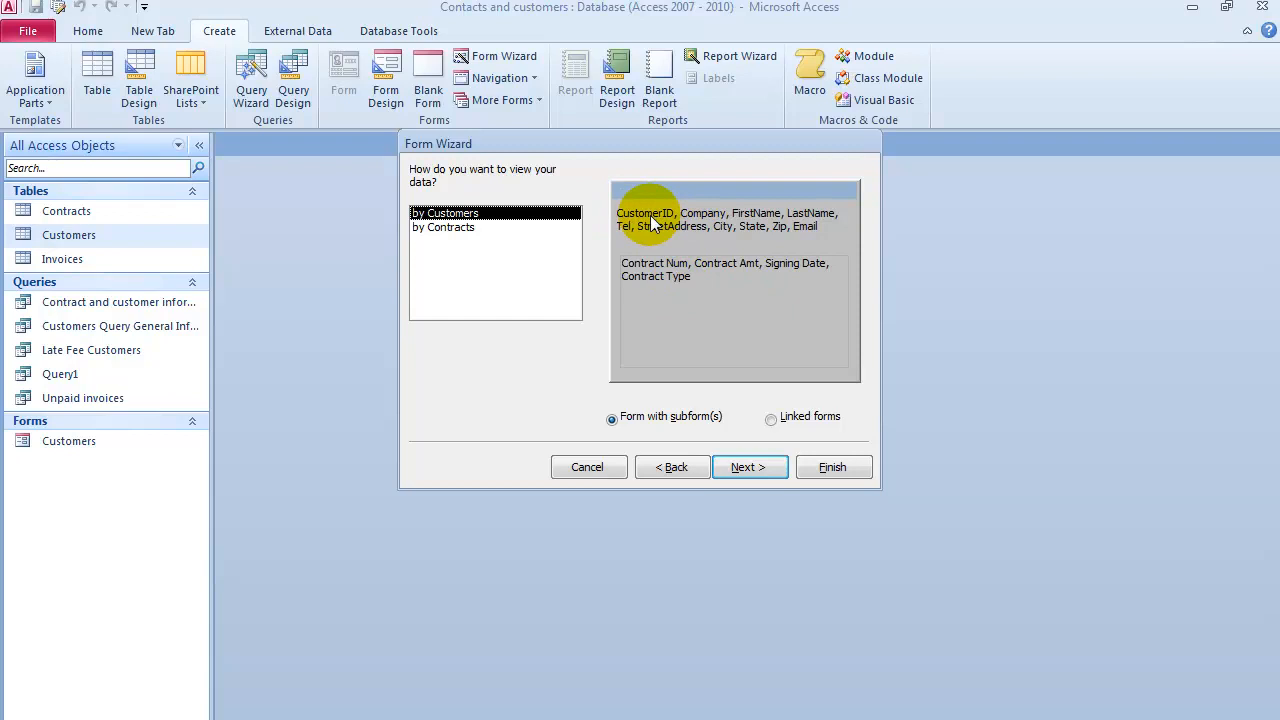
{"action": "mouse_move", "coordinate": [785, 250]}
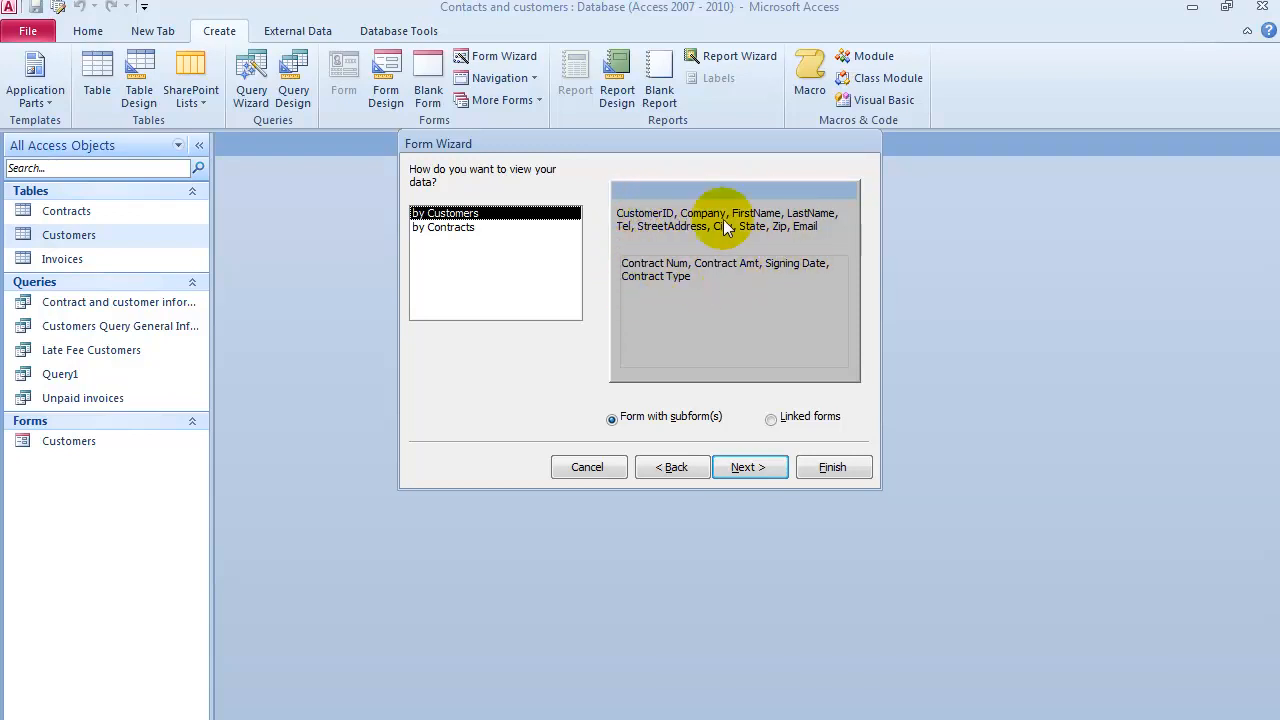
{"action": "mouse_move", "coordinate": [665, 285]}
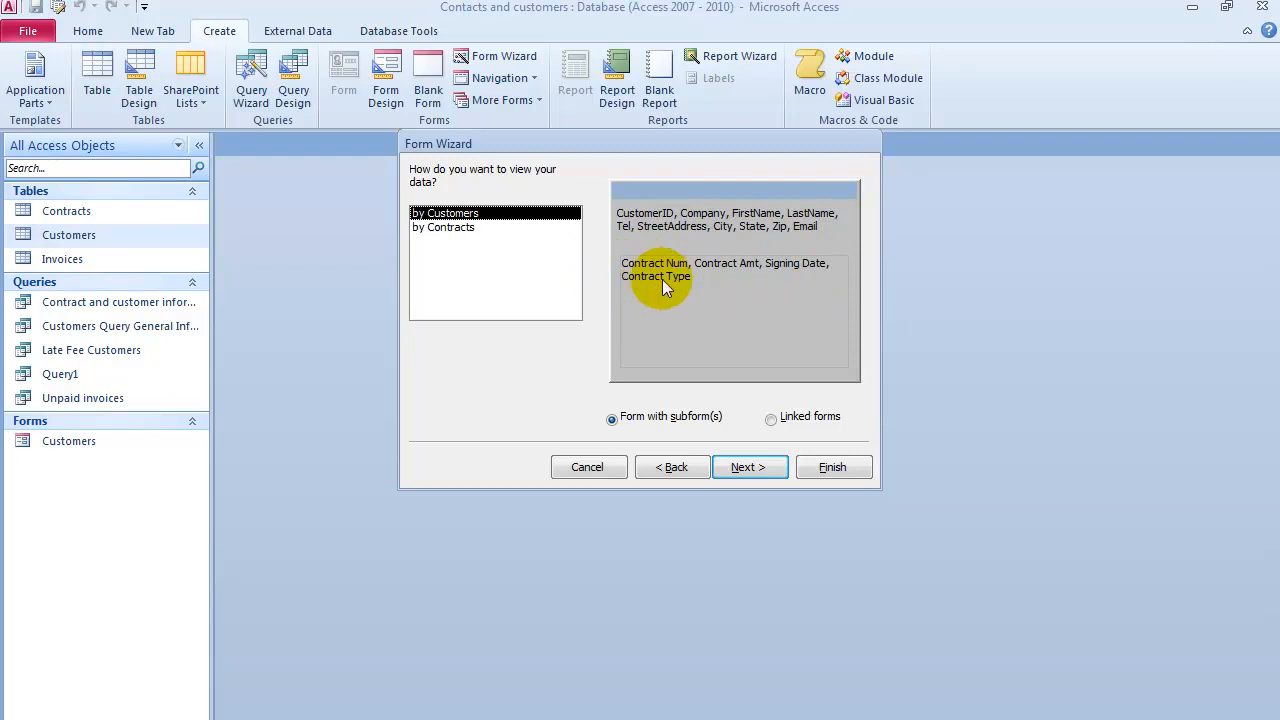
{"action": "mouse_move", "coordinate": [687, 295]}
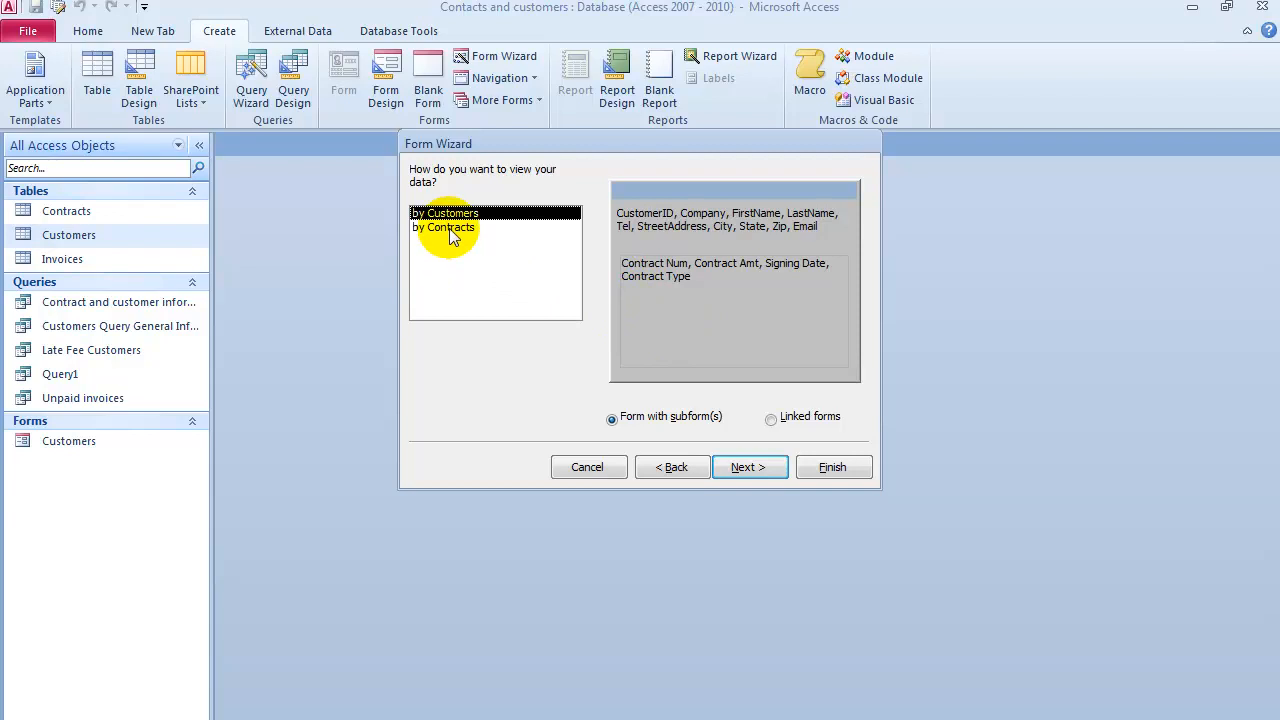
{"action": "mouse_move", "coordinate": [455, 235]}
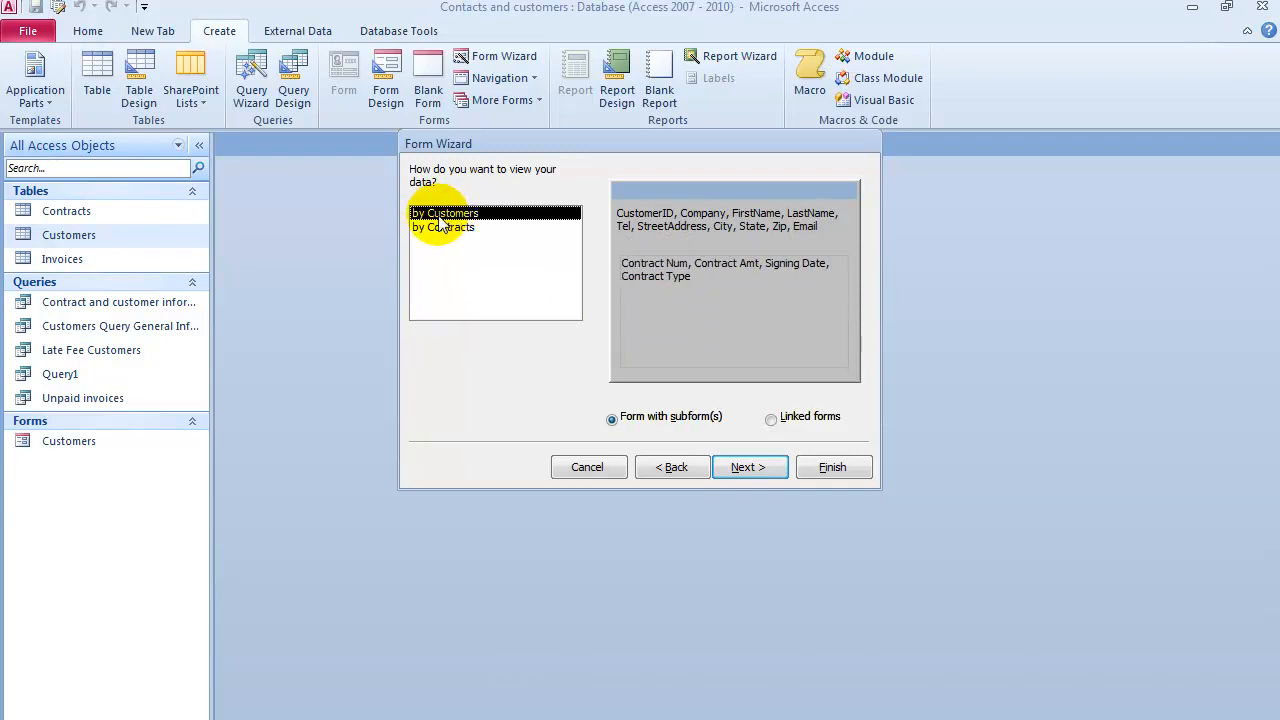
{"action": "mouse_move", "coordinate": [670, 382]}
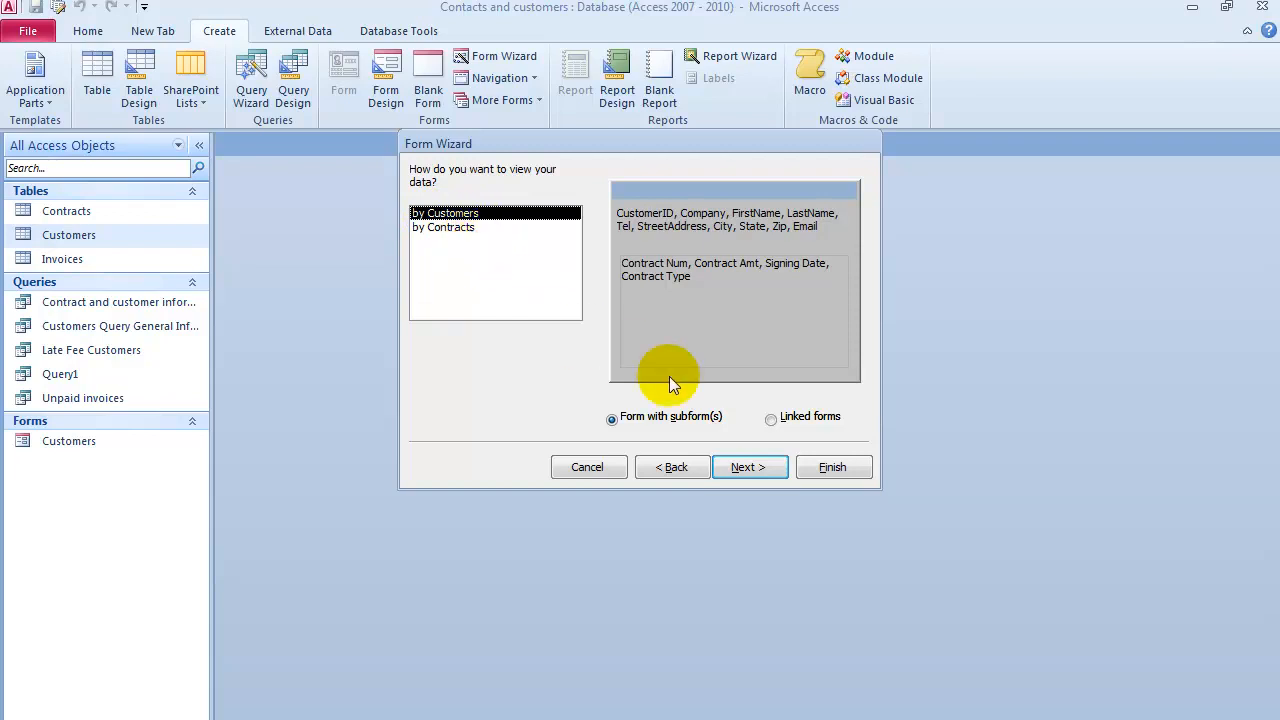
Step: View by Customers with a Datasheet subform, titled 'Customer and contract form'
{"action": "left_click", "coordinate": [749, 467]}
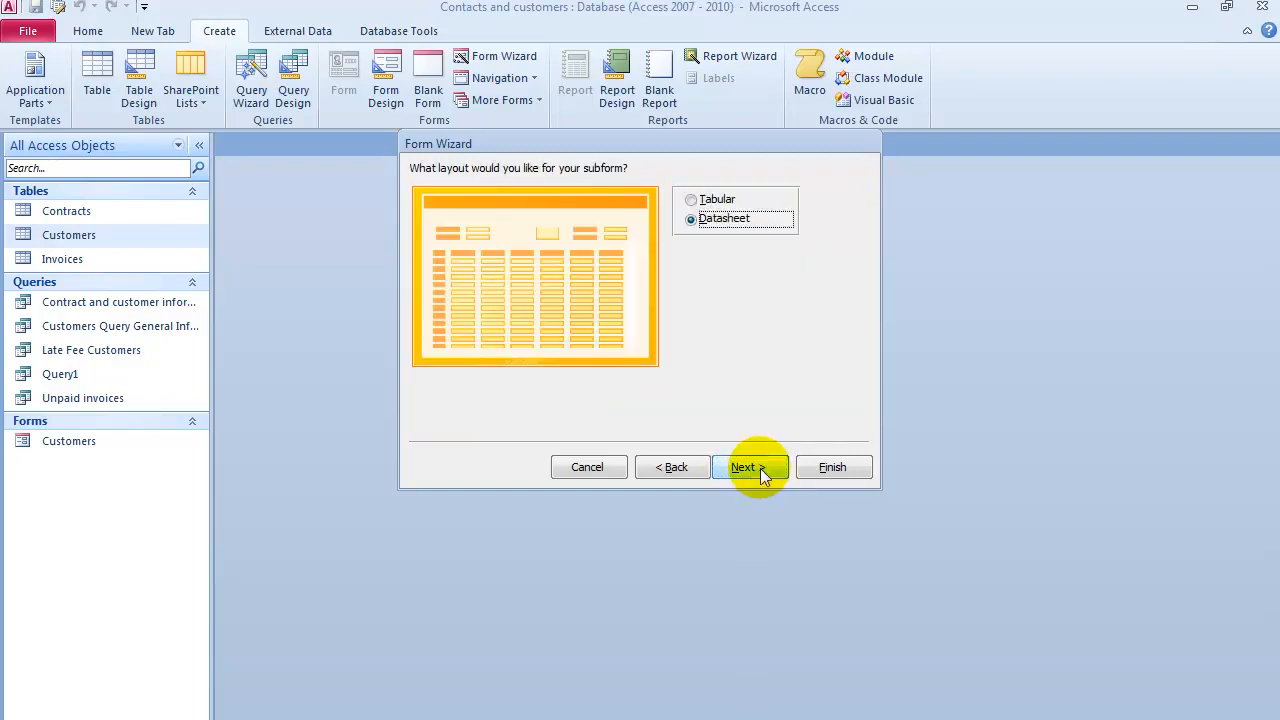
{"action": "left_click", "coordinate": [751, 467]}
{"action": "type", "text": "C"}
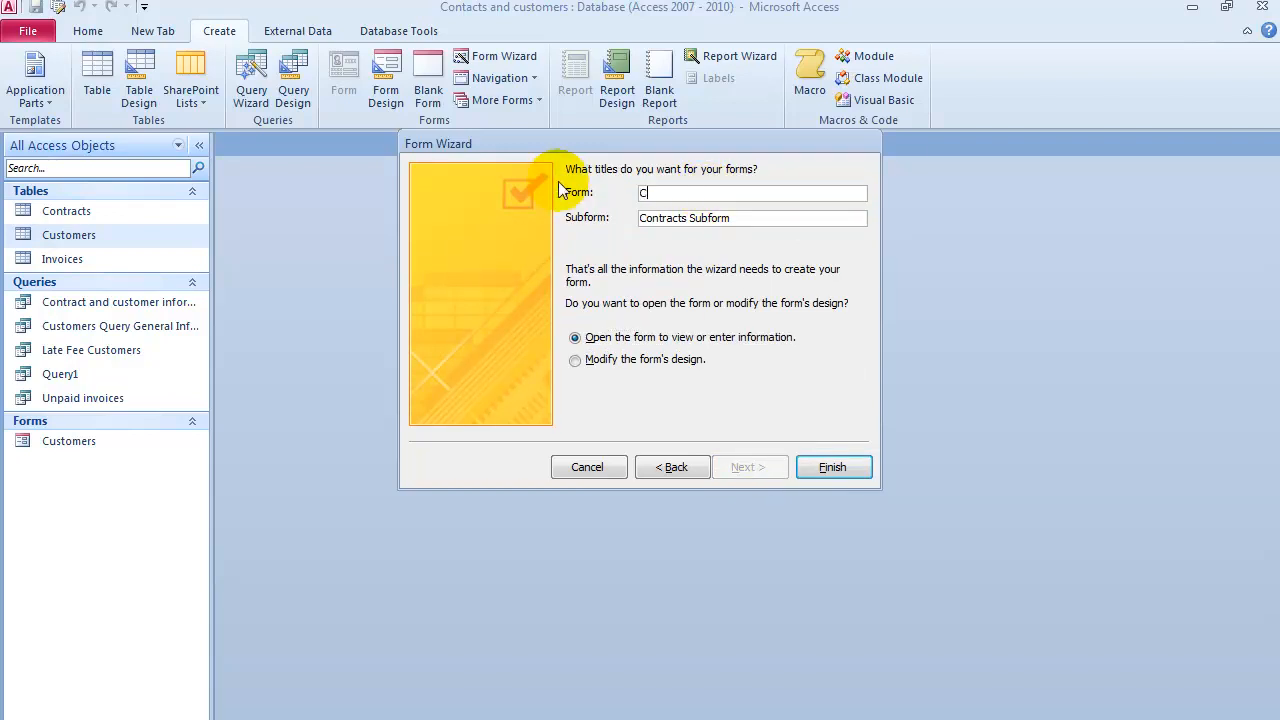
{"action": "type", "text": "ustomer"}
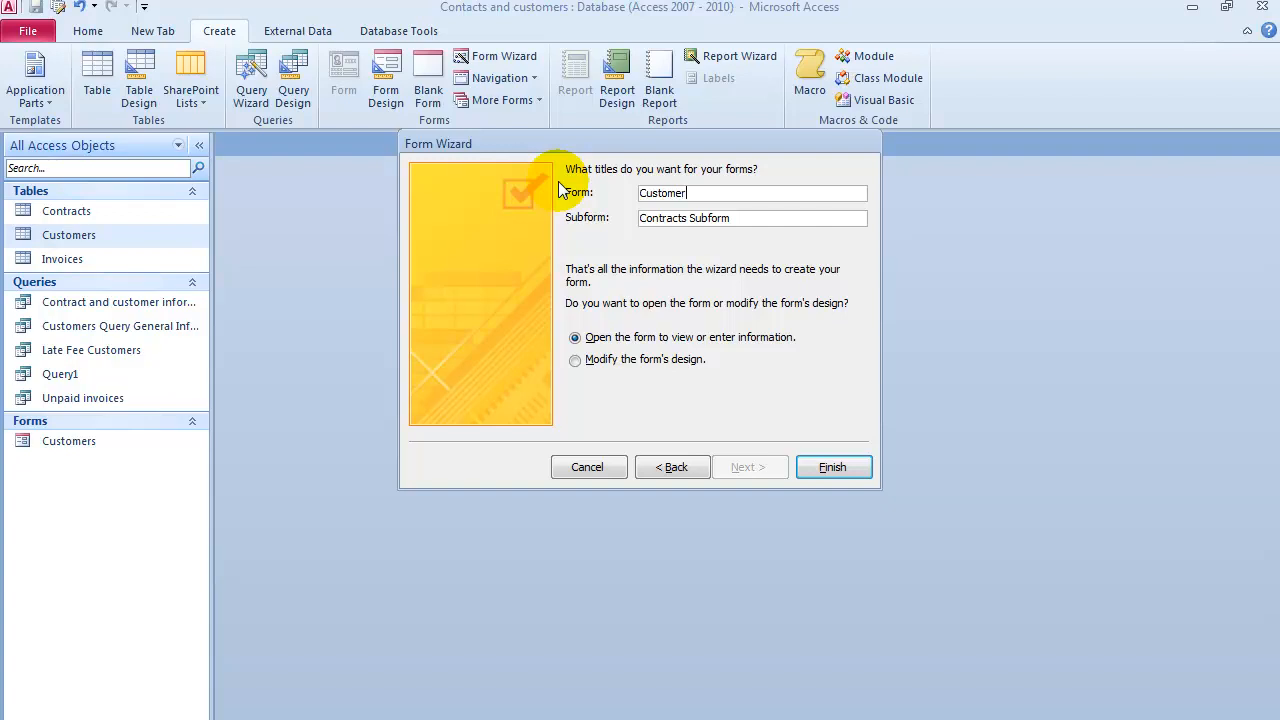
{"action": "type", "text": "and"}
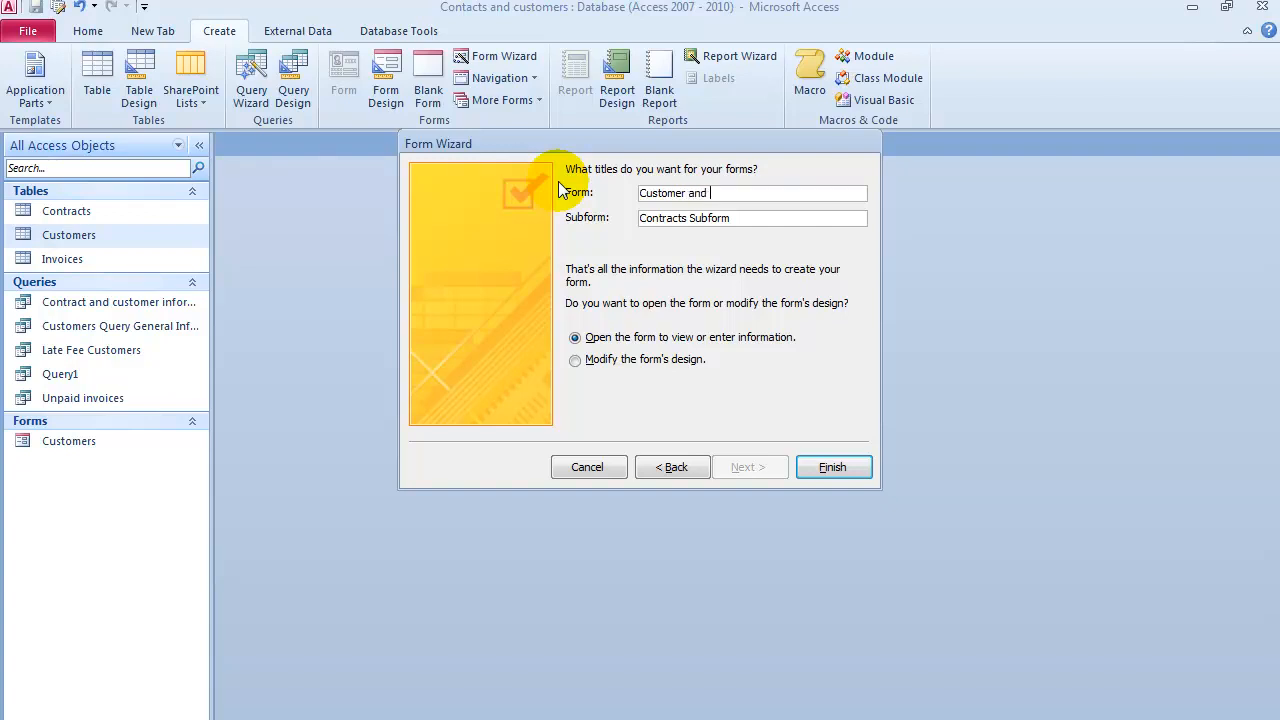
{"action": "type", "text": "contract form"}
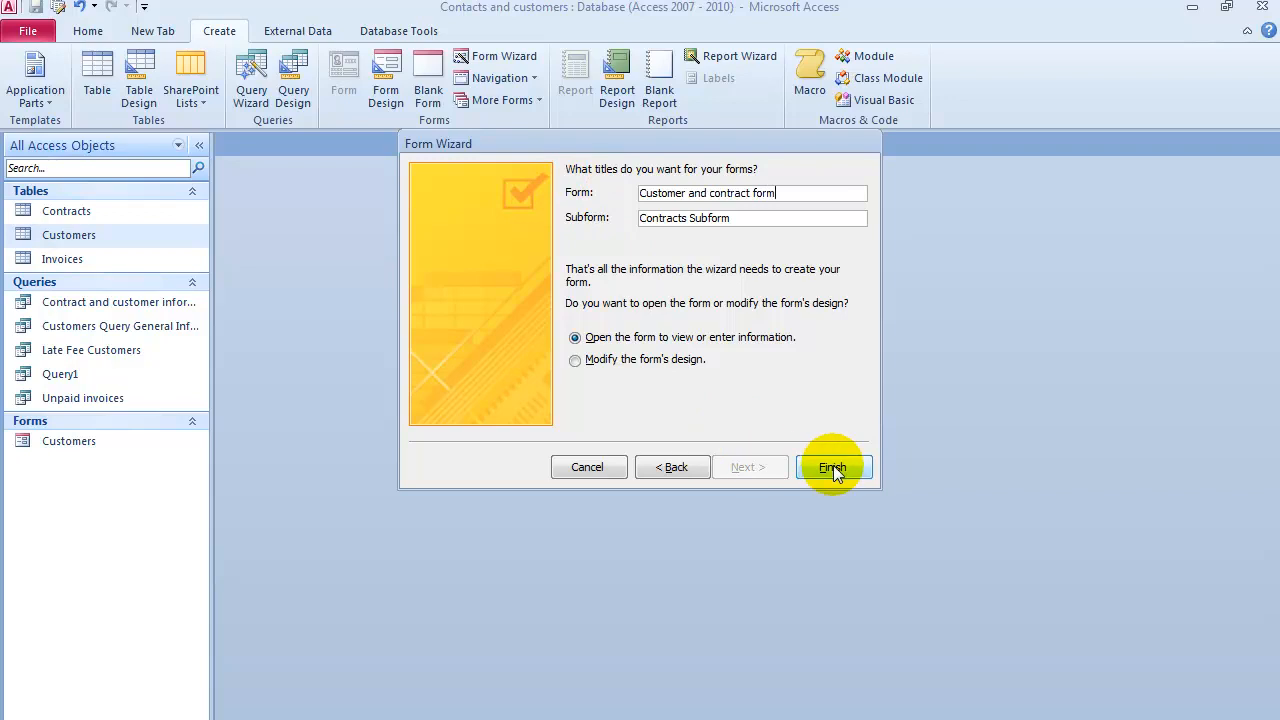
{"action": "left_click", "coordinate": [832, 467]}
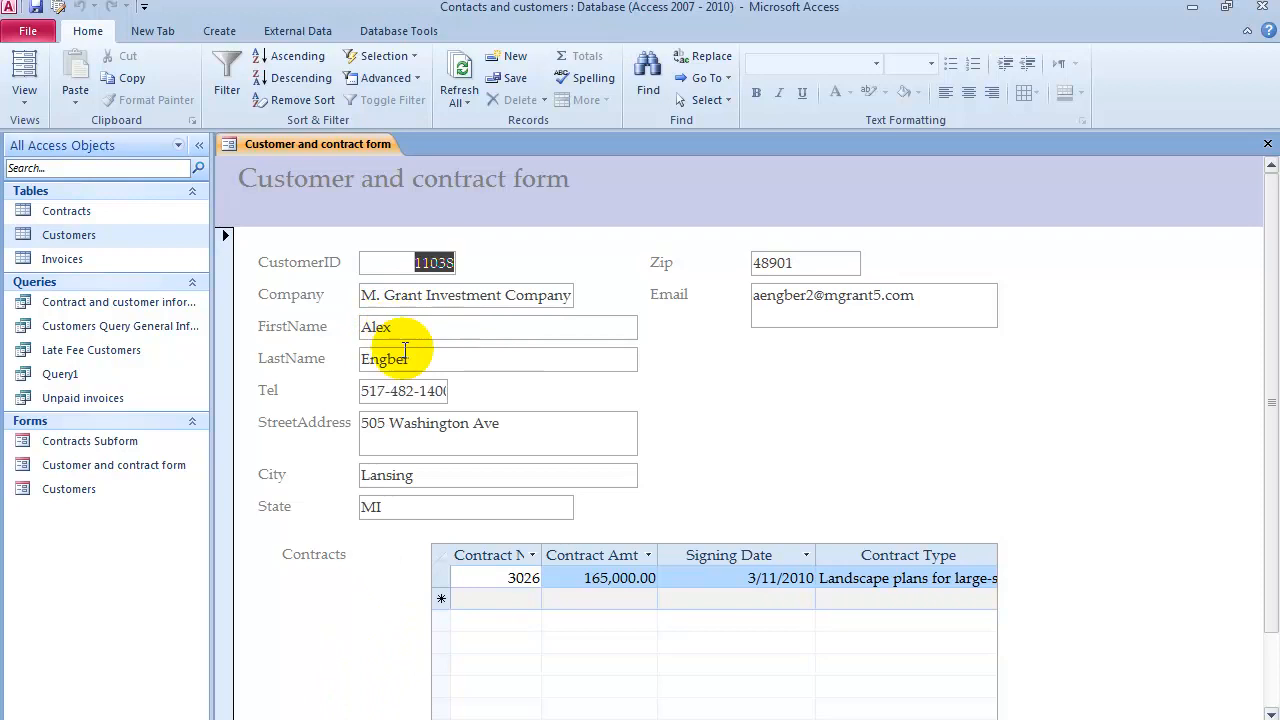
{"action": "mouse_move", "coordinate": [361, 718]}
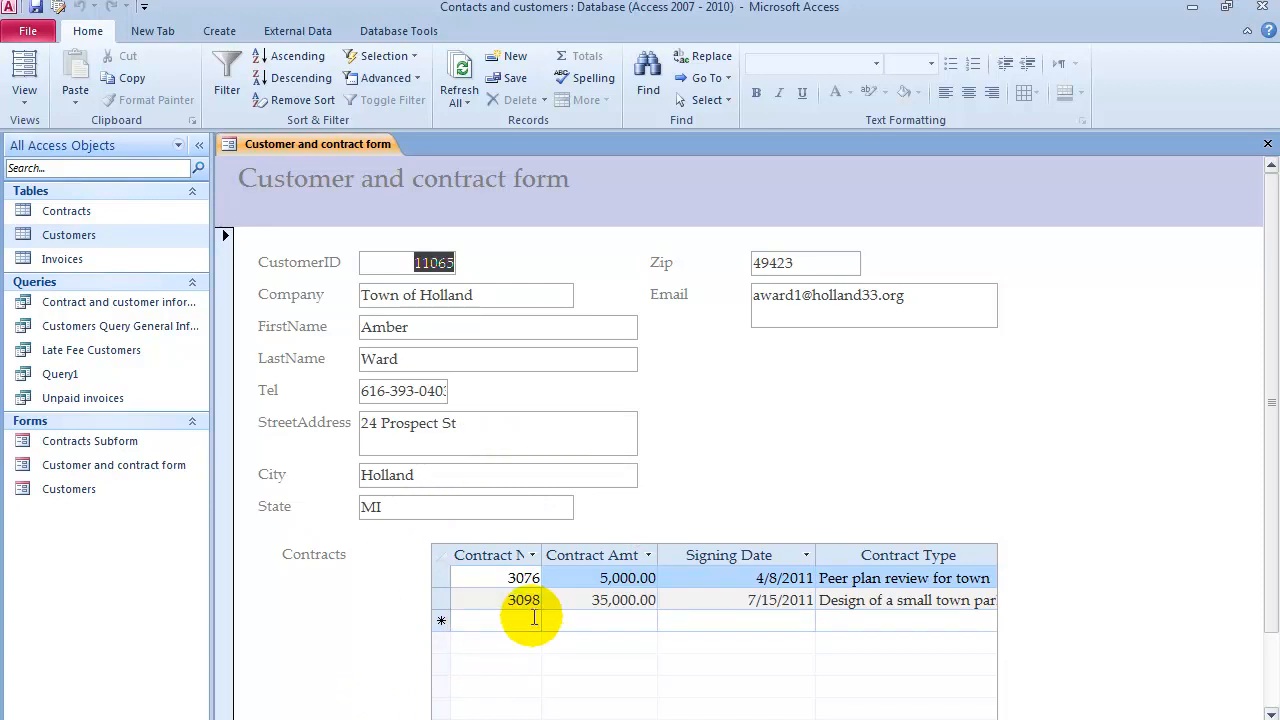
Step: Add contract 4444 in the Contracts subform and begin typing its amount
{"action": "left_click", "coordinate": [541, 623]}
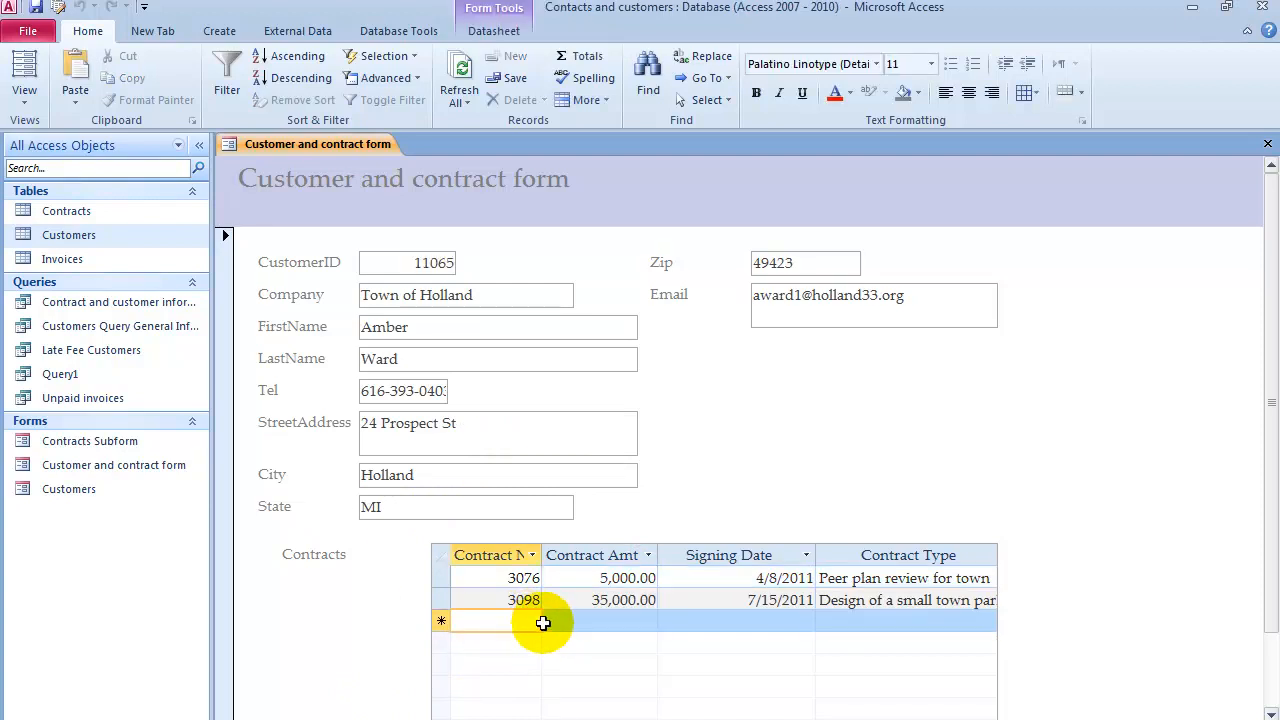
{"action": "type", "text": "4444"}
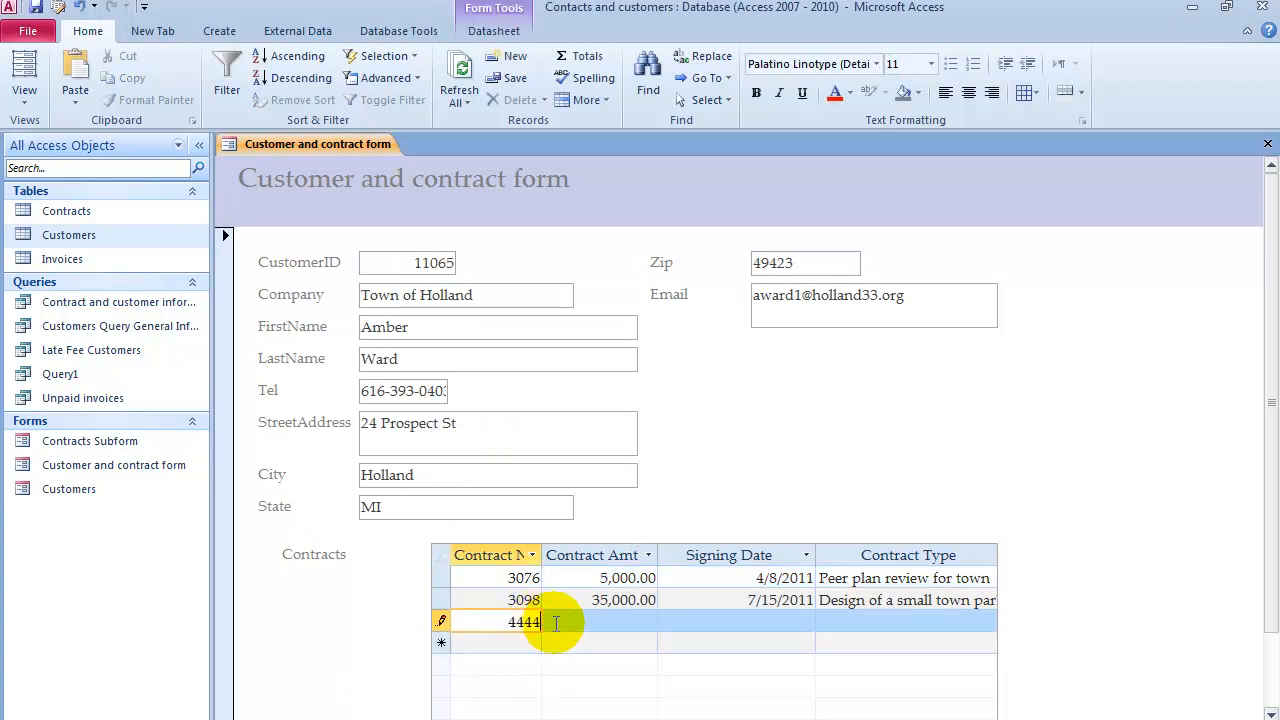
{"action": "left_click", "coordinate": [596, 622]}
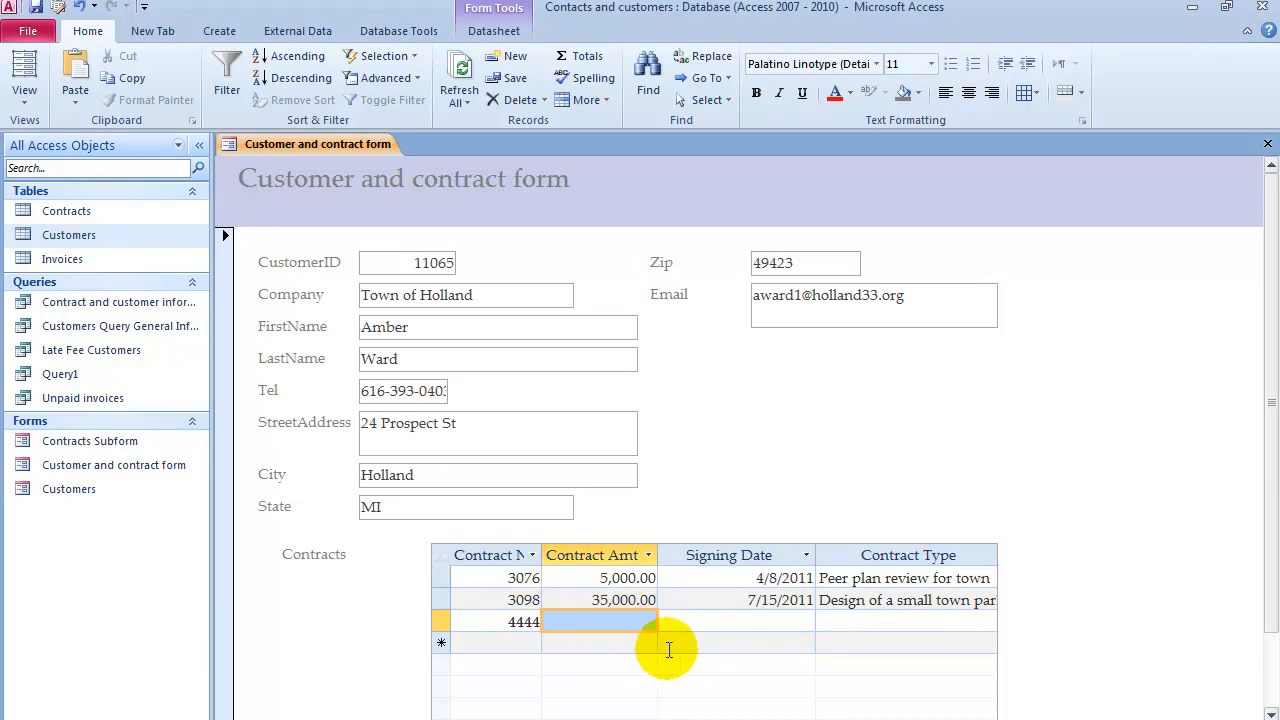
{"action": "left_click", "coordinate": [519, 622]}
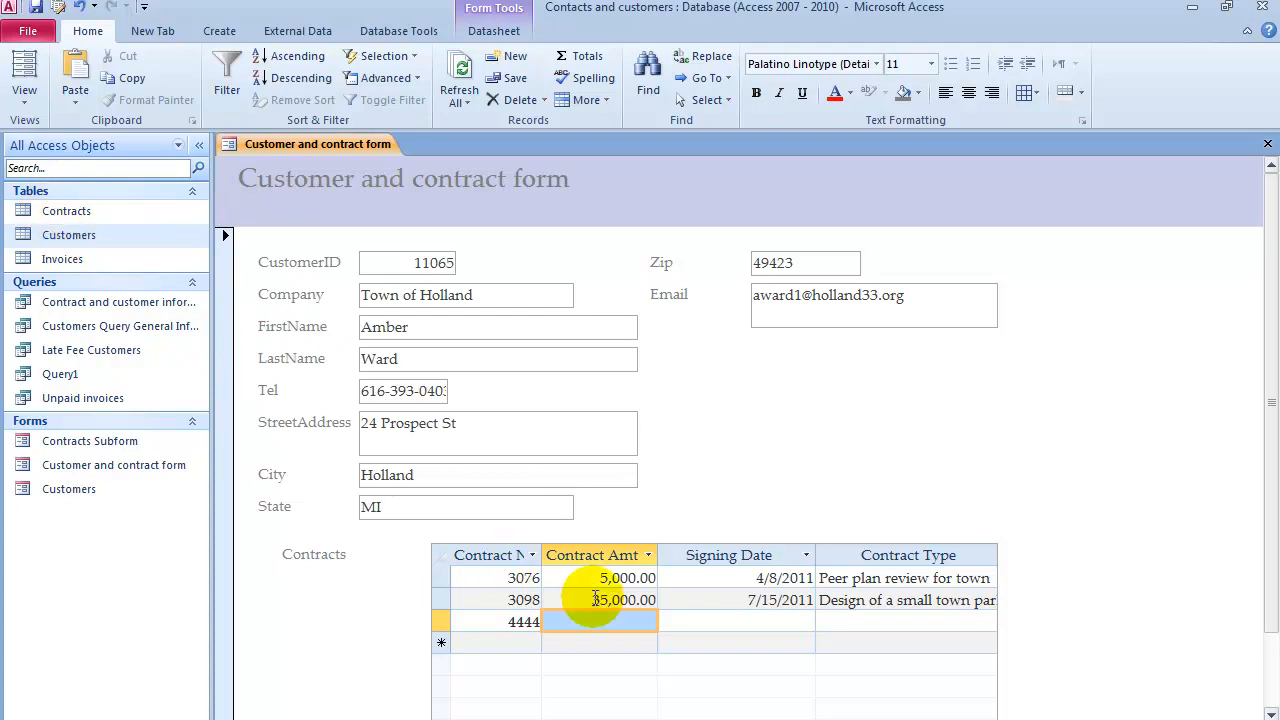
{"action": "type", "text": "1"}
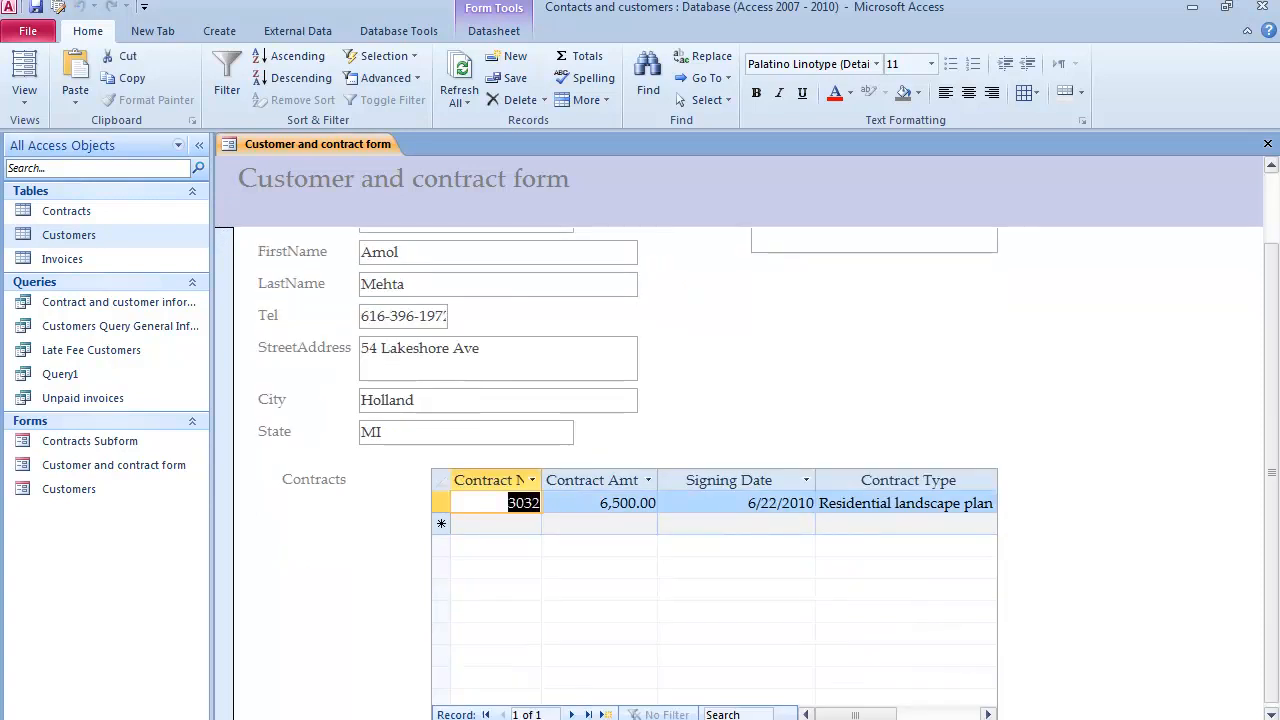
Step: Close the customer and contract form after verifying contract 4444 shows 111,111.00
{"action": "left_click", "coordinate": [581, 714]}
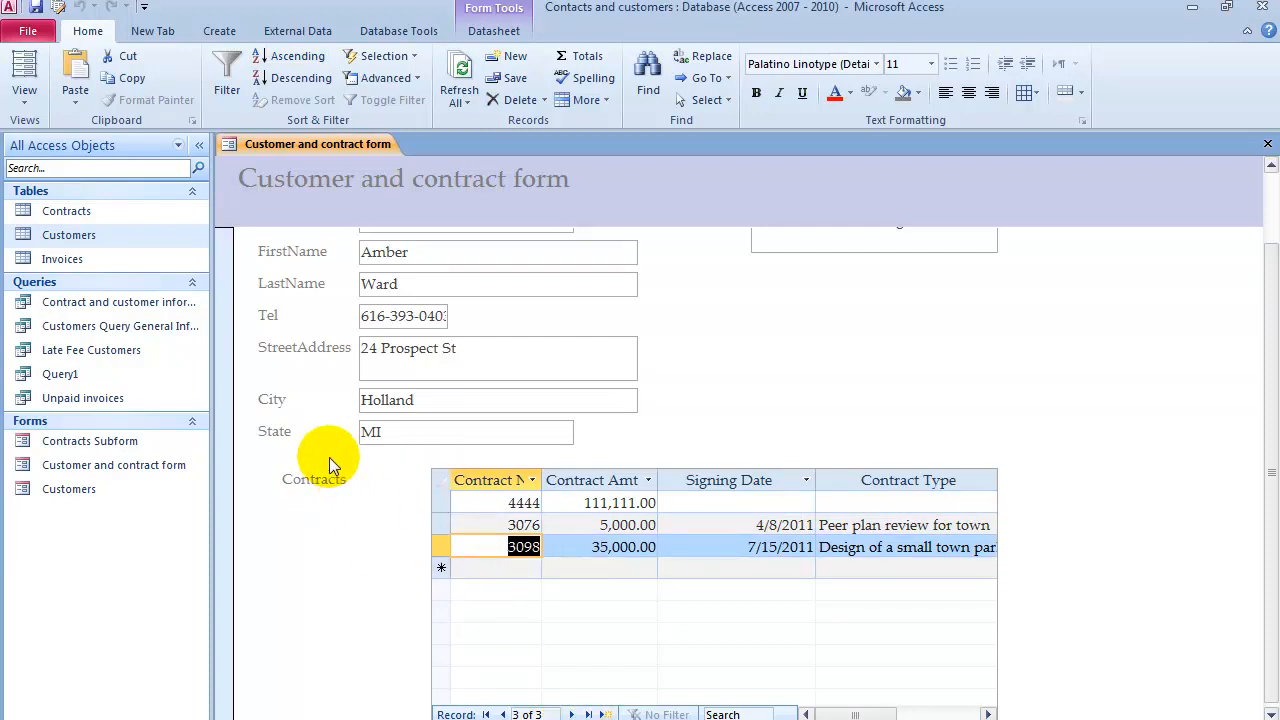
{"action": "mouse_move", "coordinate": [955, 343]}
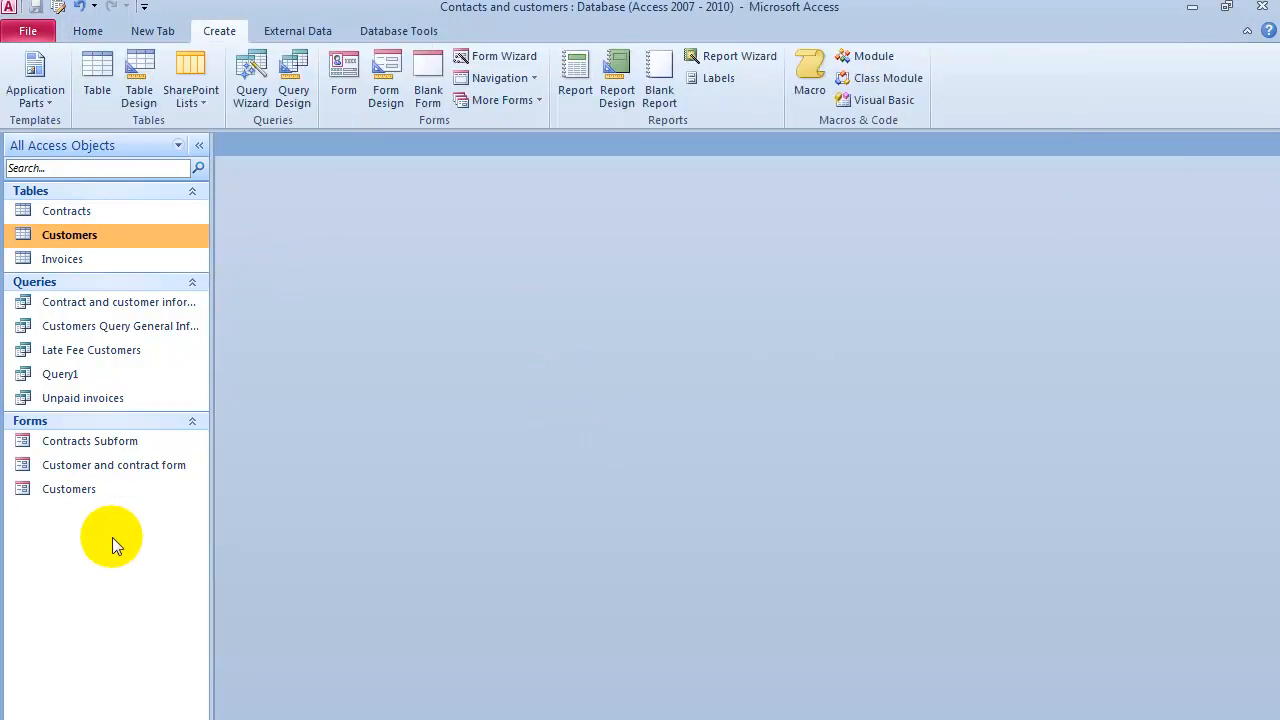
{"action": "mouse_move", "coordinate": [93, 465]}
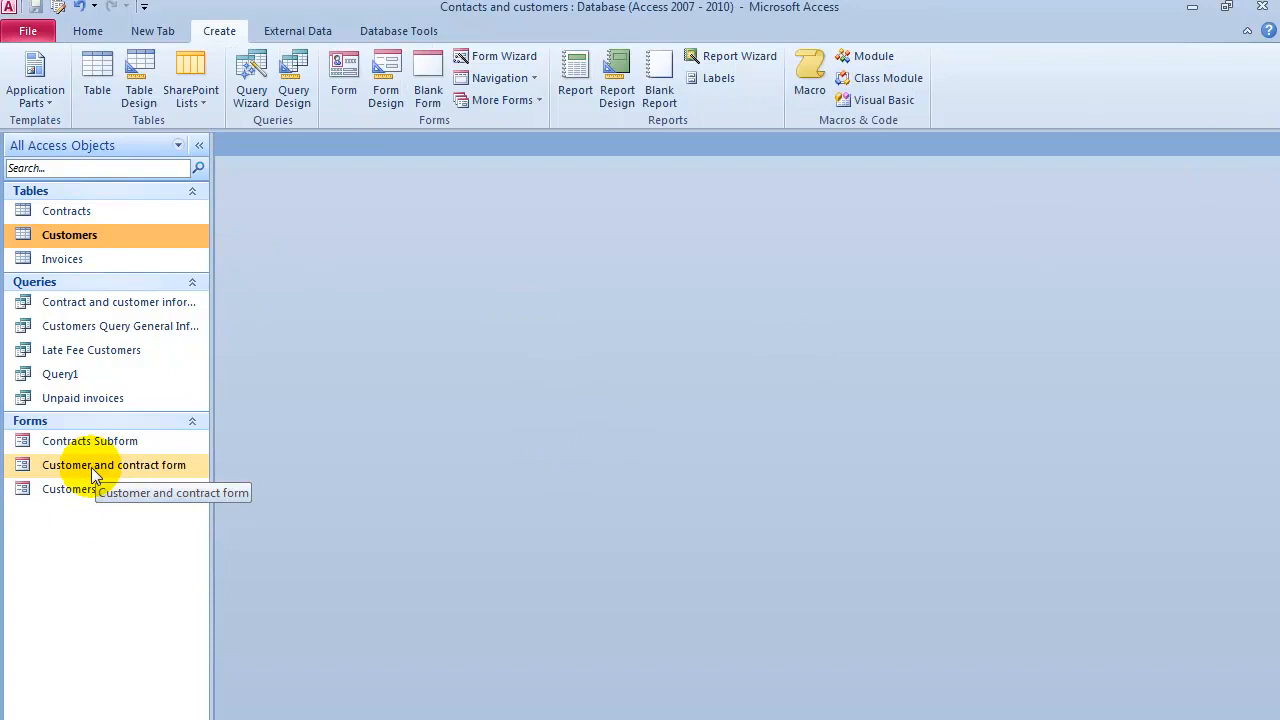
Step: Reopen the customer and contract form from the Navigation Pane in Layout View
{"action": "left_click", "coordinate": [95, 465]}
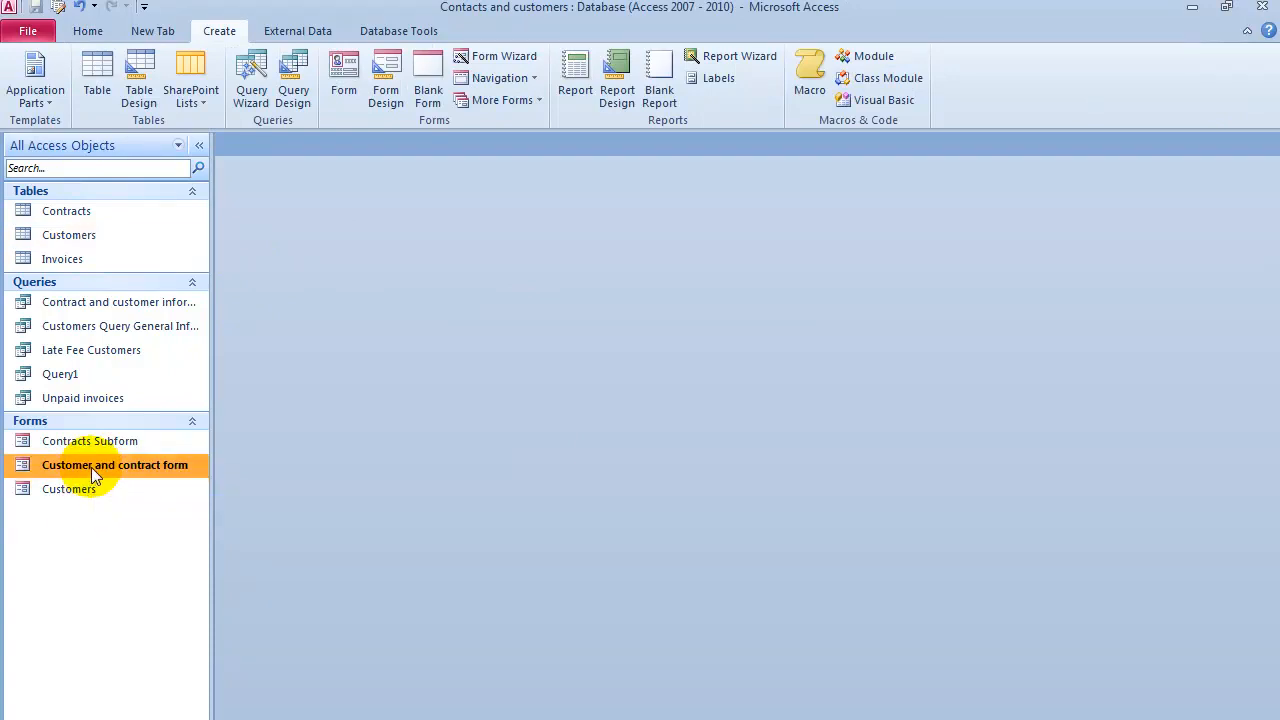
{"action": "double_click", "coordinate": [113, 465]}
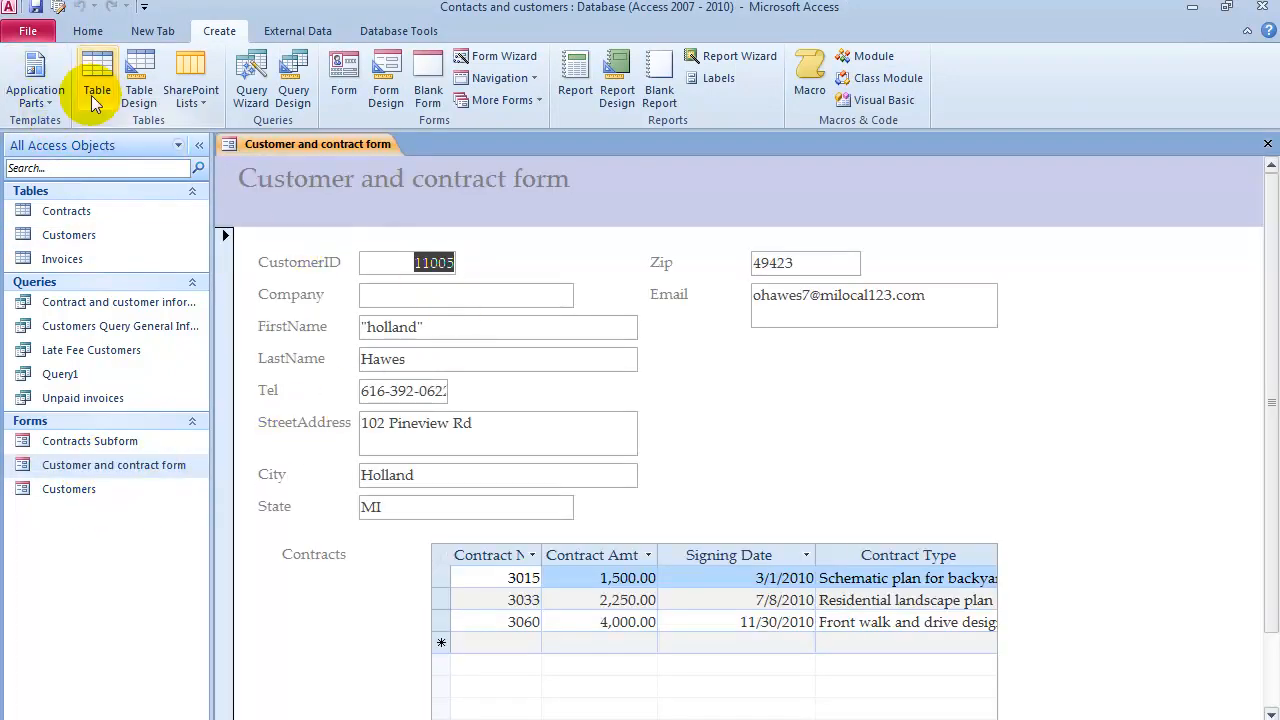
{"action": "left_click", "coordinate": [25, 75]}
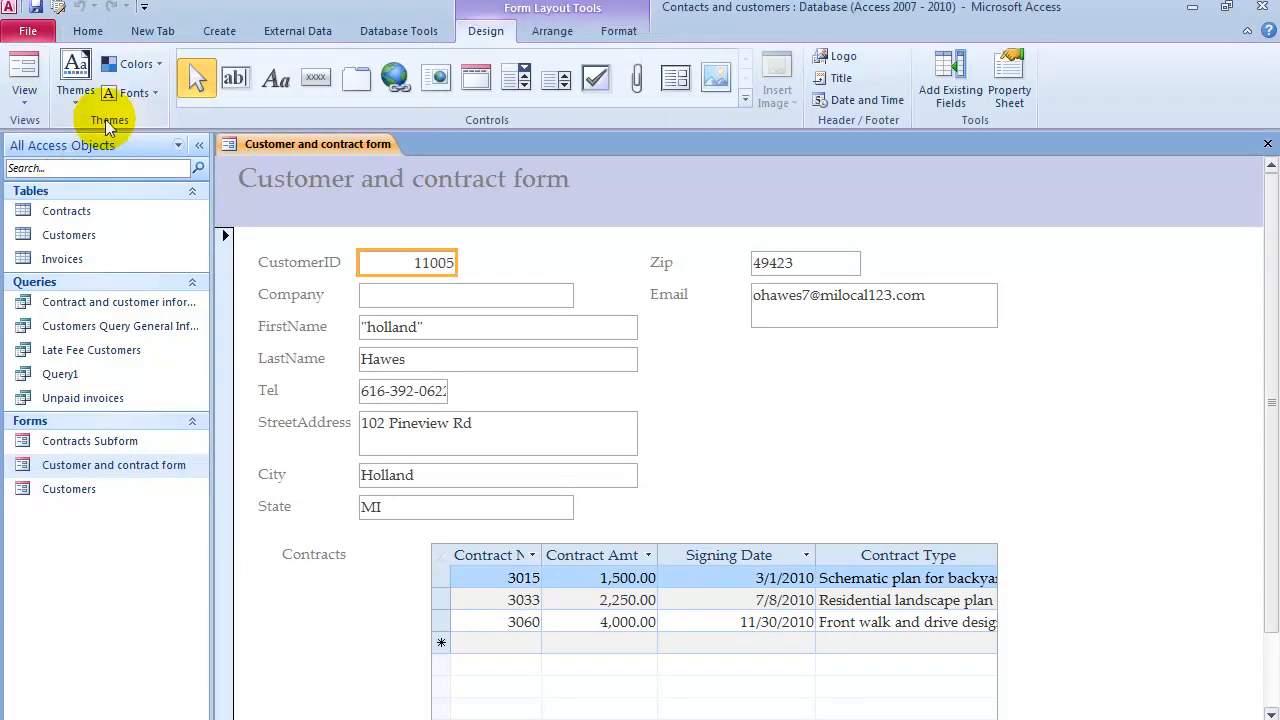
Step: Apply a different built-in theme to the form and browse the theme fonts
{"action": "left_click", "coordinate": [77, 72]}
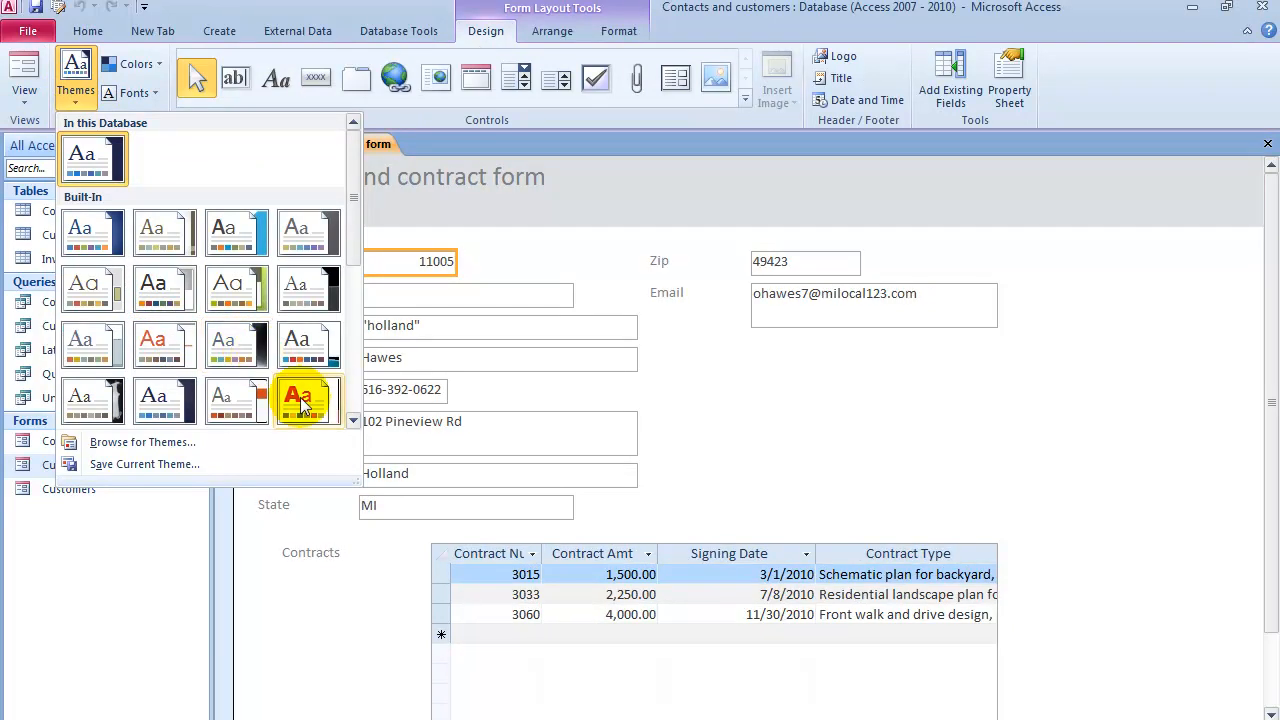
{"action": "left_click", "coordinate": [306, 401]}
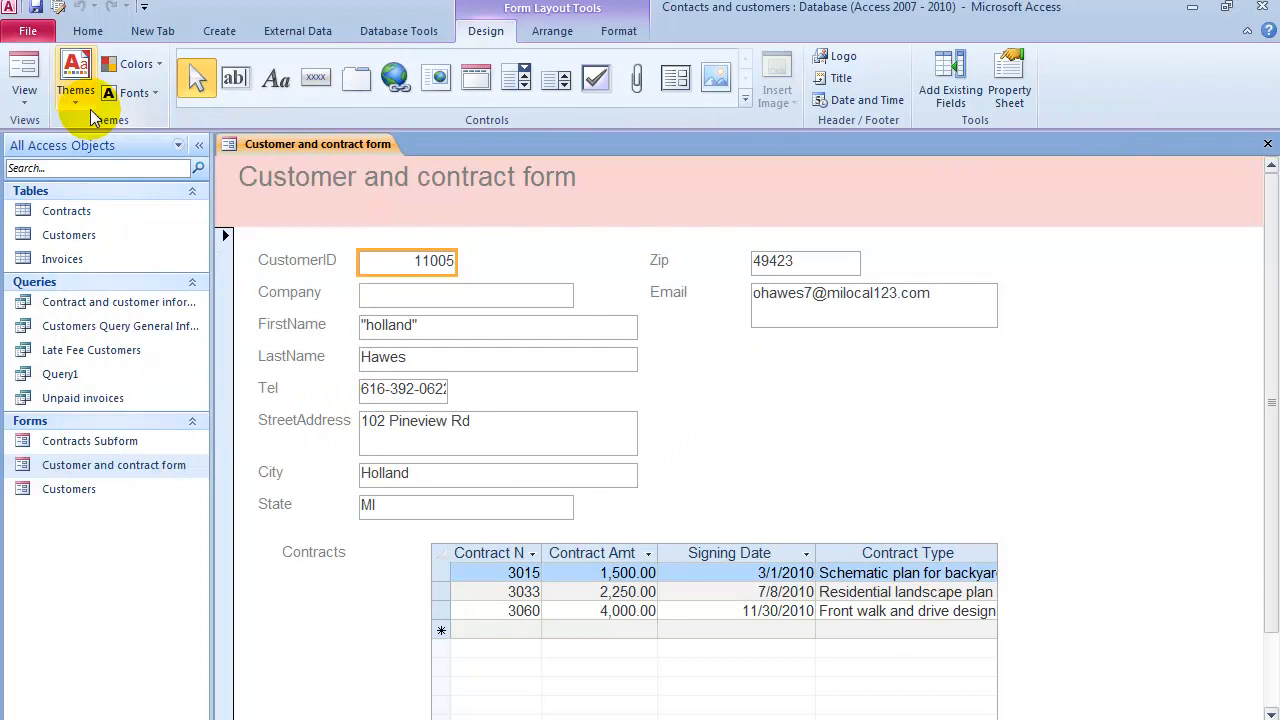
{"action": "left_click", "coordinate": [130, 63]}
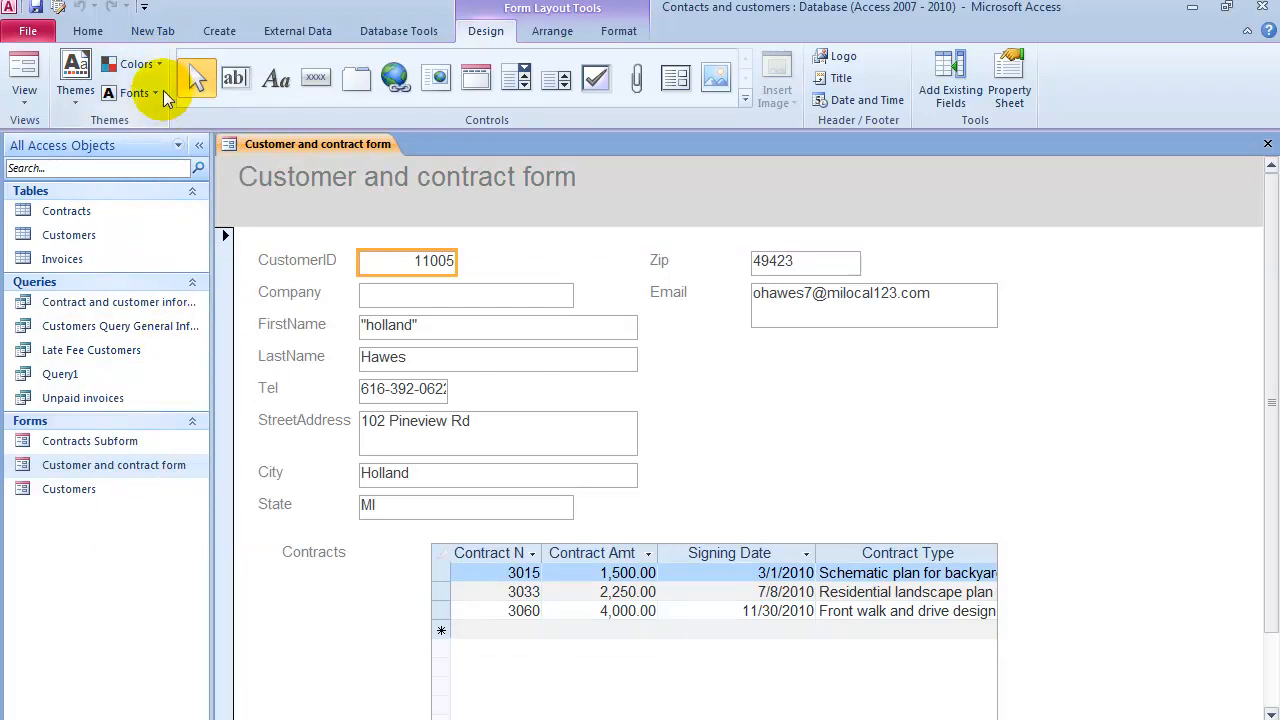
{"action": "left_click", "coordinate": [128, 92]}
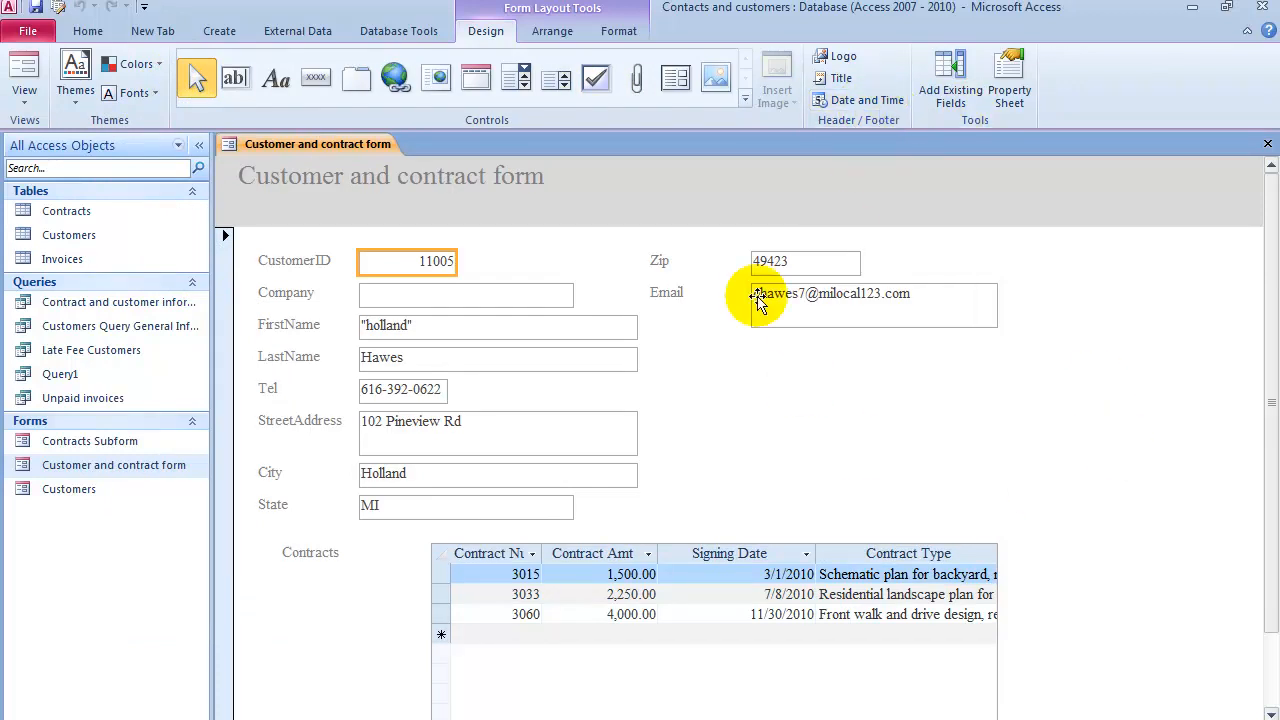
{"action": "left_click", "coordinate": [20, 78]}
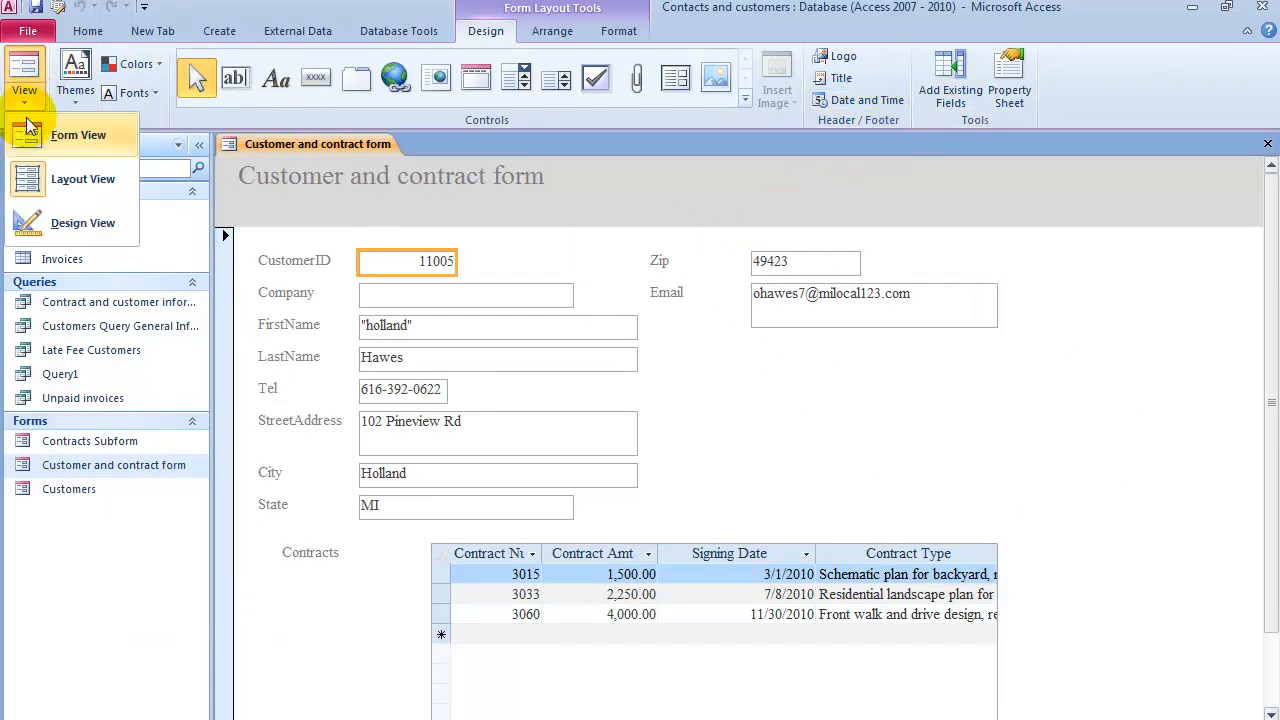
Step: In Design View, drag the Email field lower and right, then return to Form View
{"action": "left_click", "coordinate": [83, 222]}
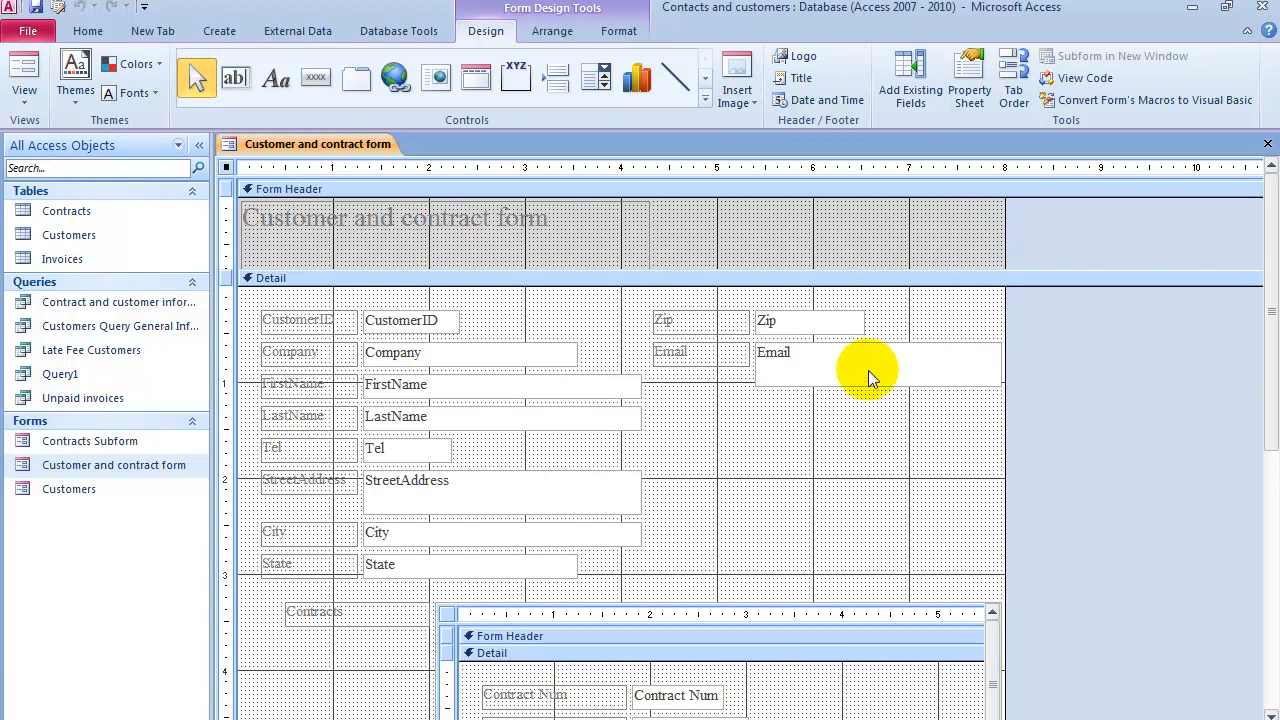
{"action": "left_click", "coordinate": [835, 380]}
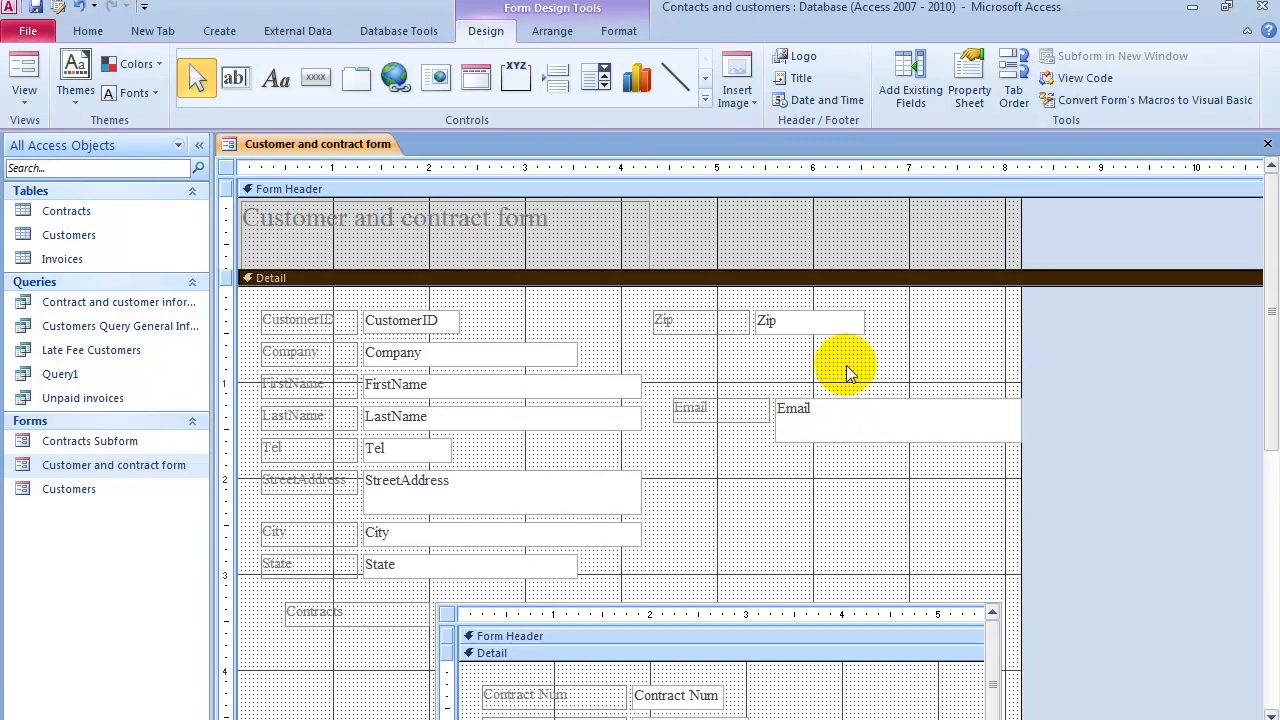
{"action": "left_click", "coordinate": [20, 75]}
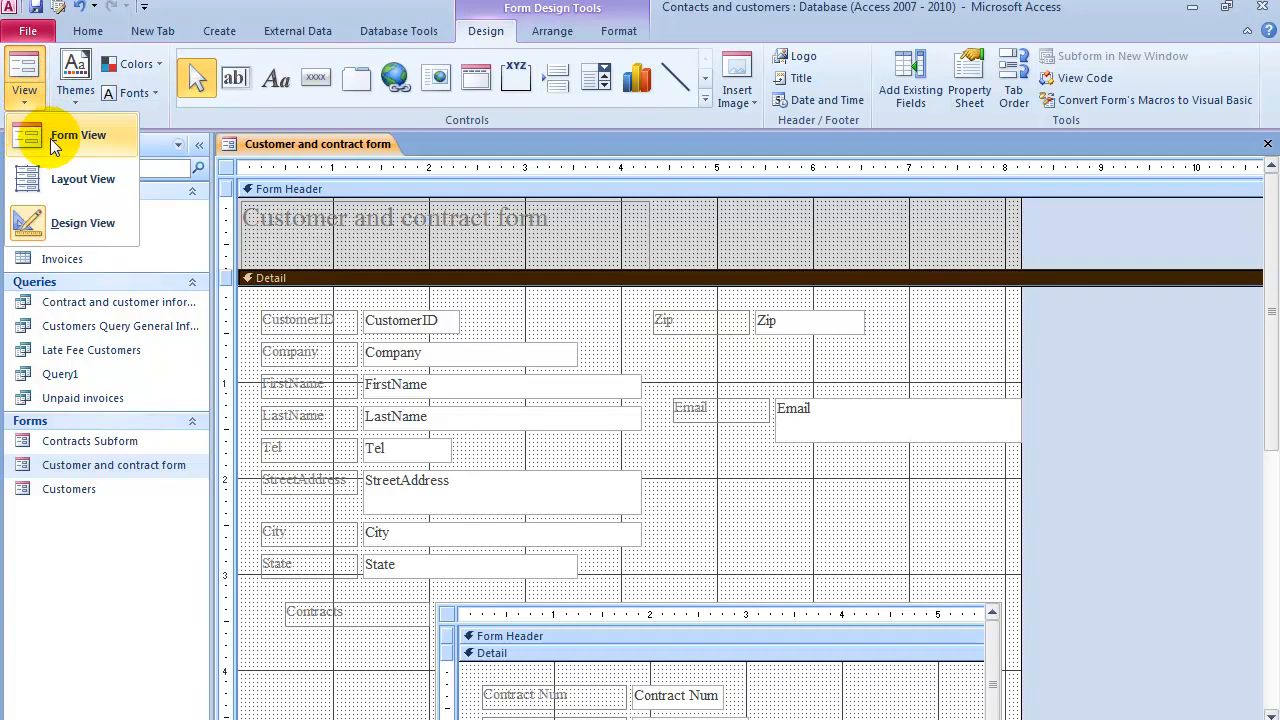
{"action": "left_click", "coordinate": [77, 135]}
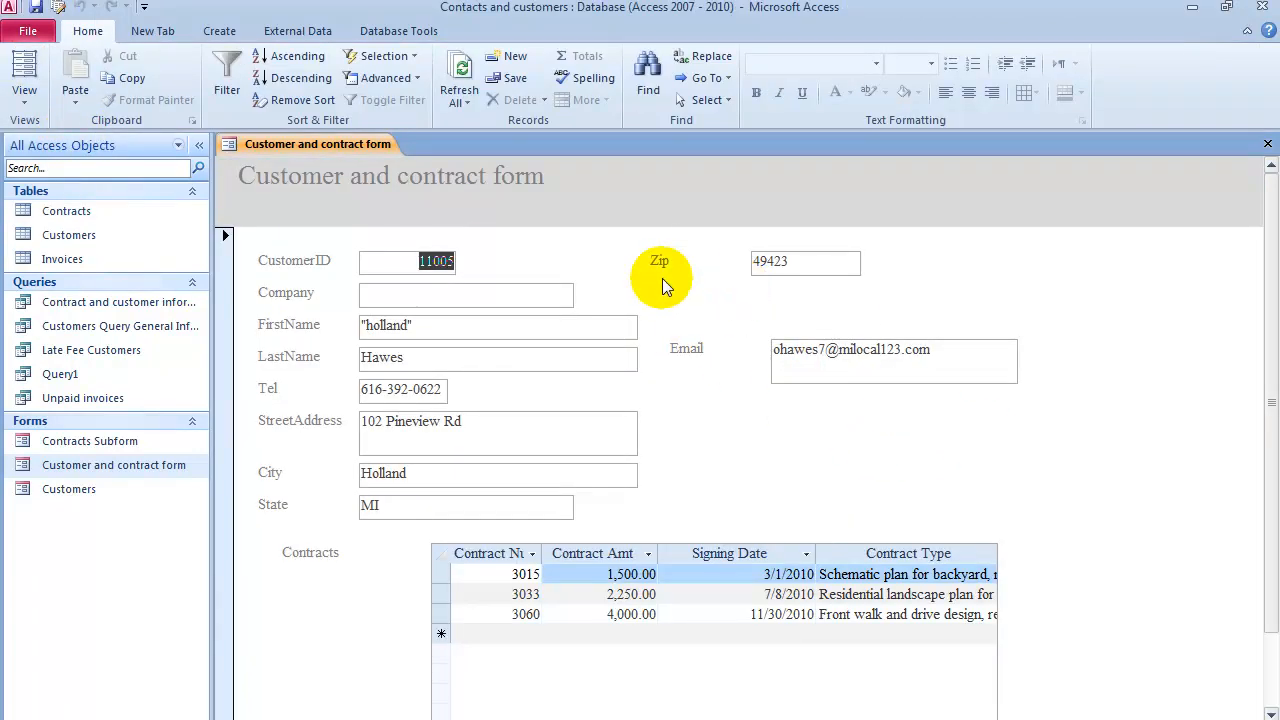
{"action": "mouse_move", "coordinate": [778, 458]}
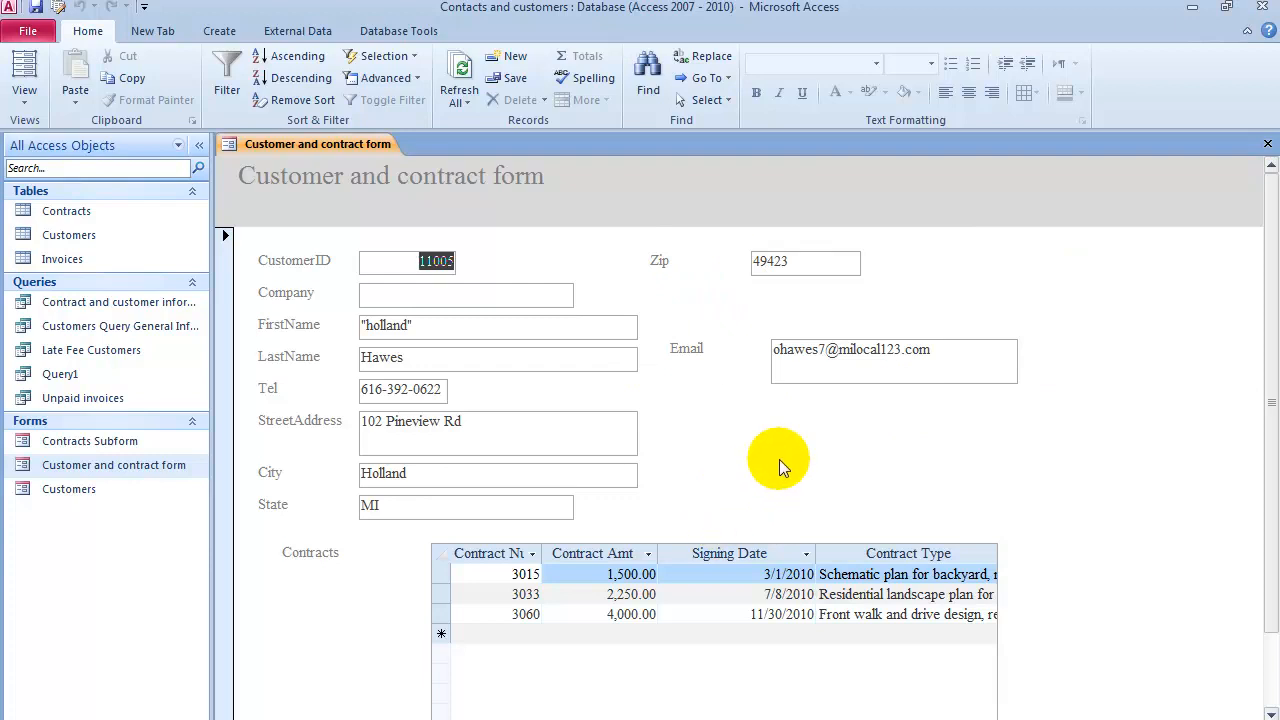
{"action": "mouse_move", "coordinate": [1033, 183]}
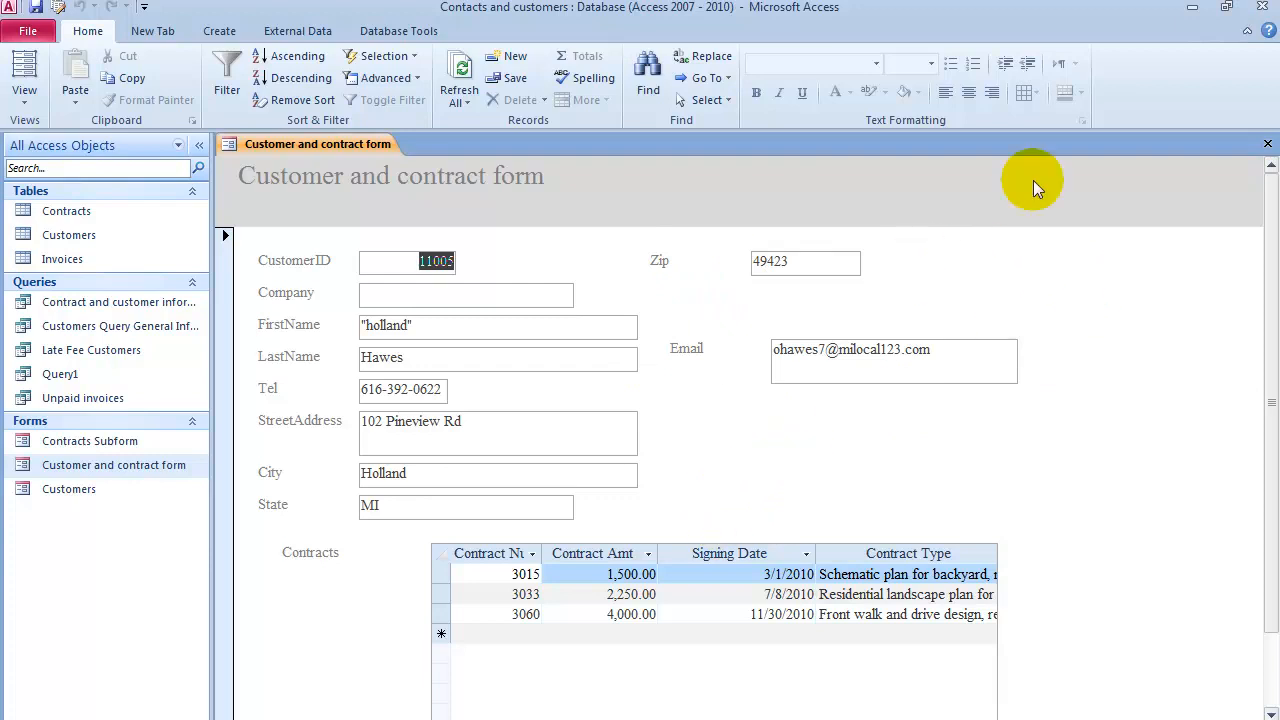
{"action": "mouse_move", "coordinate": [1268, 145]}
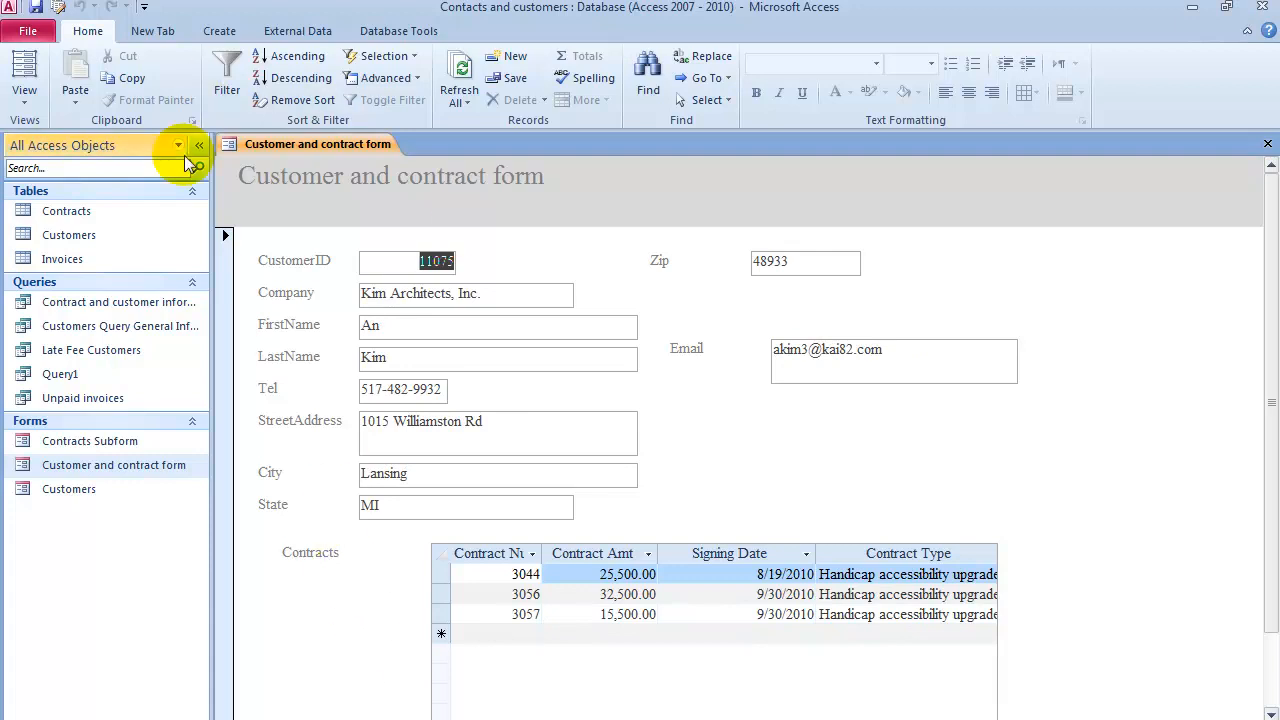
{"action": "mouse_move", "coordinate": [487, 423]}
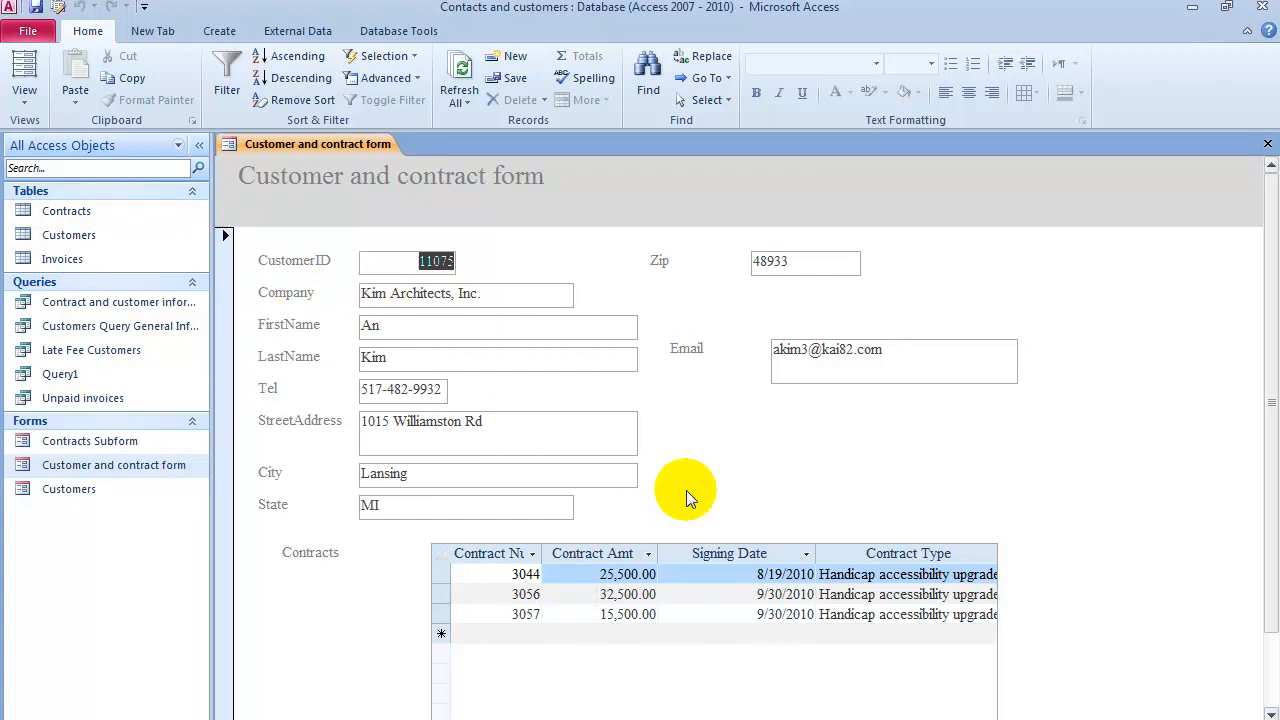
{"action": "mouse_move", "coordinate": [66, 211]}
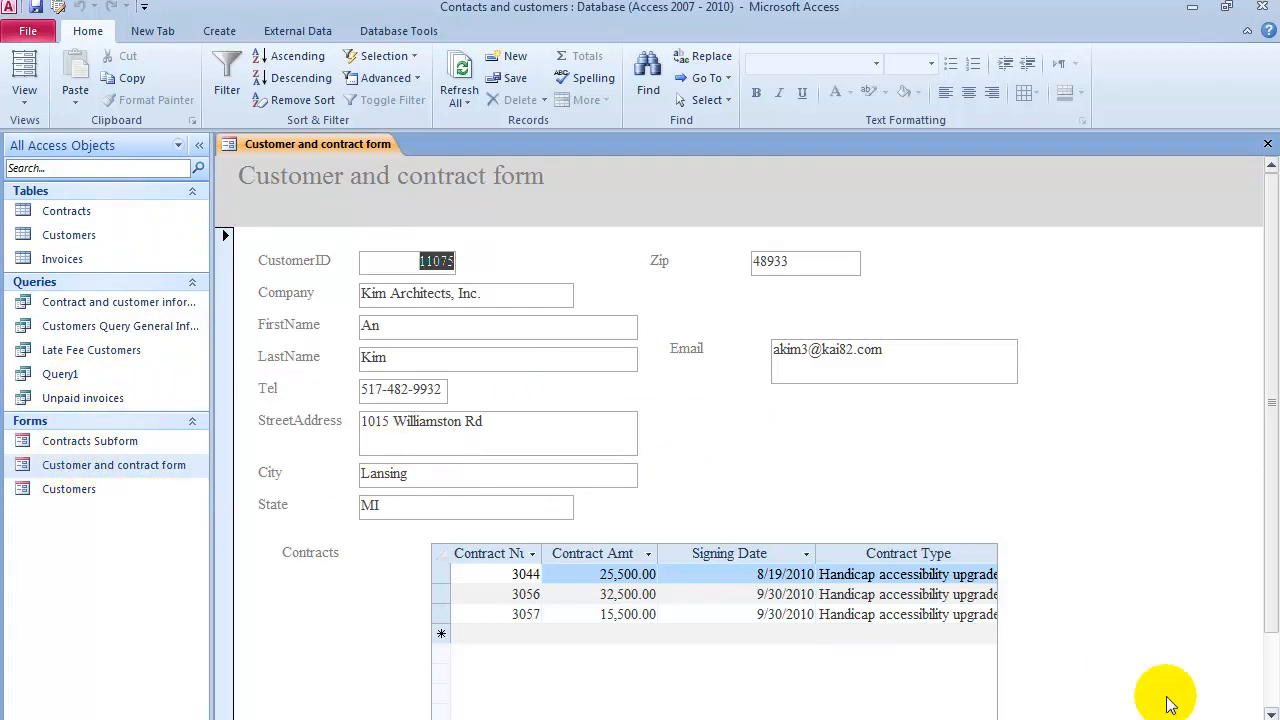
{"action": "mouse_move", "coordinate": [1137, 679]}
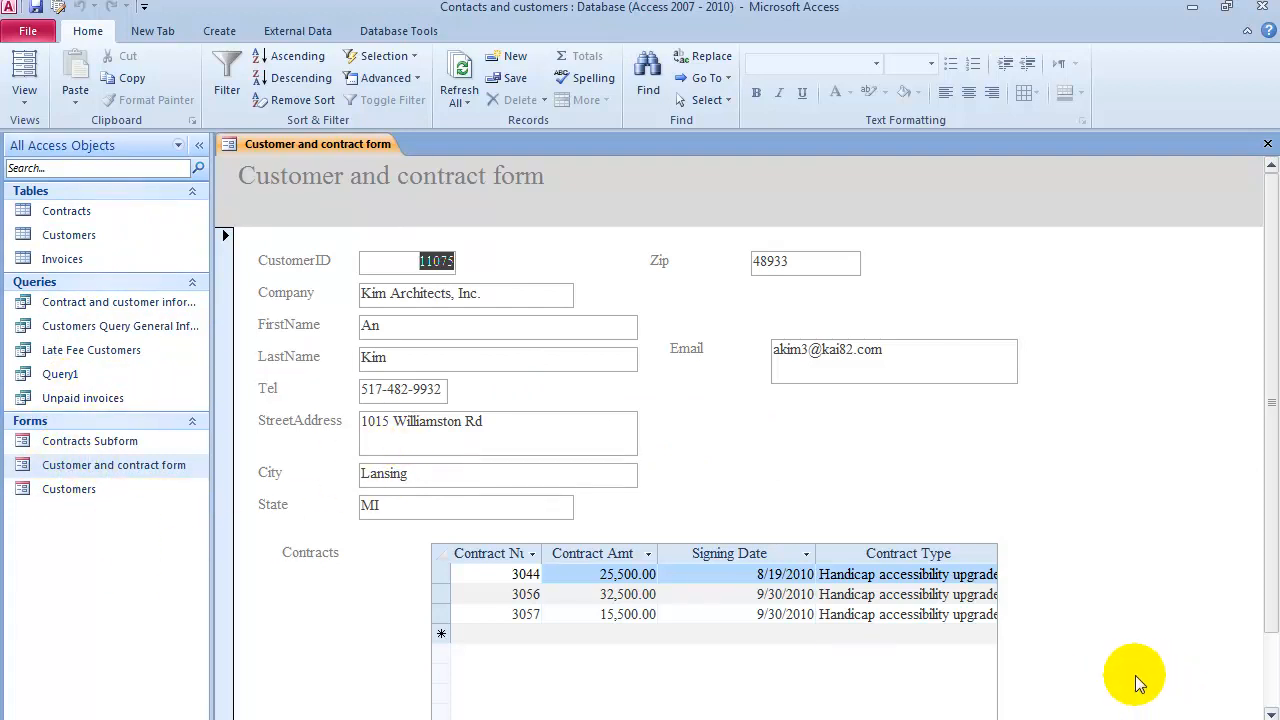